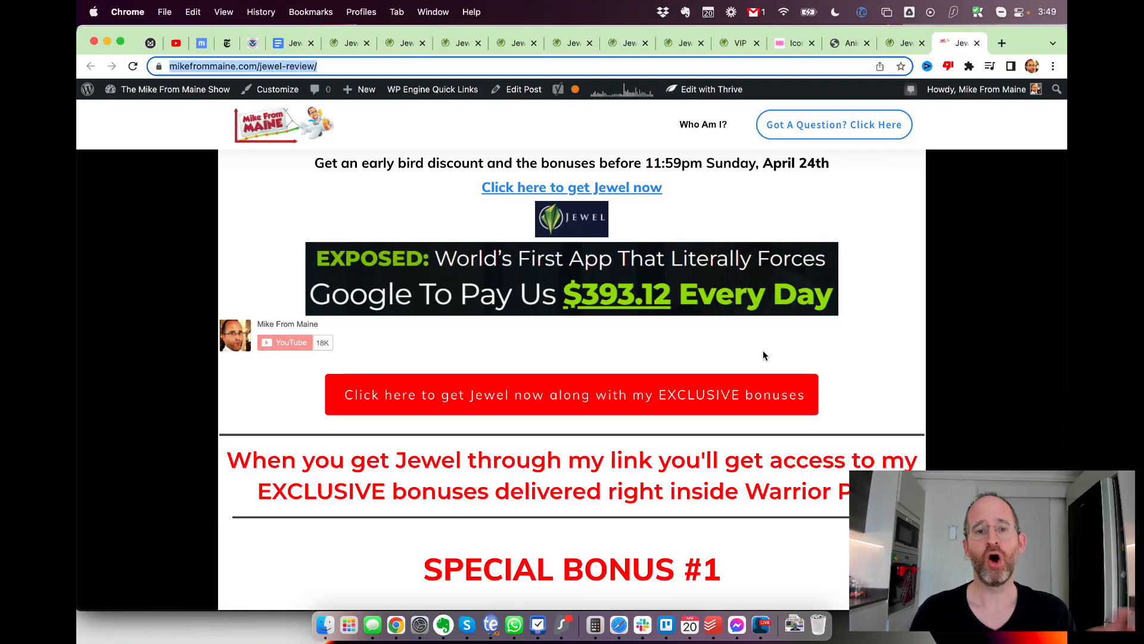
Step: Scroll the Mike From Maine review page through the bonus videos to Special Bonus #4
scroll(down, 3)
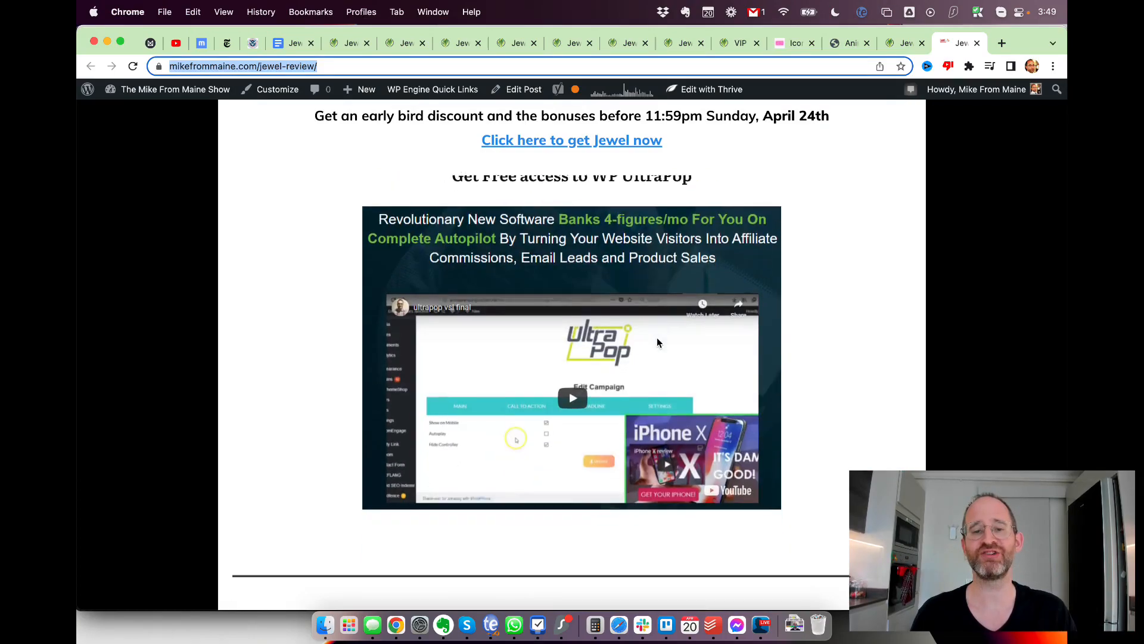
scroll(down, 3)
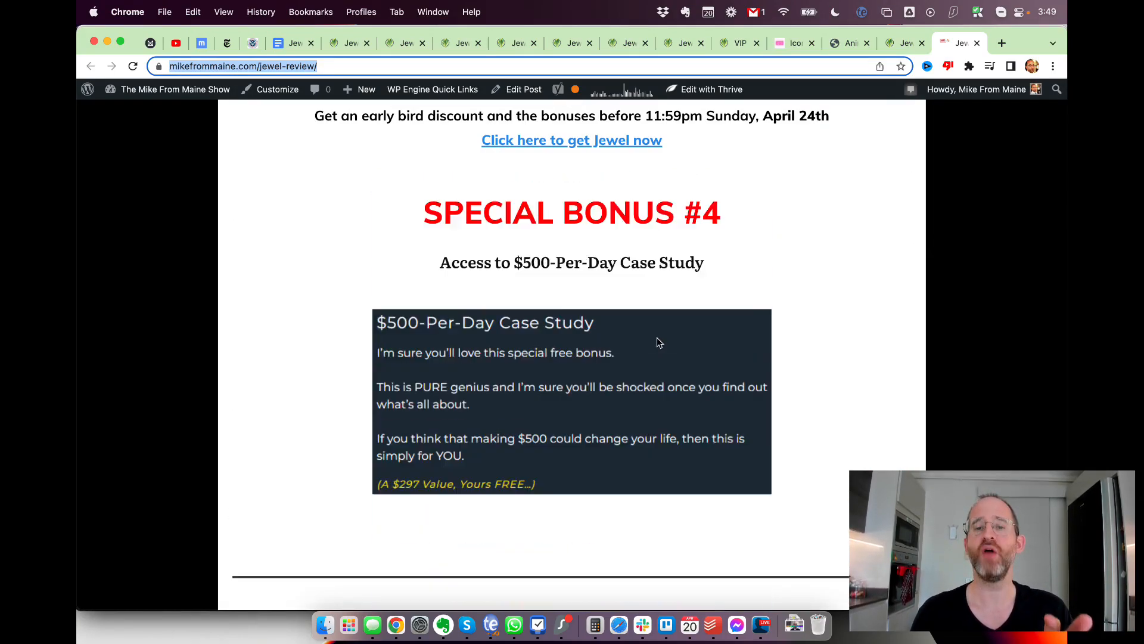
scroll(up, 3)
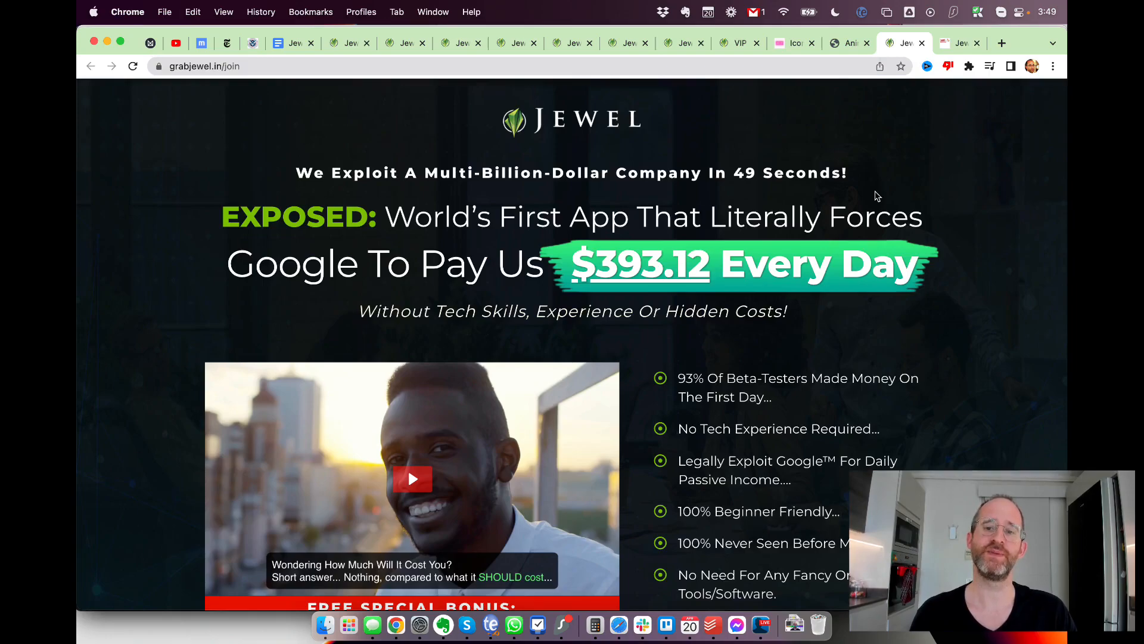
mouse_move(452, 202)
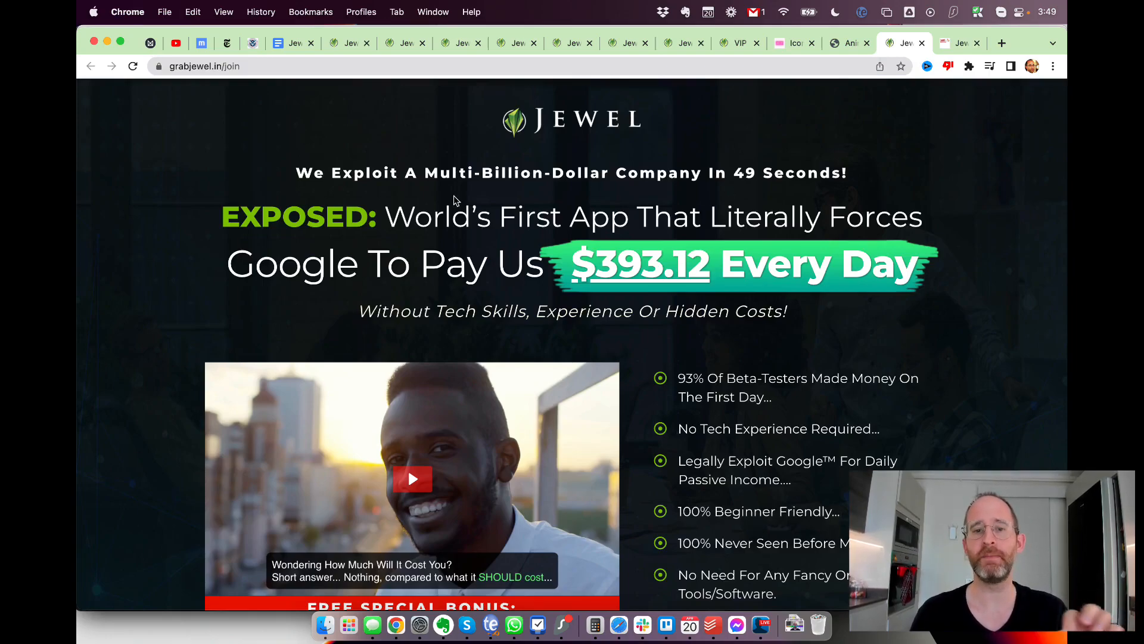
mouse_move(368, 231)
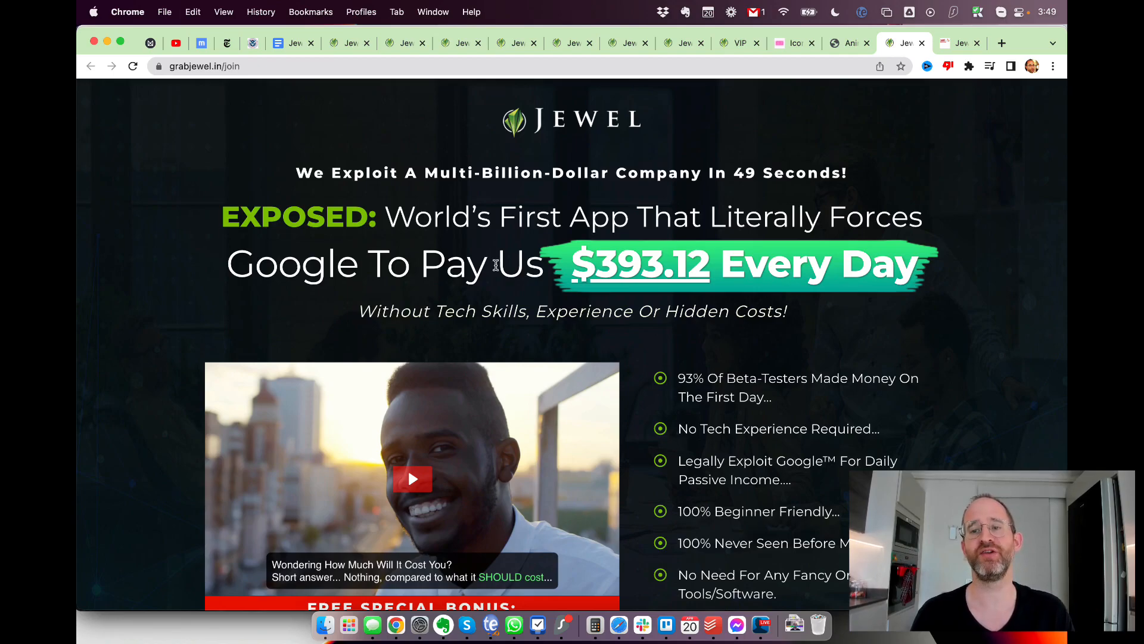
mouse_move(515, 299)
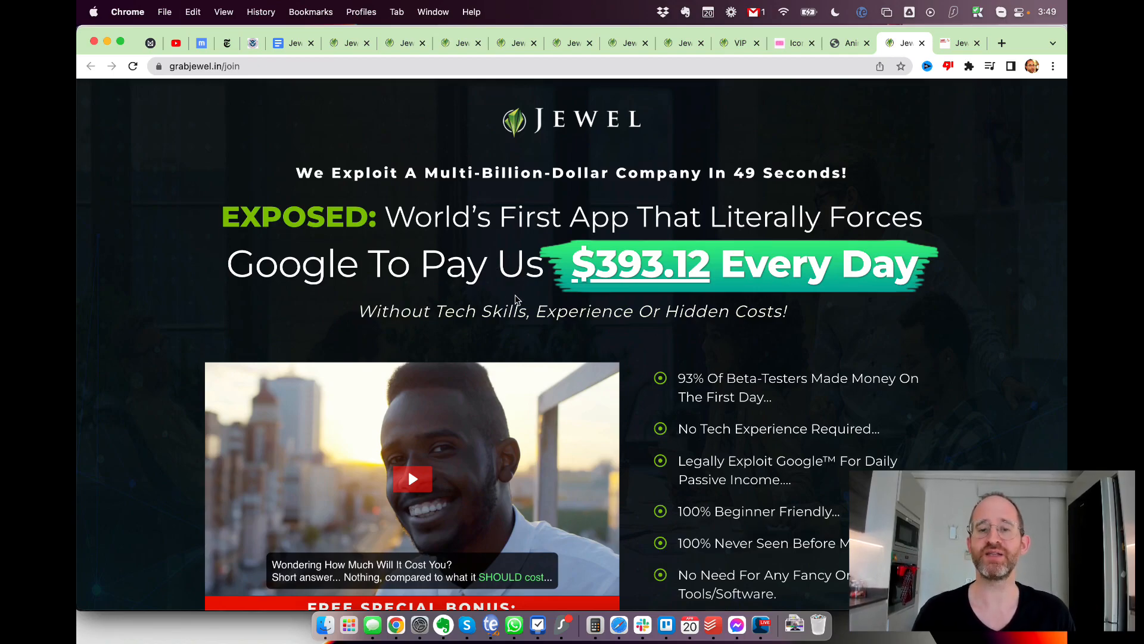
mouse_move(631, 263)
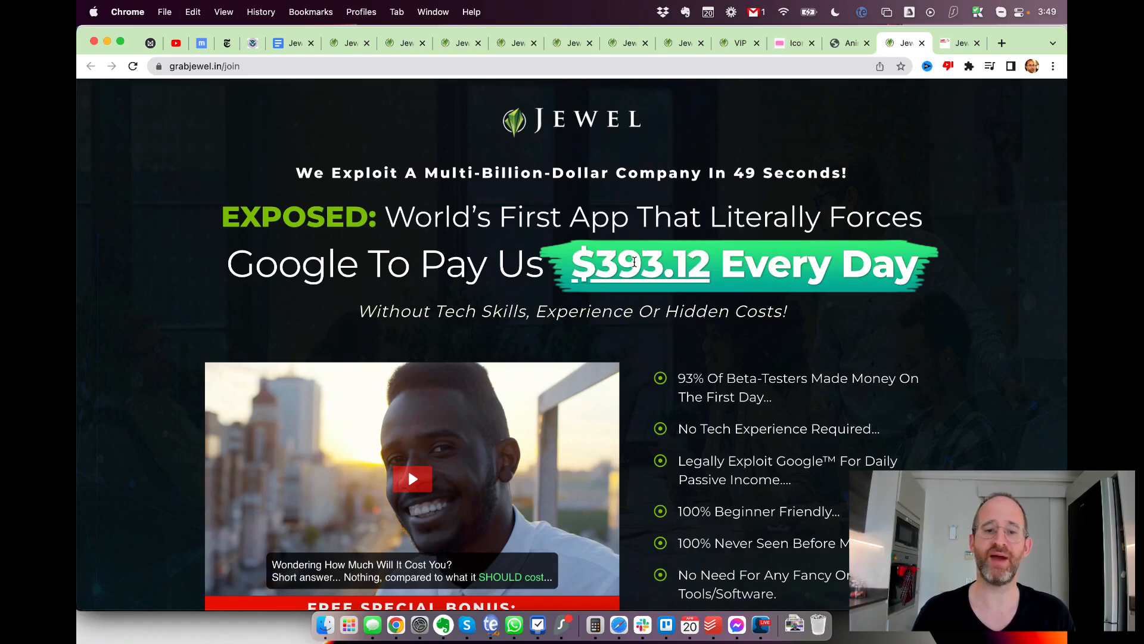
mouse_move(578, 269)
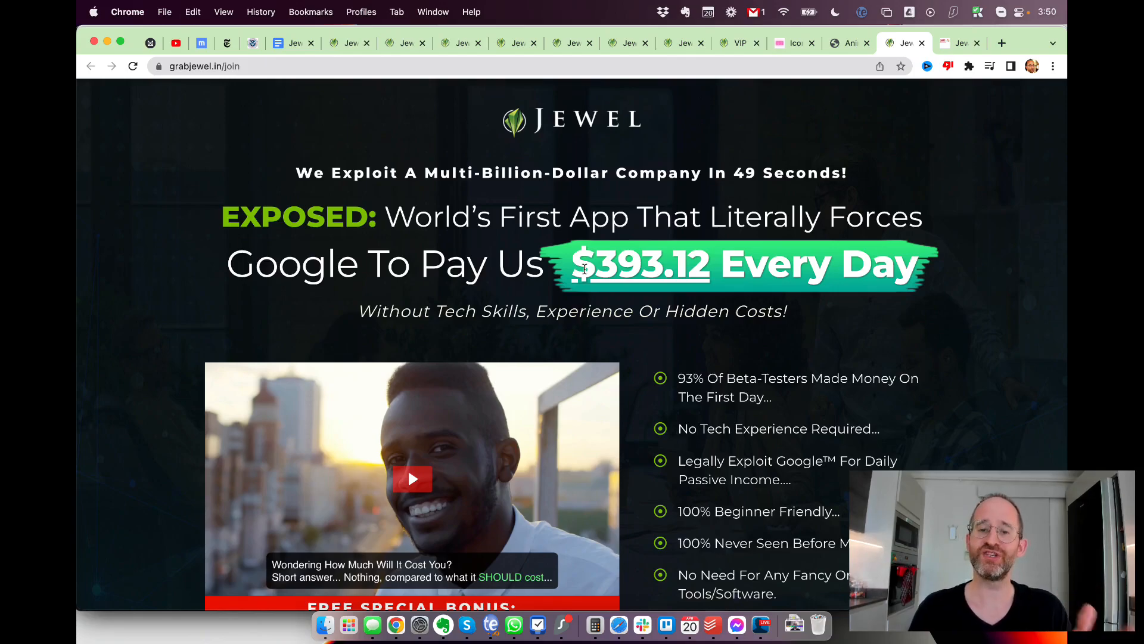
Step: Scroll past the estimated earnings screenshots to the On Daily Basis section showing $144.60
scroll(down, 3)
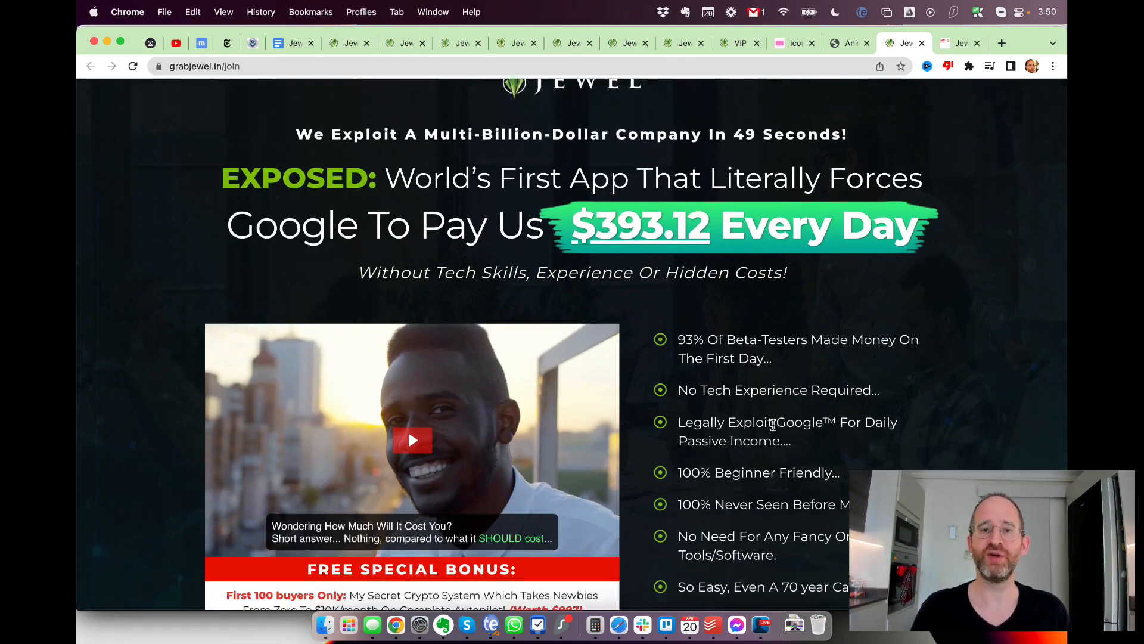
scroll(down, 3)
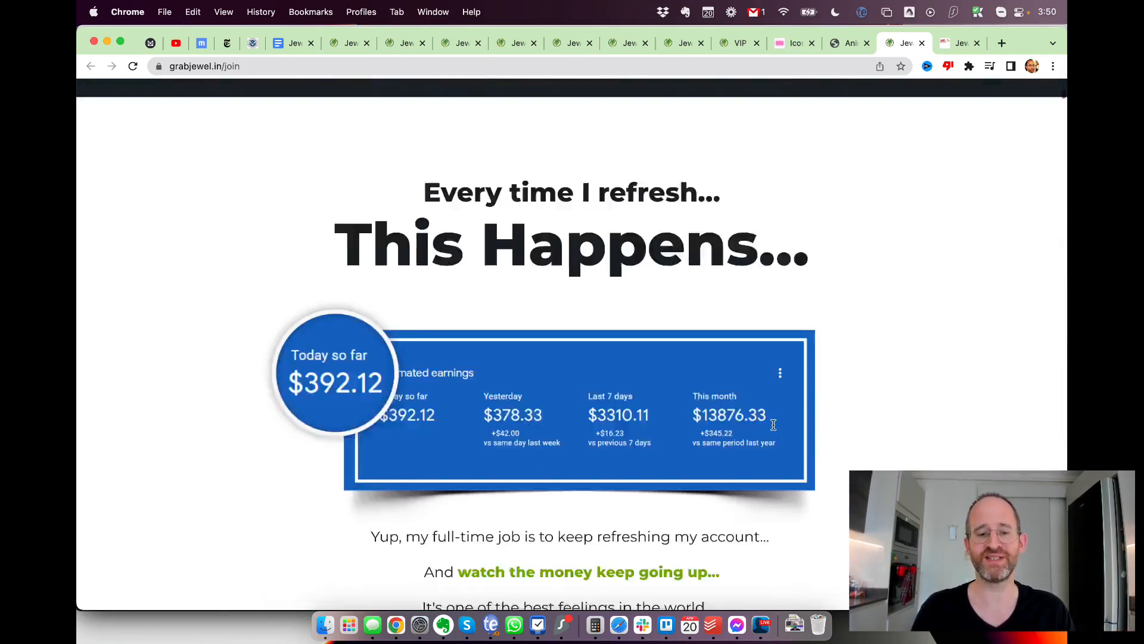
scroll(down, 3)
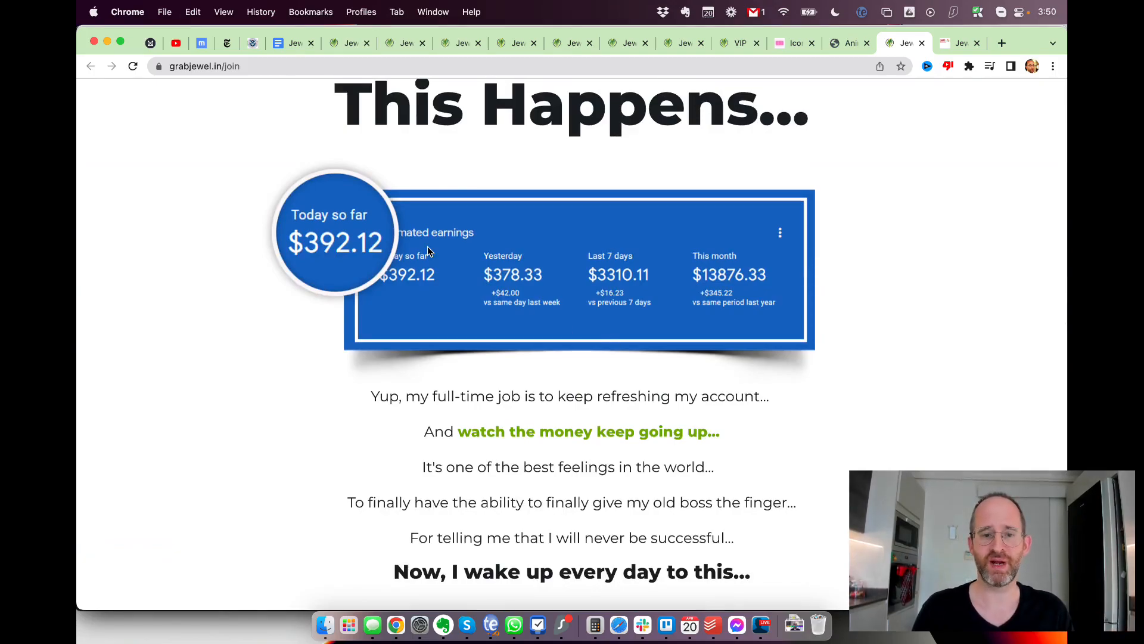
mouse_move(502, 294)
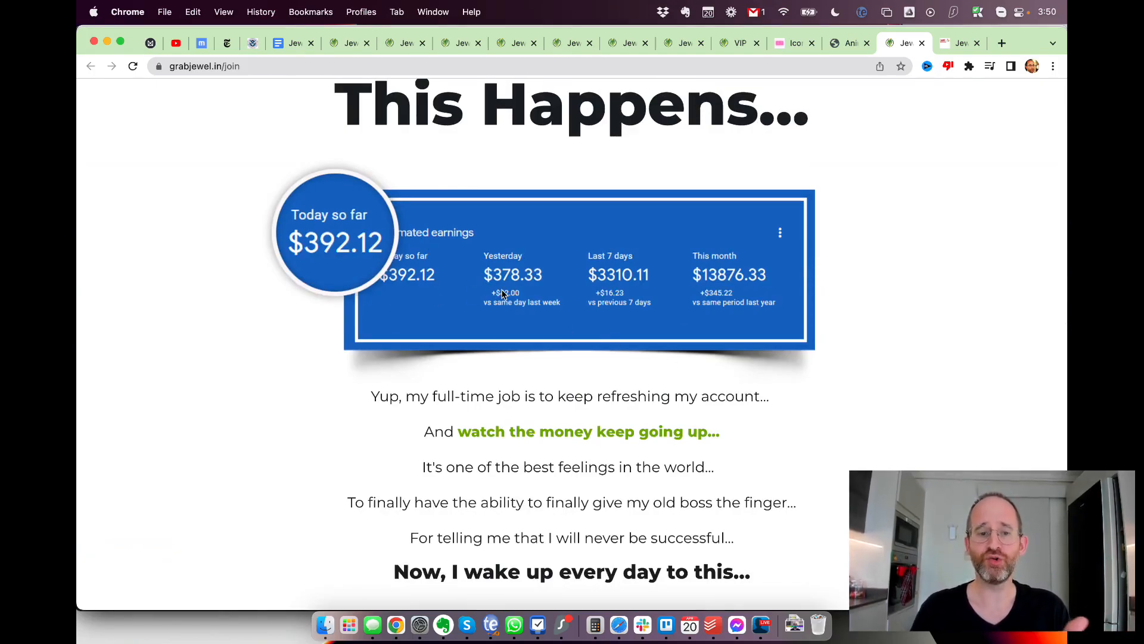
mouse_move(757, 336)
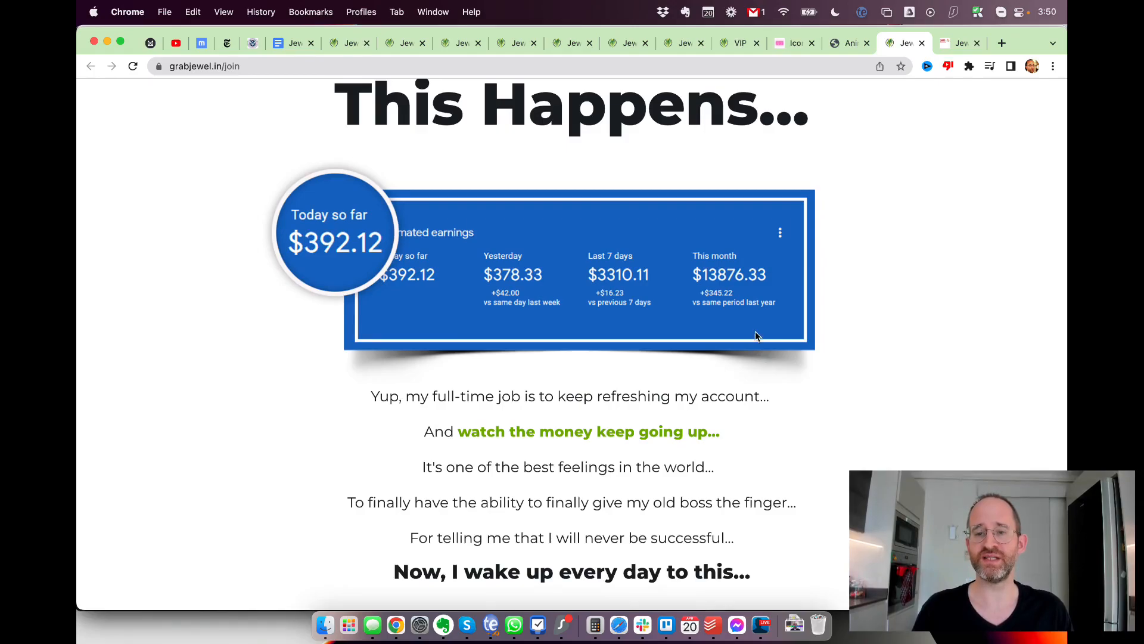
scroll(down, 3)
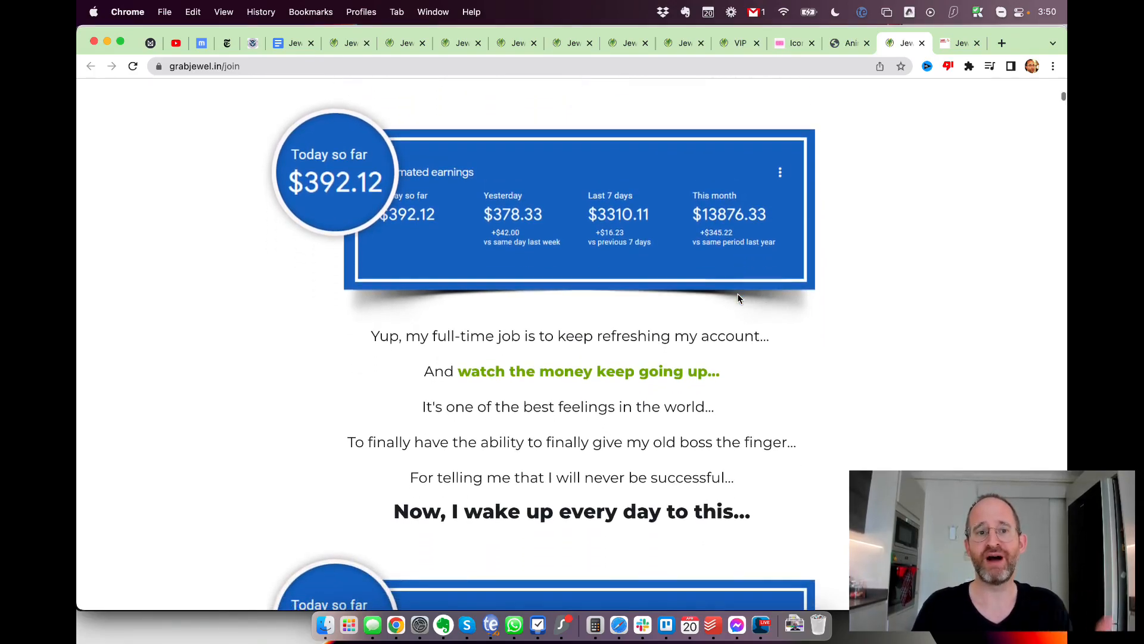
scroll(down, 3)
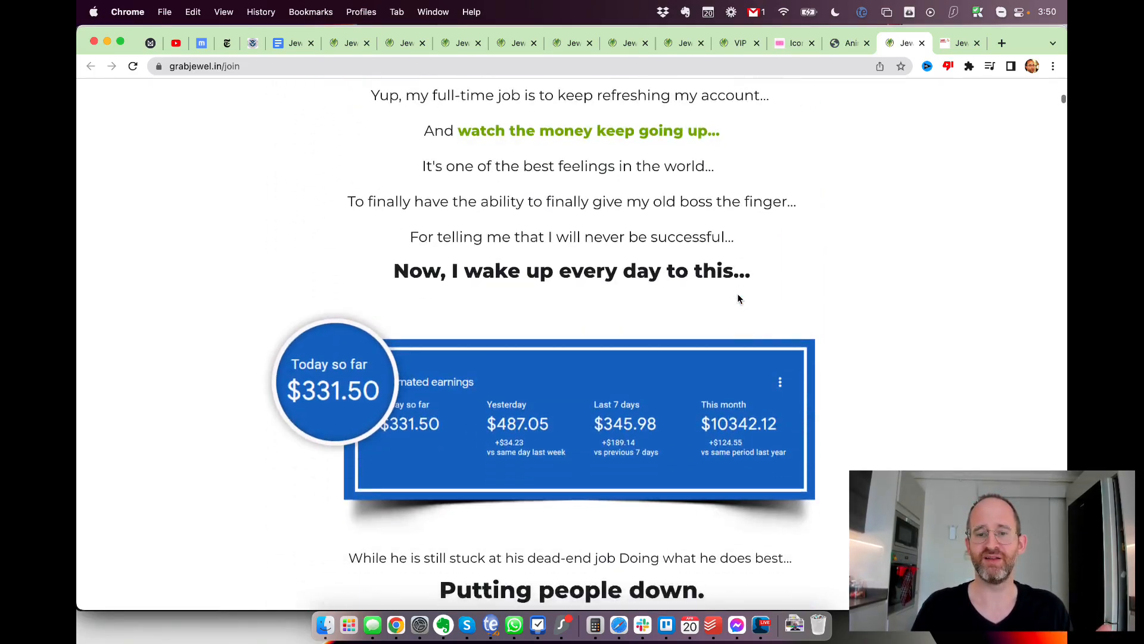
scroll(down, 3)
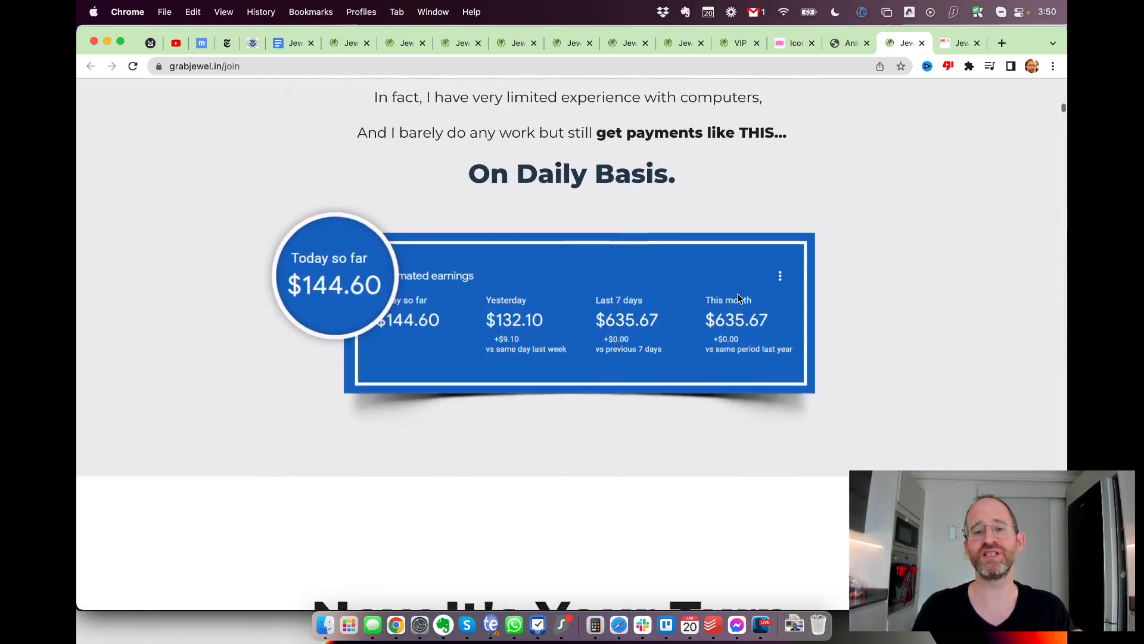
scroll(up, 3)
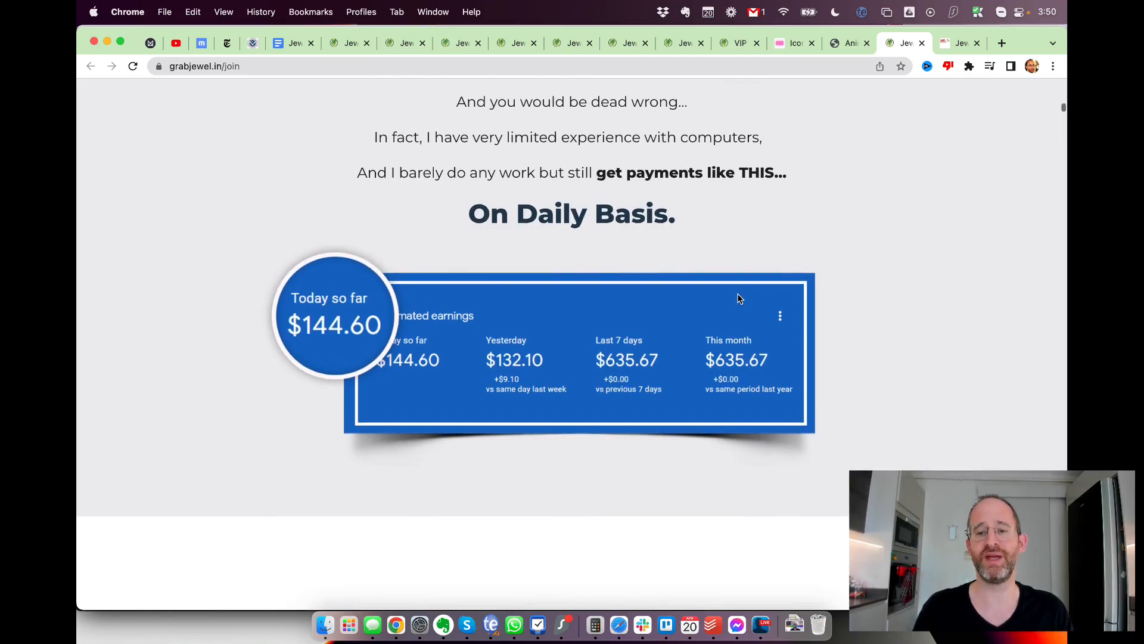
scroll(down, 3)
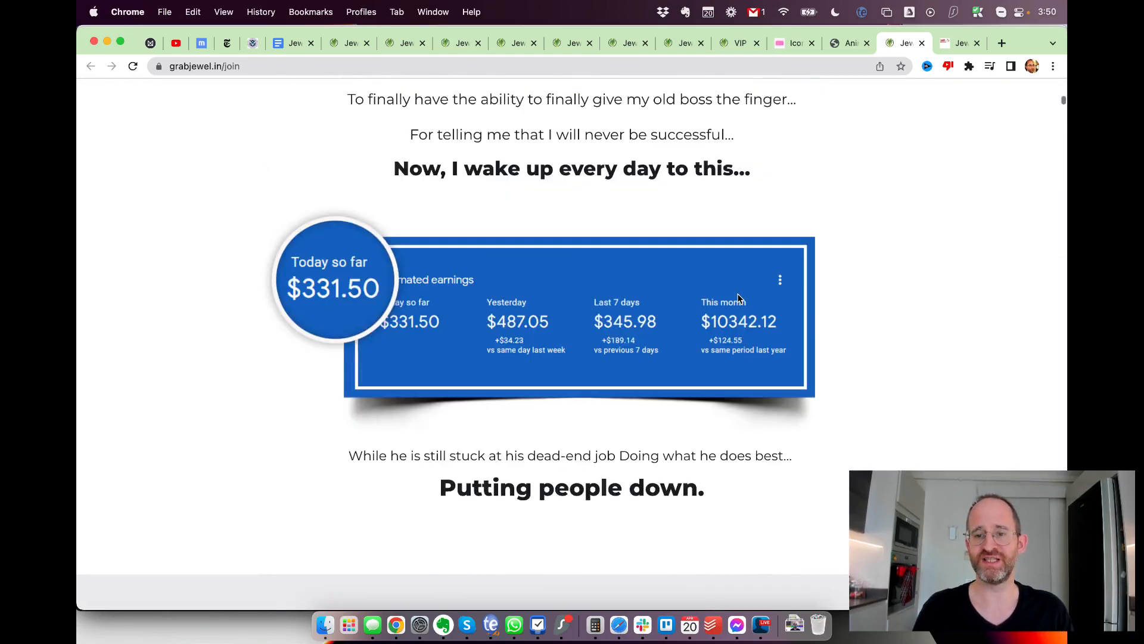
scroll(down, 3)
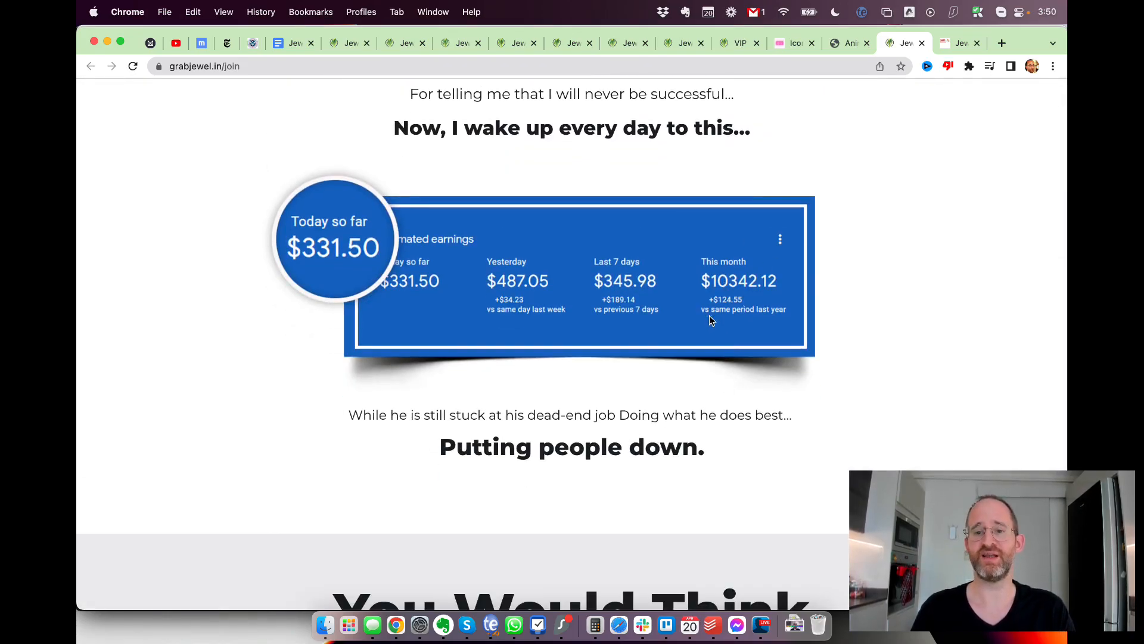
mouse_move(716, 287)
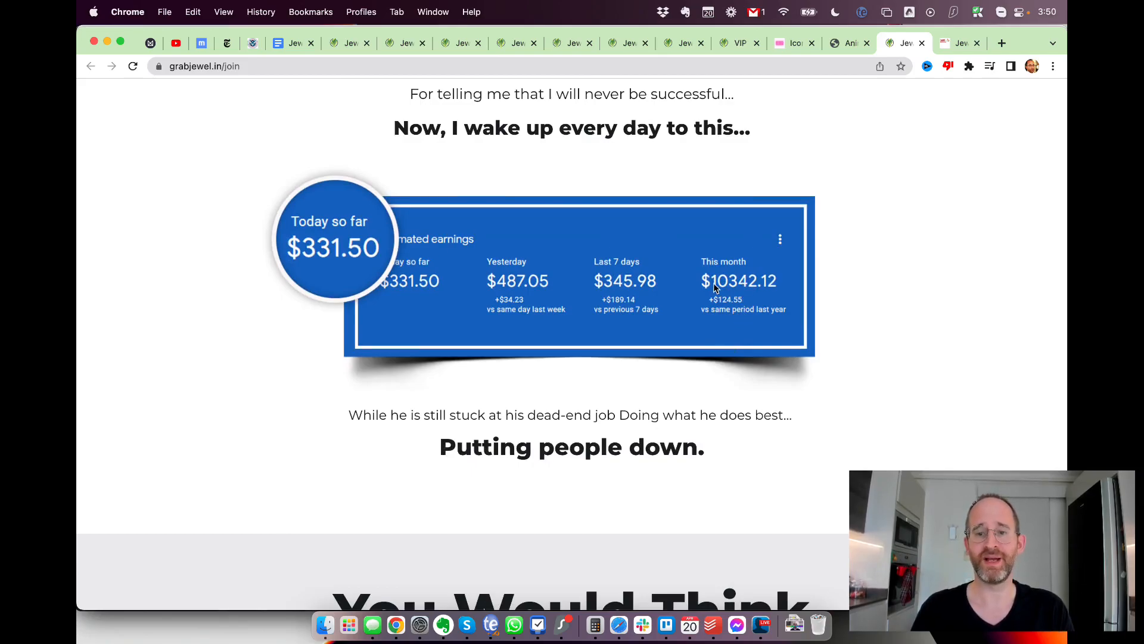
mouse_move(722, 314)
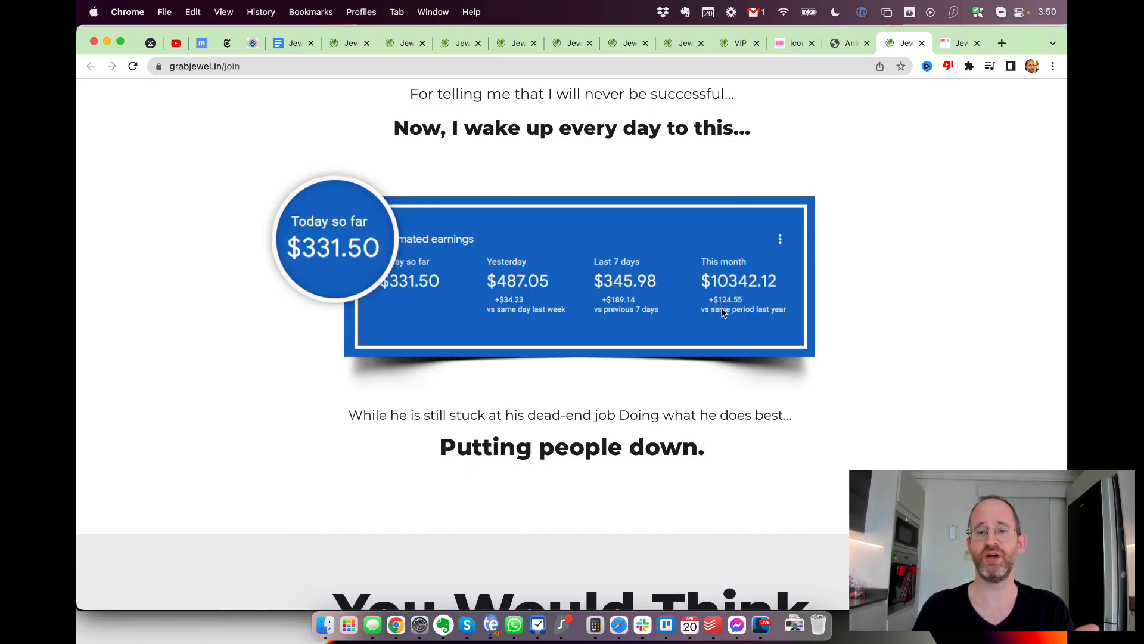
scroll(down, 3)
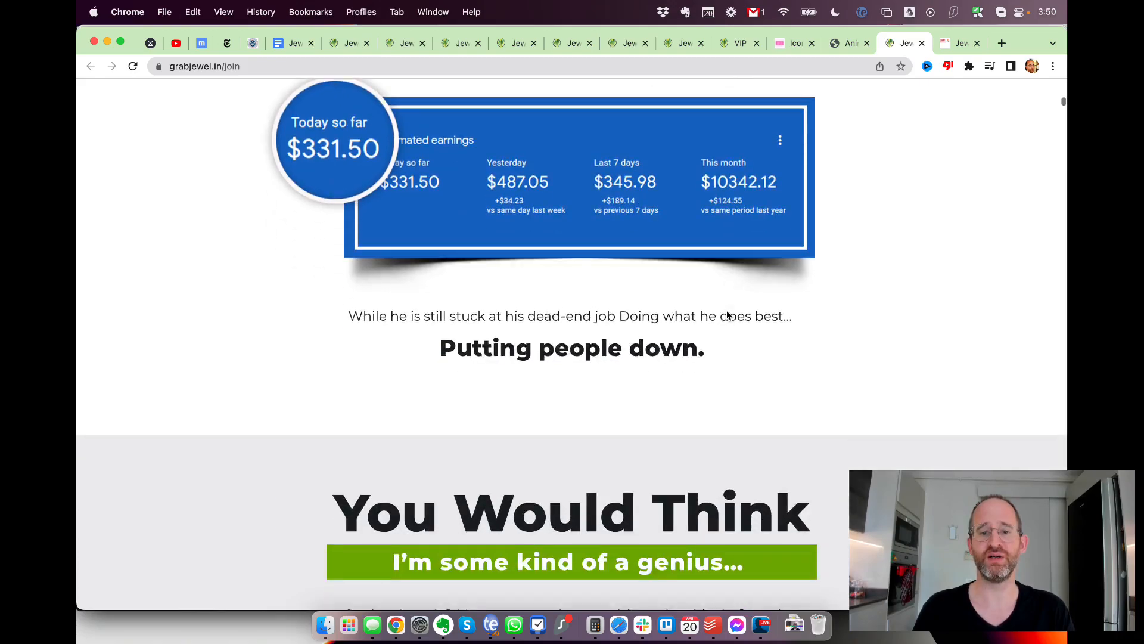
scroll(down, 3)
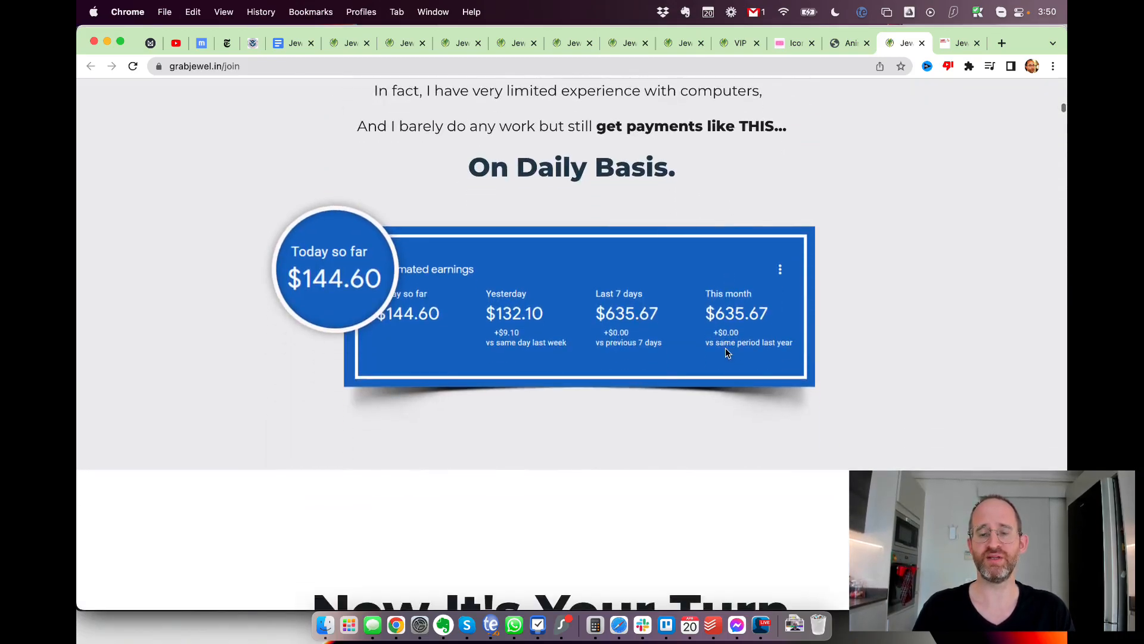
mouse_move(706, 360)
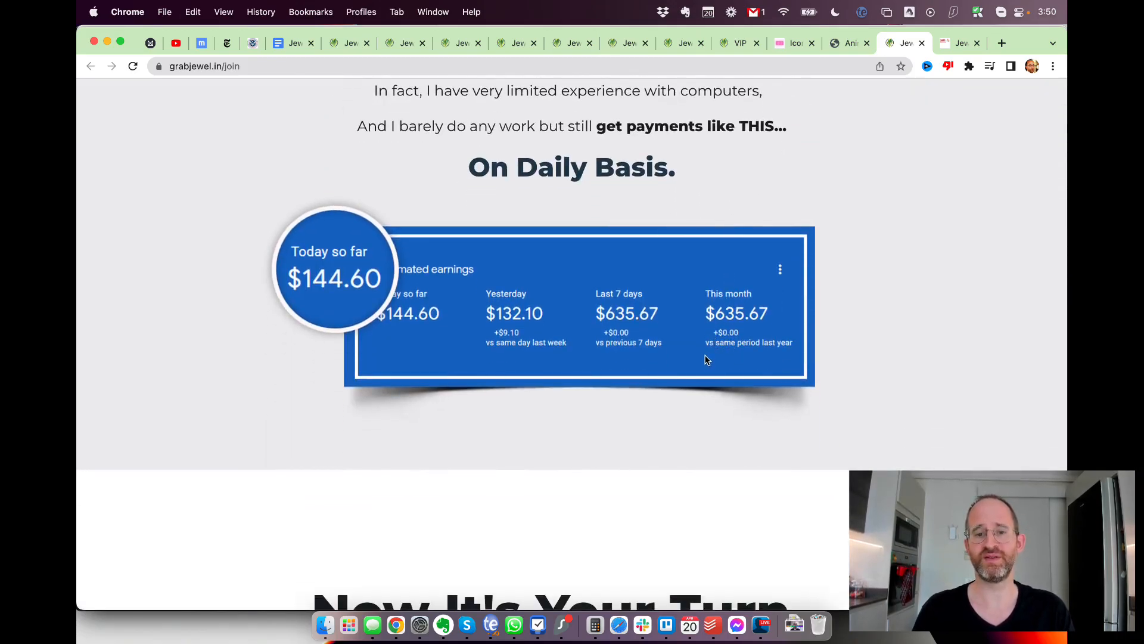
mouse_move(653, 332)
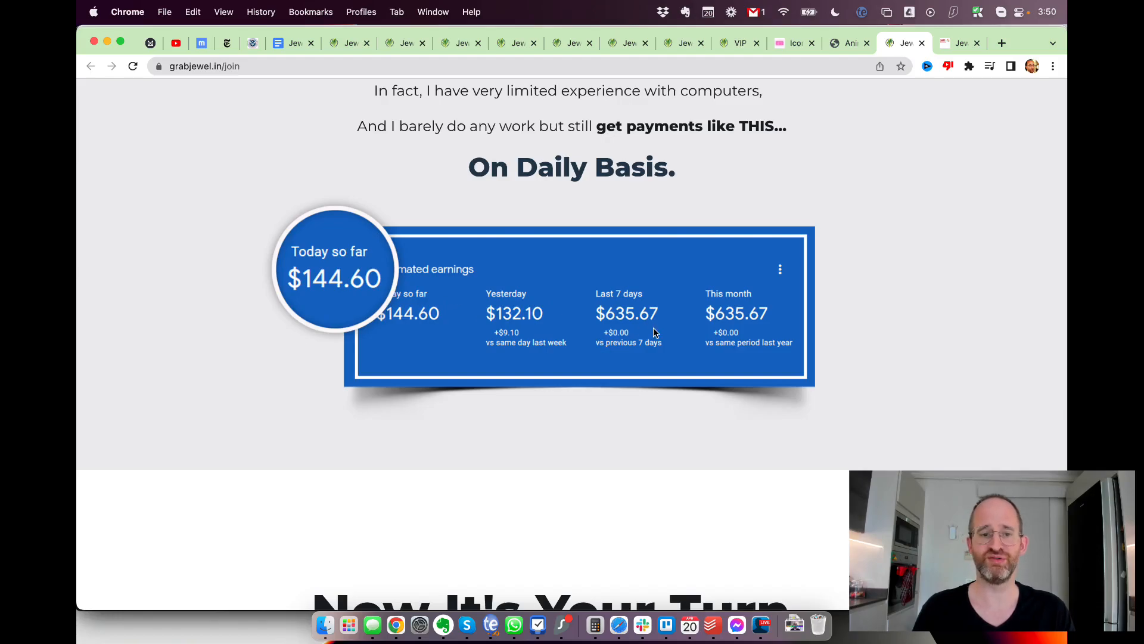
scroll(down, 3)
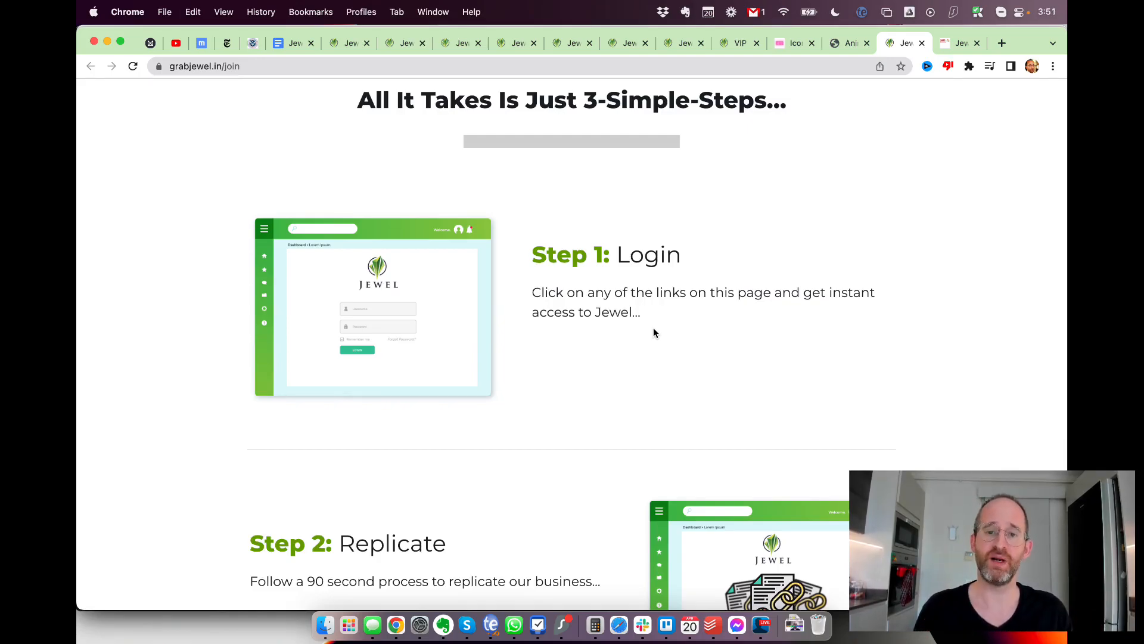
Step: Scroll past Step 1 Login, Step 2 Replicate and Step 3 Refresh to the banner
scroll(down, 3)
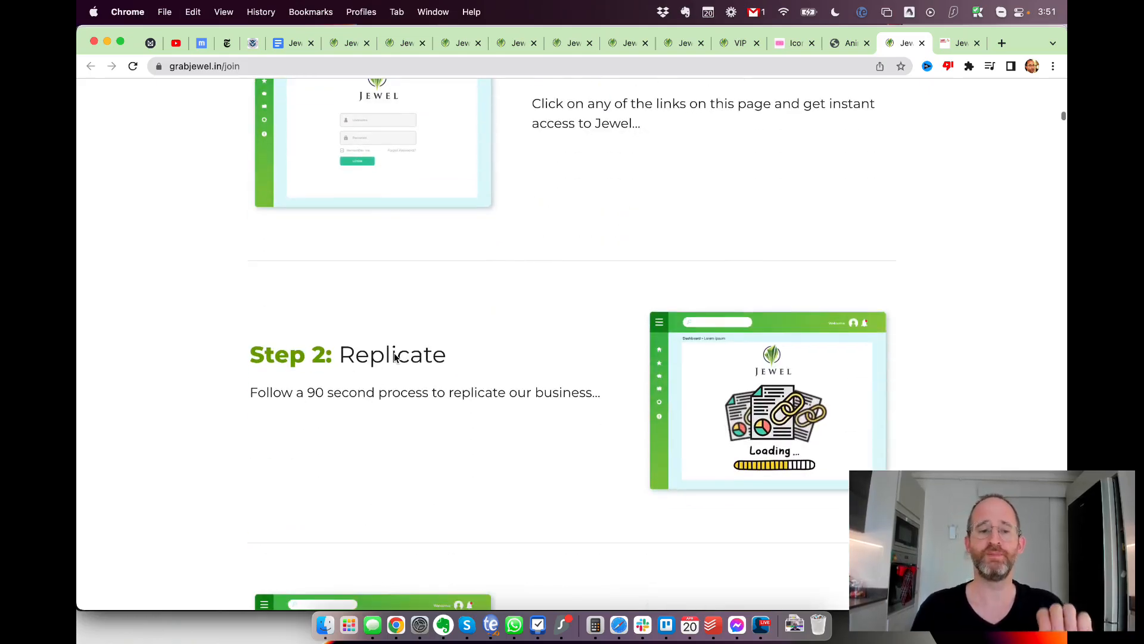
scroll(down, 3)
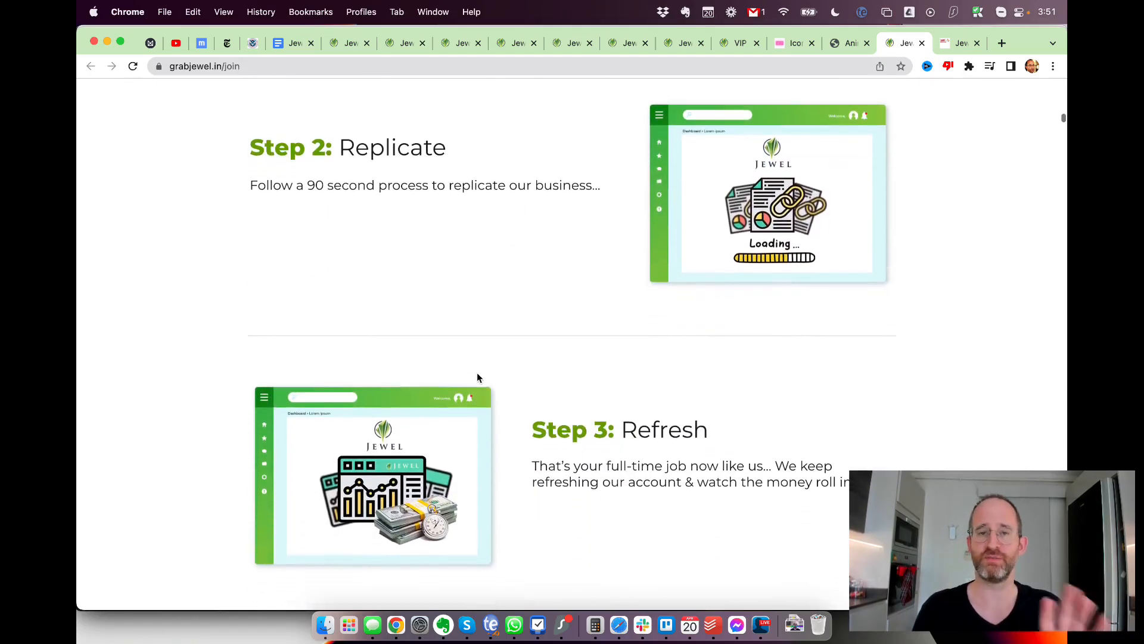
scroll(down, 3)
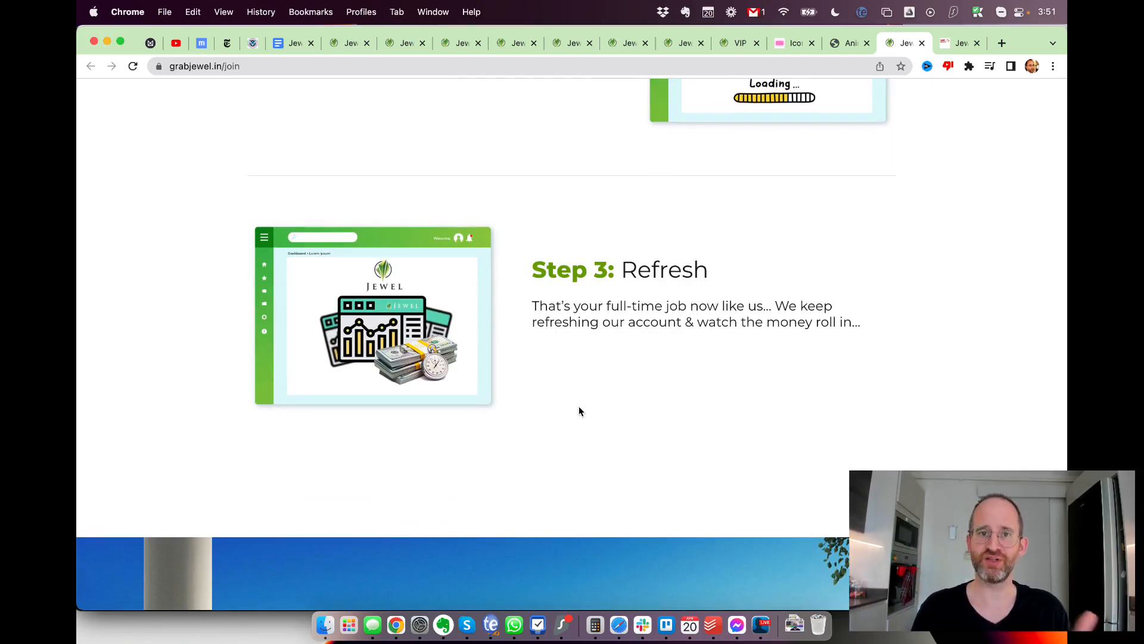
scroll(down, 3)
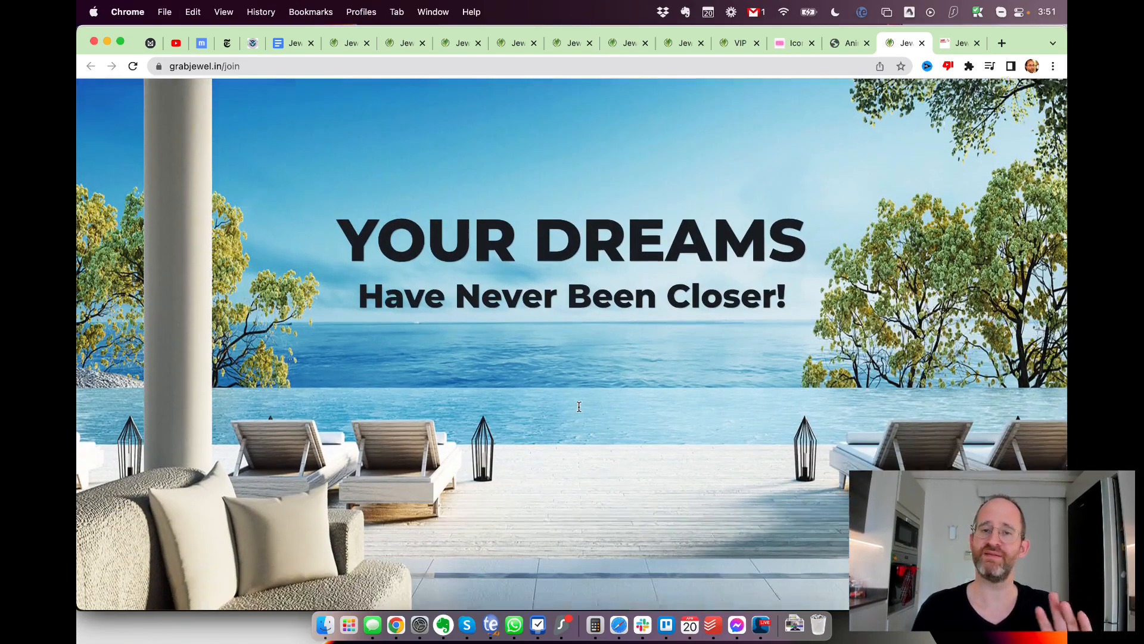
Step: Scroll through earnings proof from the $7.00 day to the $12,000 month, reaching Easiest Digital Gold Mine
scroll(down, 3)
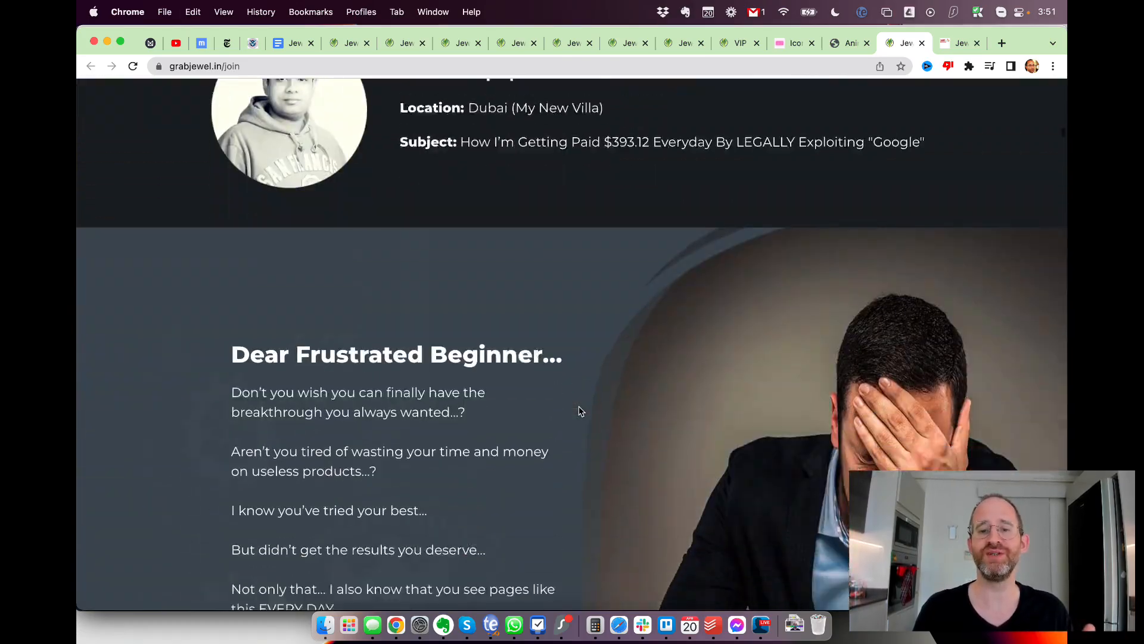
scroll(down, 3)
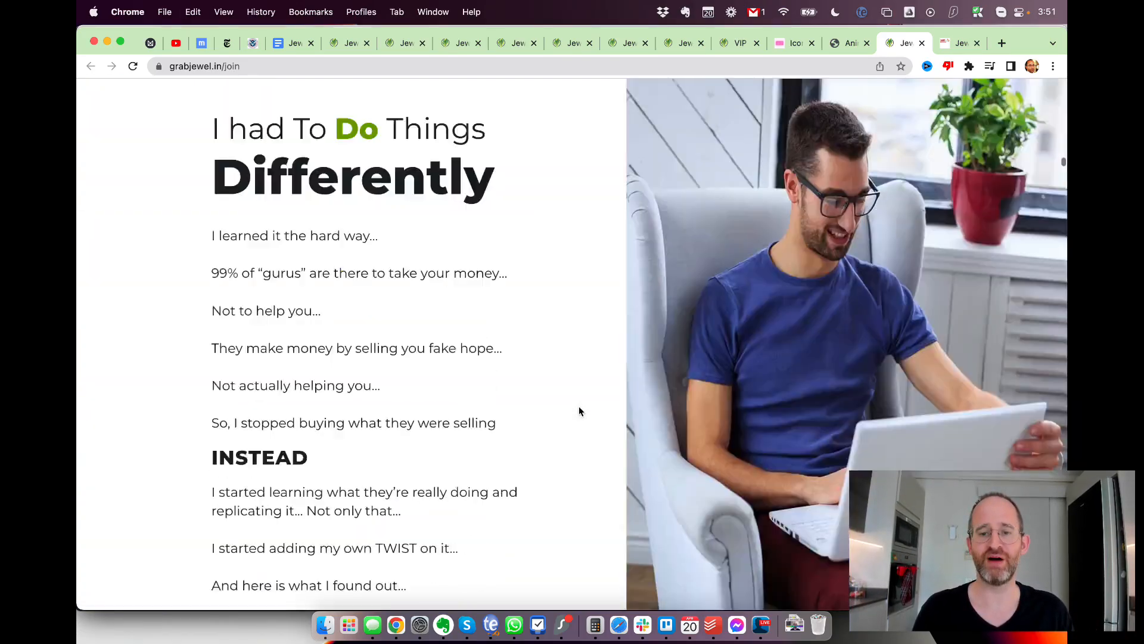
scroll(down, 3)
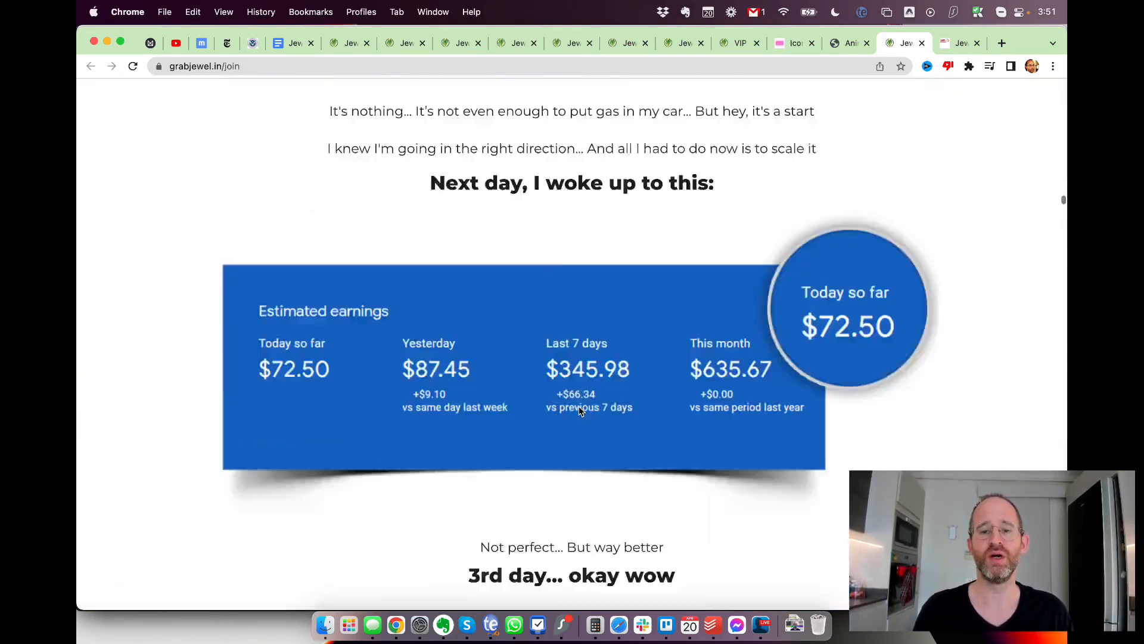
scroll(up, 3)
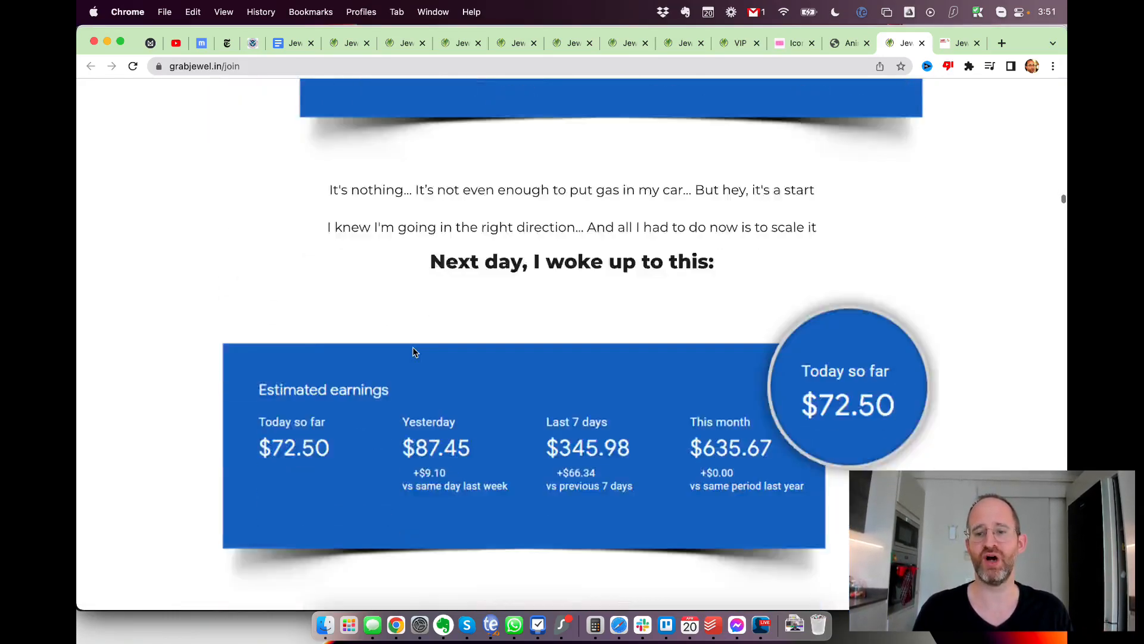
scroll(down, 3)
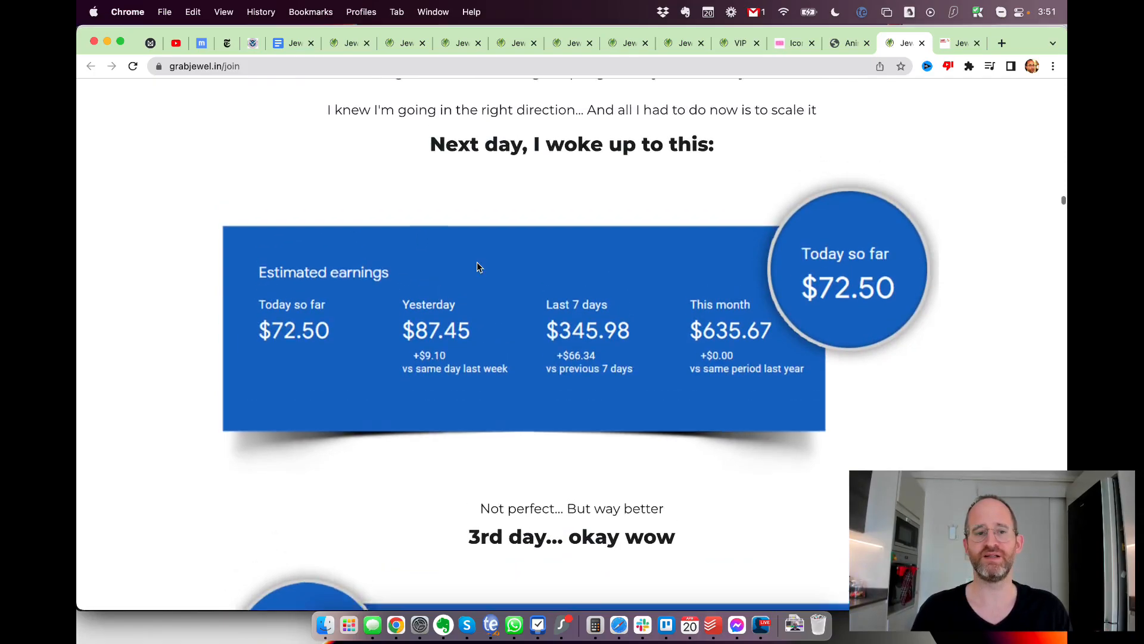
scroll(down, 3)
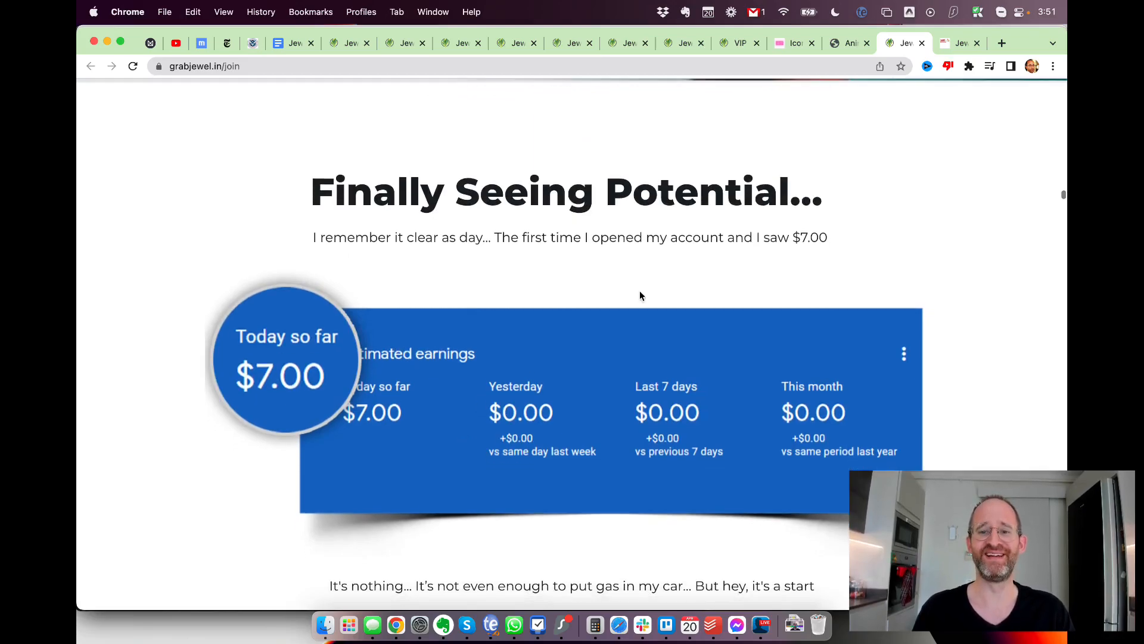
scroll(down, 3)
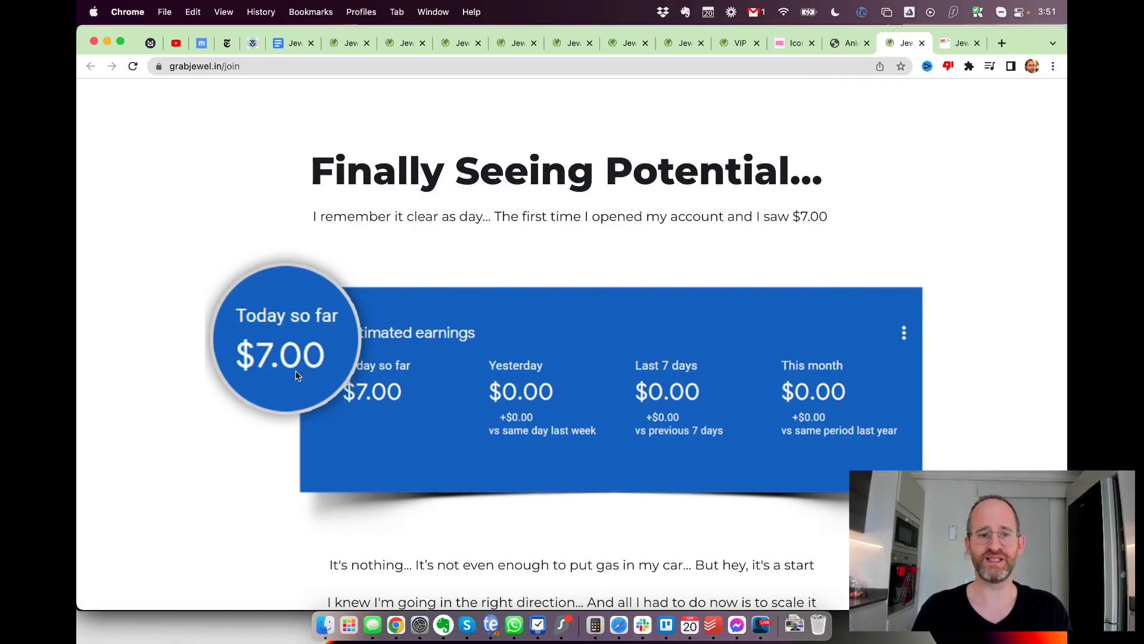
mouse_move(816, 392)
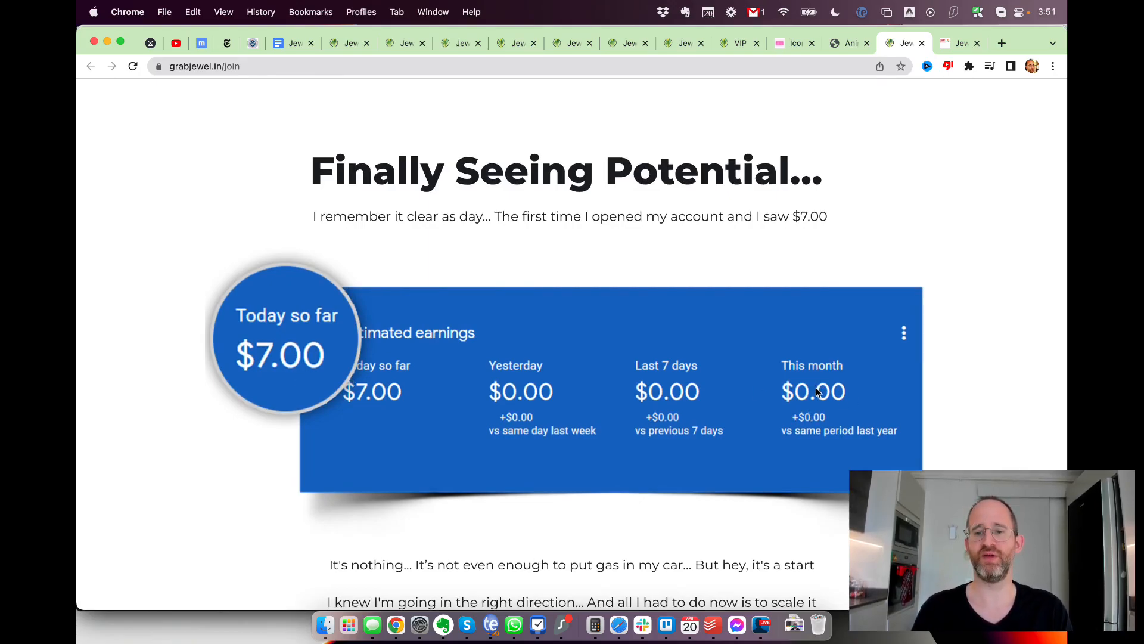
scroll(down, 3)
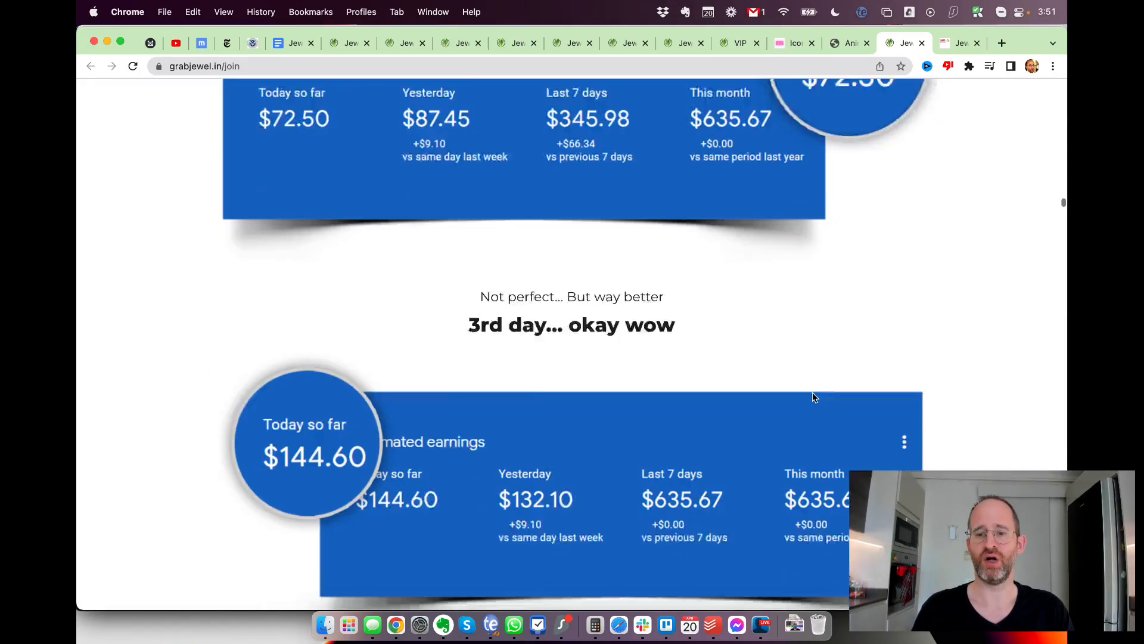
scroll(down, 3)
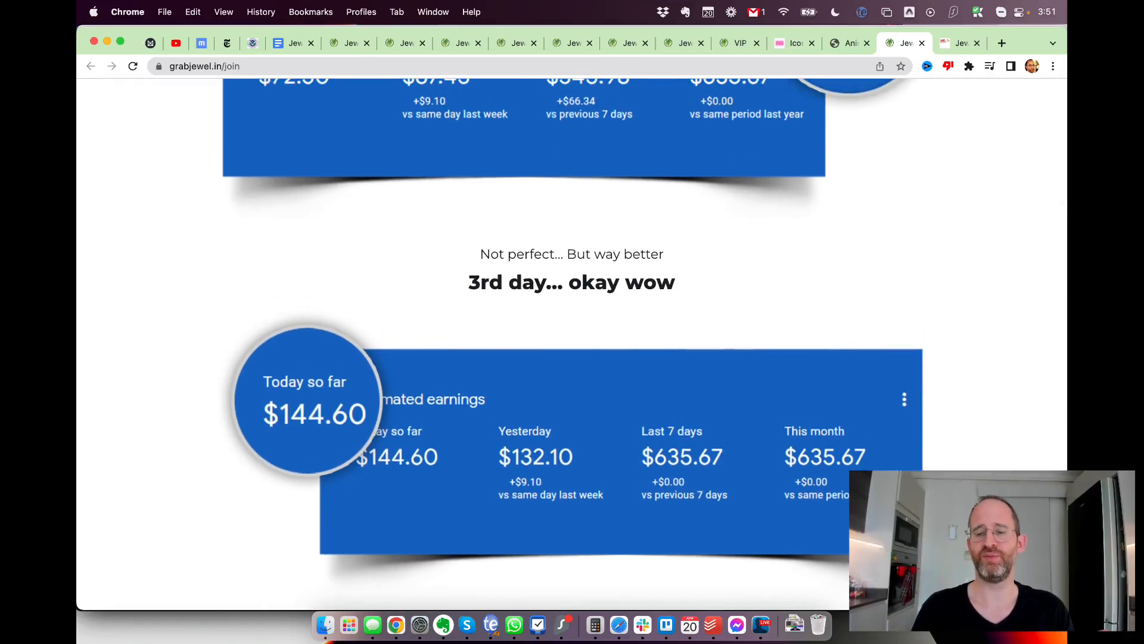
scroll(down, 3)
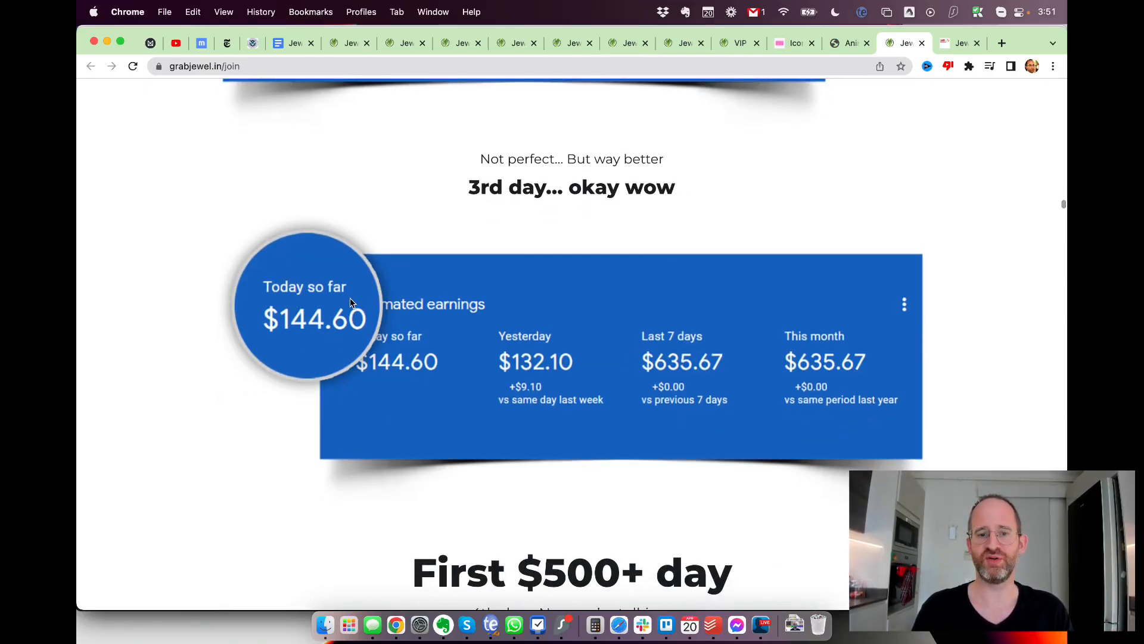
scroll(down, 3)
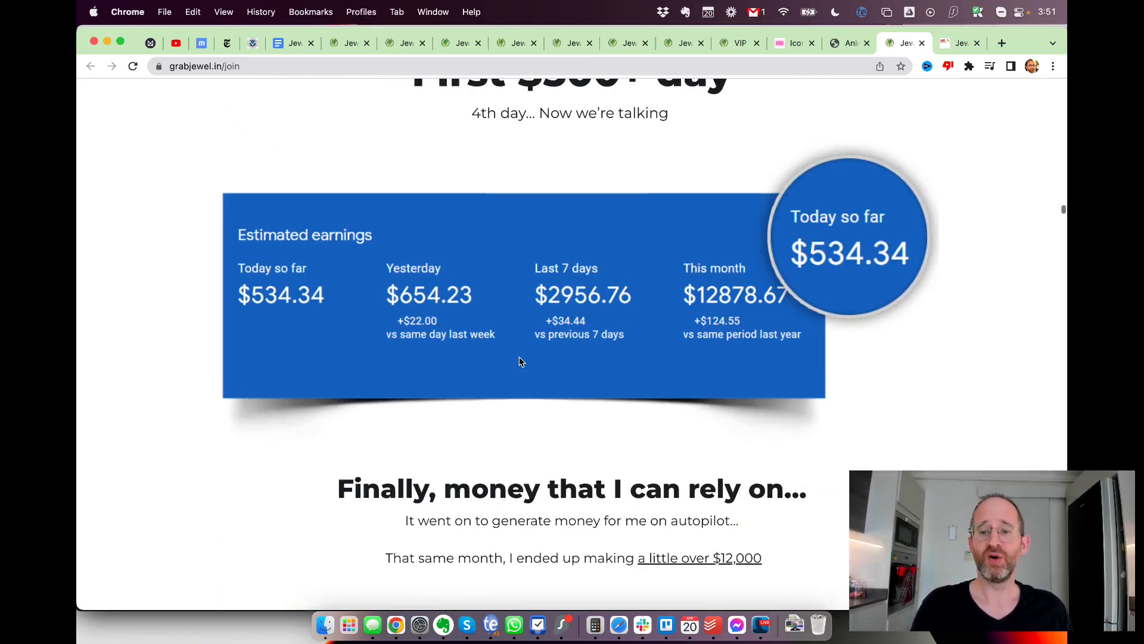
scroll(up, 3)
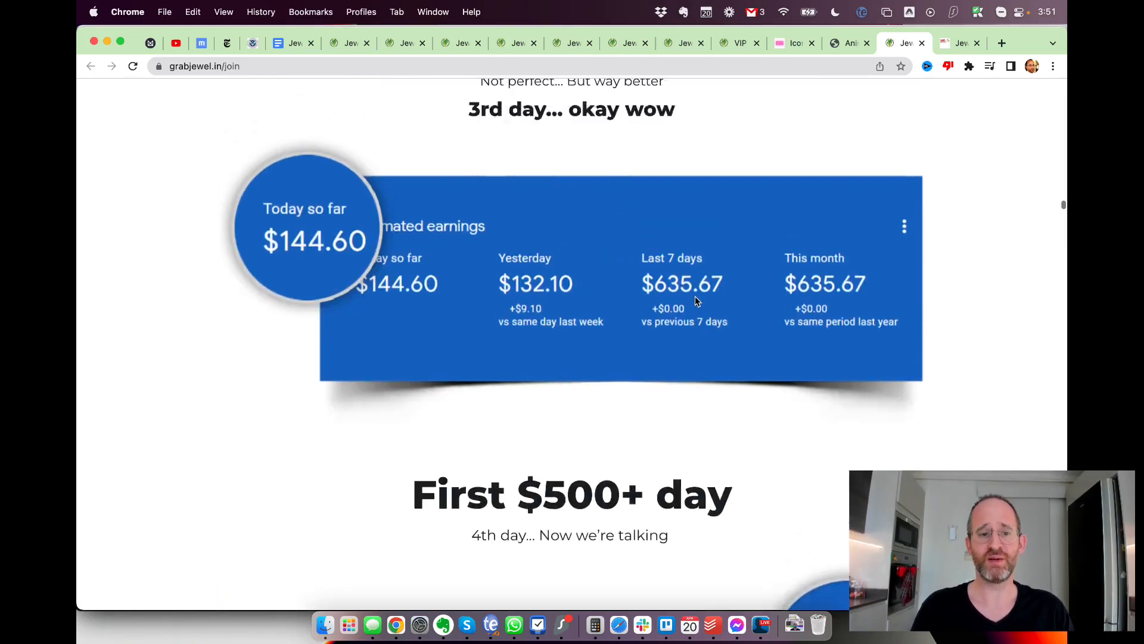
scroll(down, 3)
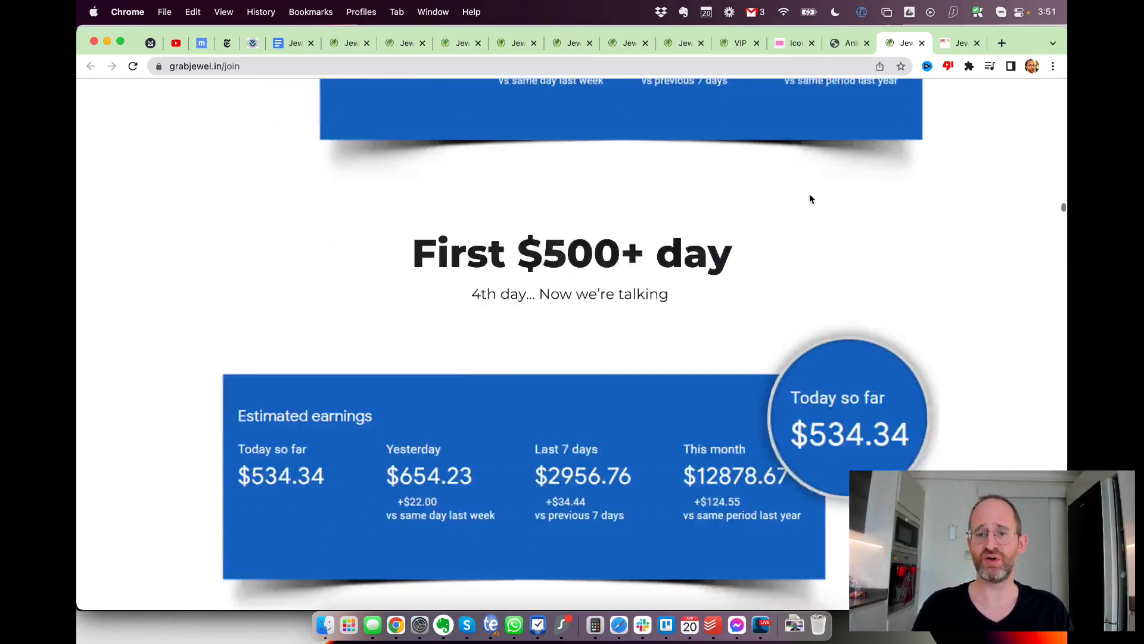
scroll(down, 3)
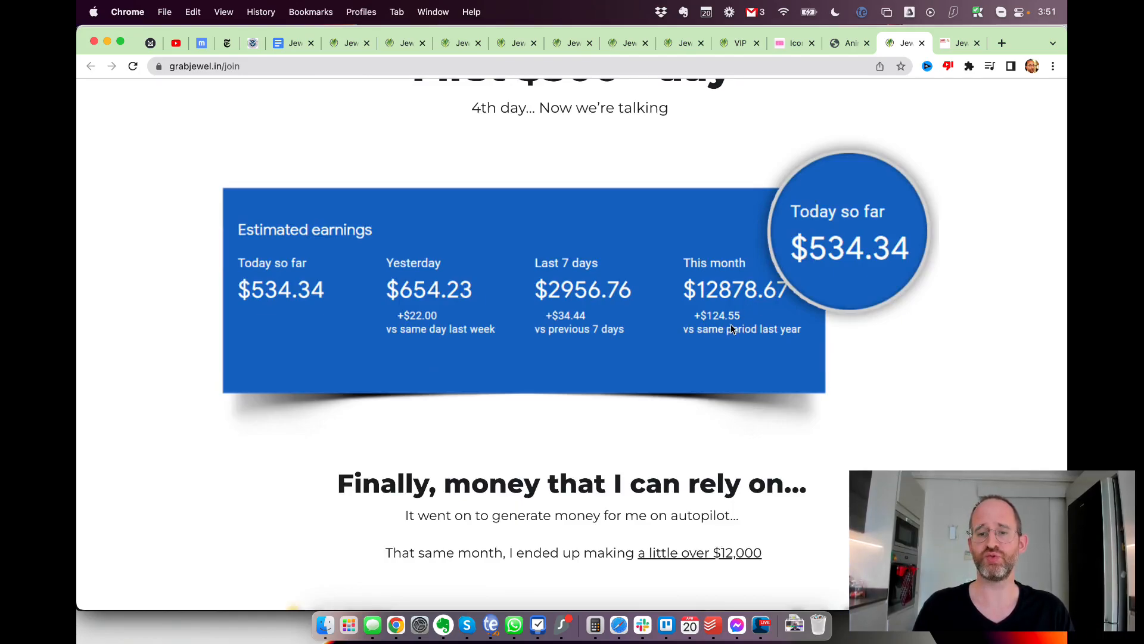
scroll(up, 3)
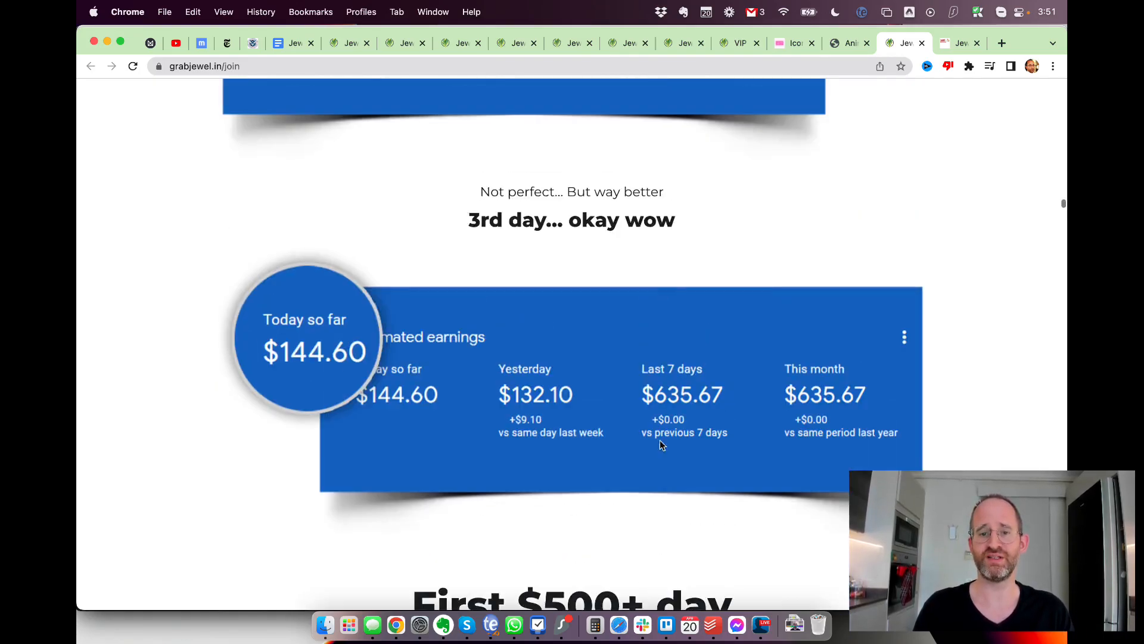
scroll(down, 3)
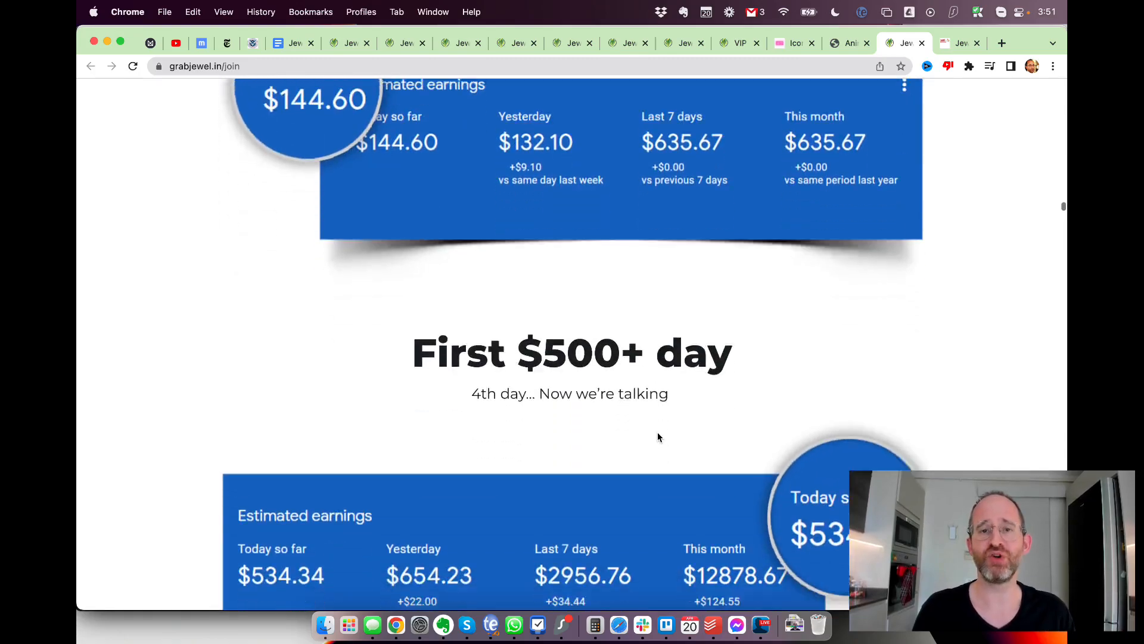
scroll(down, 3)
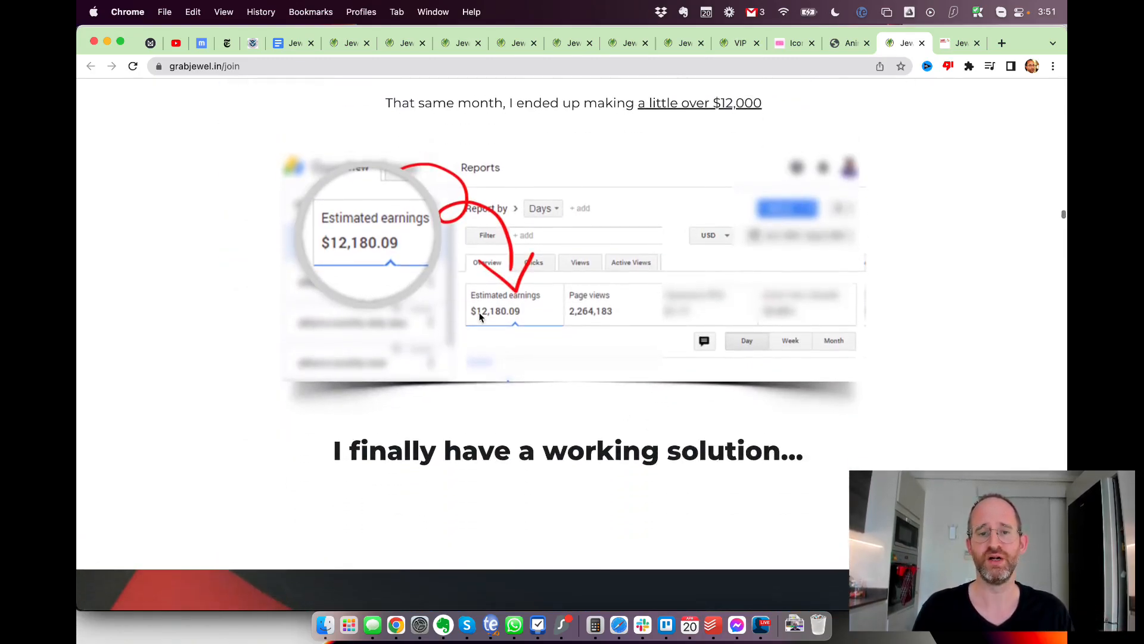
scroll(up, 3)
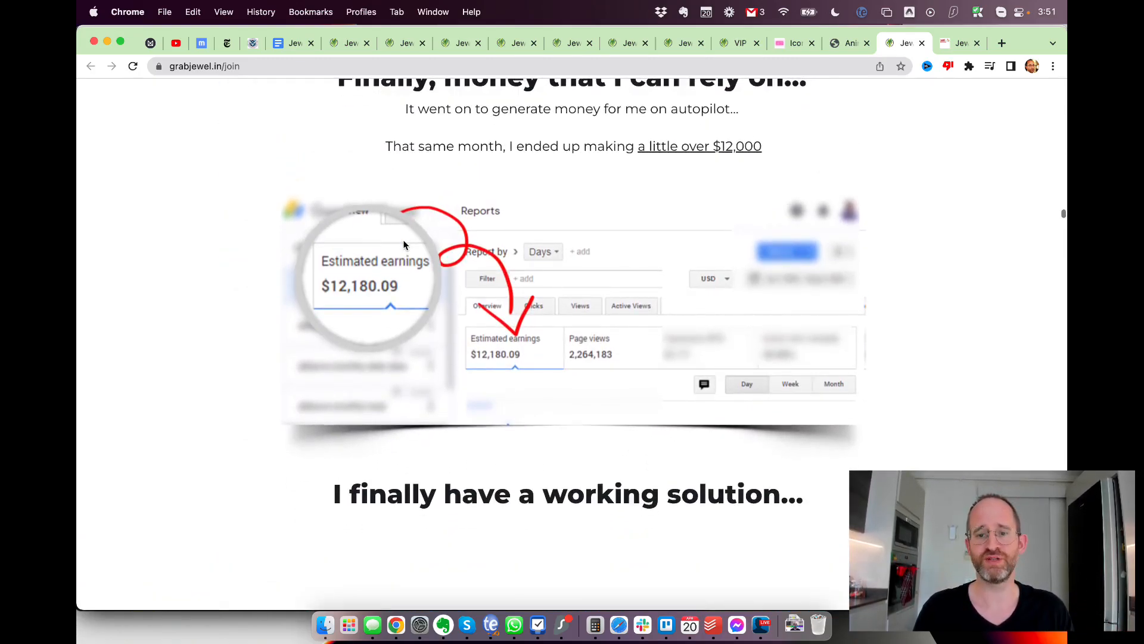
scroll(down, 3)
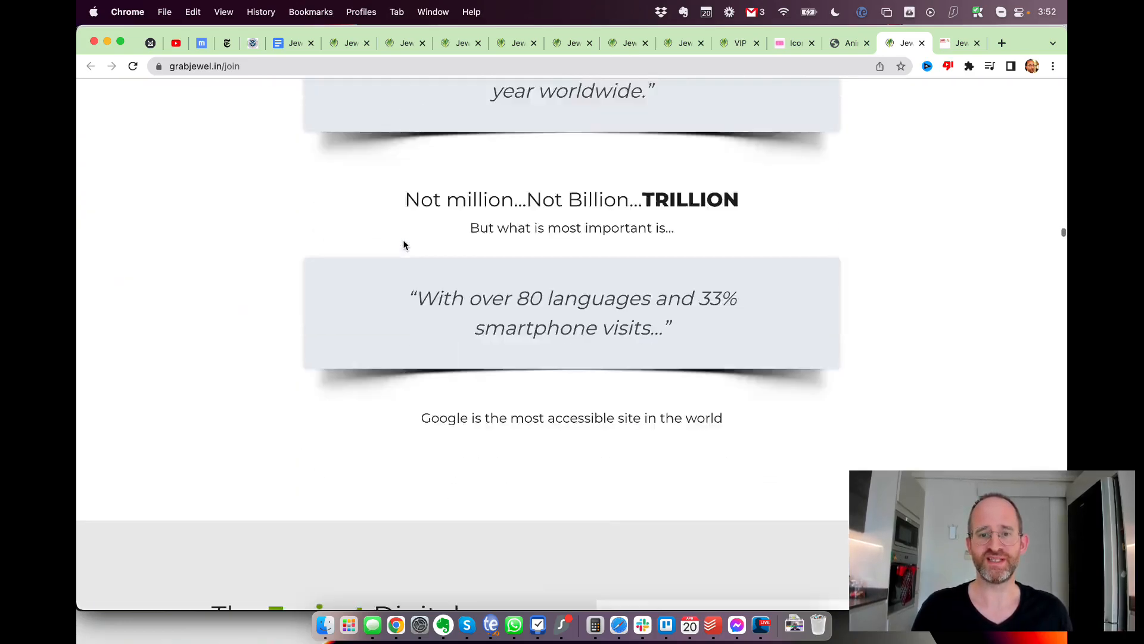
scroll(down, 3)
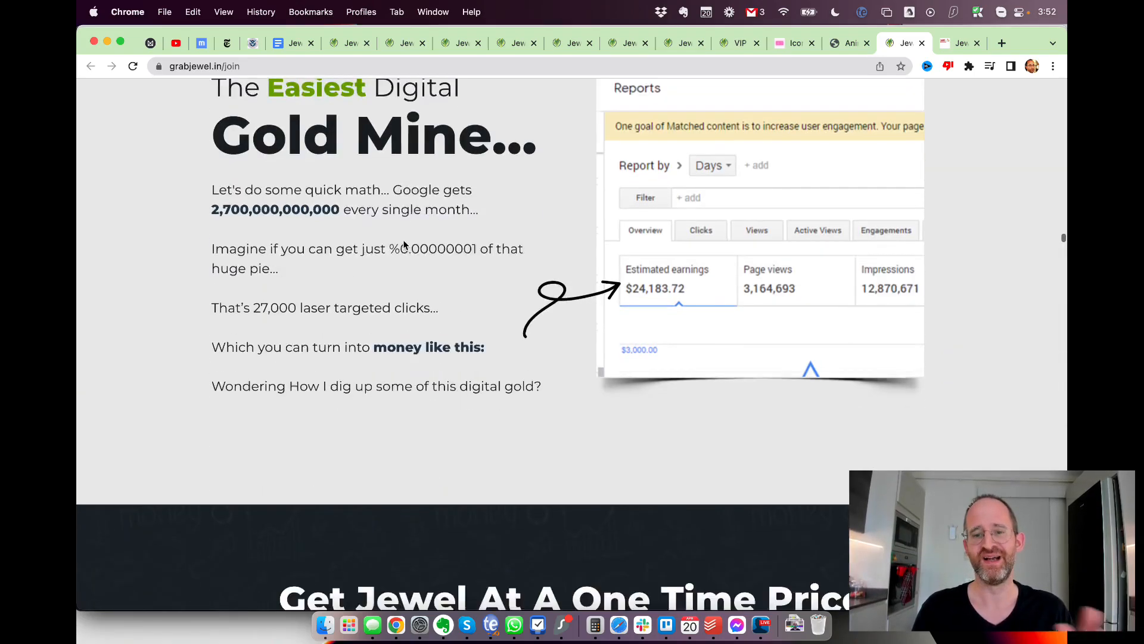
Step: Scroll past the testimonials, 'This App Works For ANYONE' and the $17 one-time price offer
scroll(down, 3)
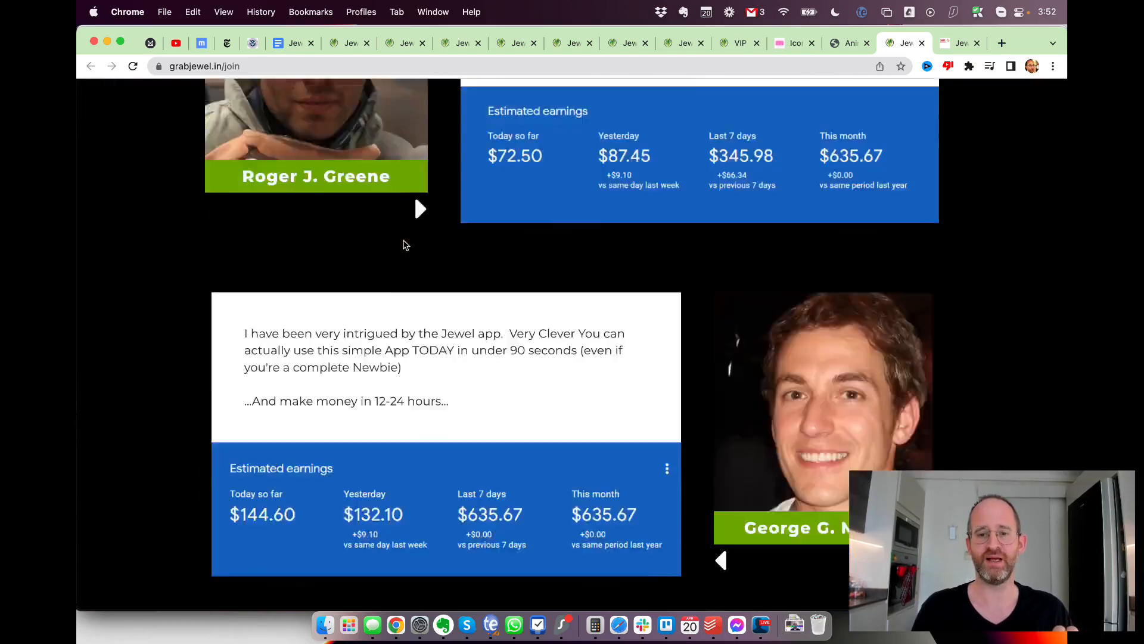
scroll(up, 3)
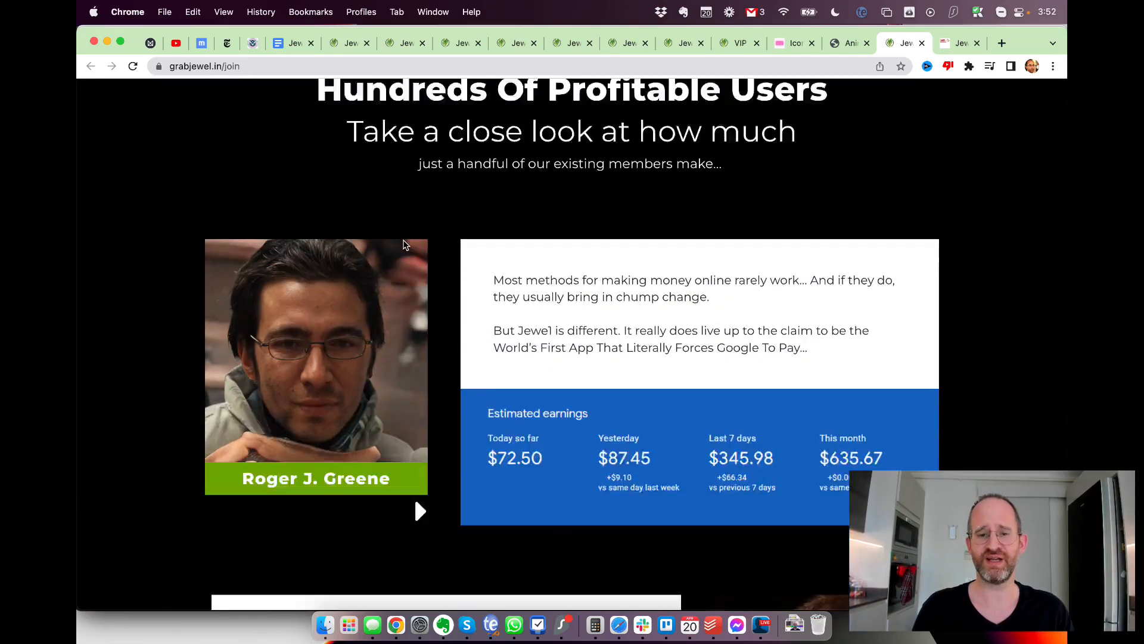
scroll(down, 3)
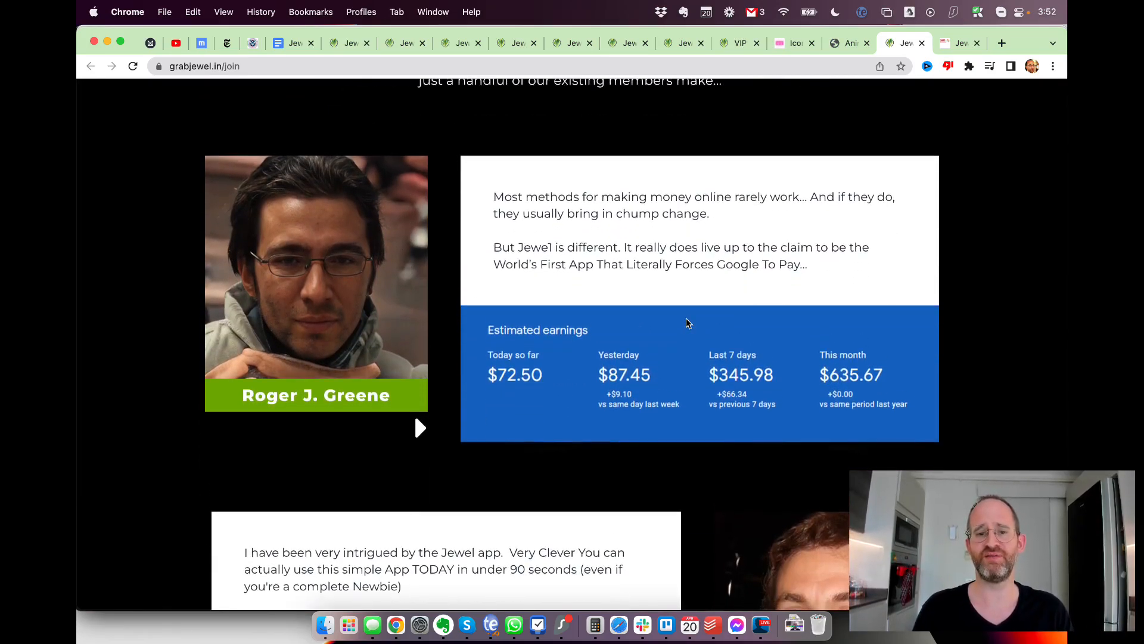
mouse_move(588, 344)
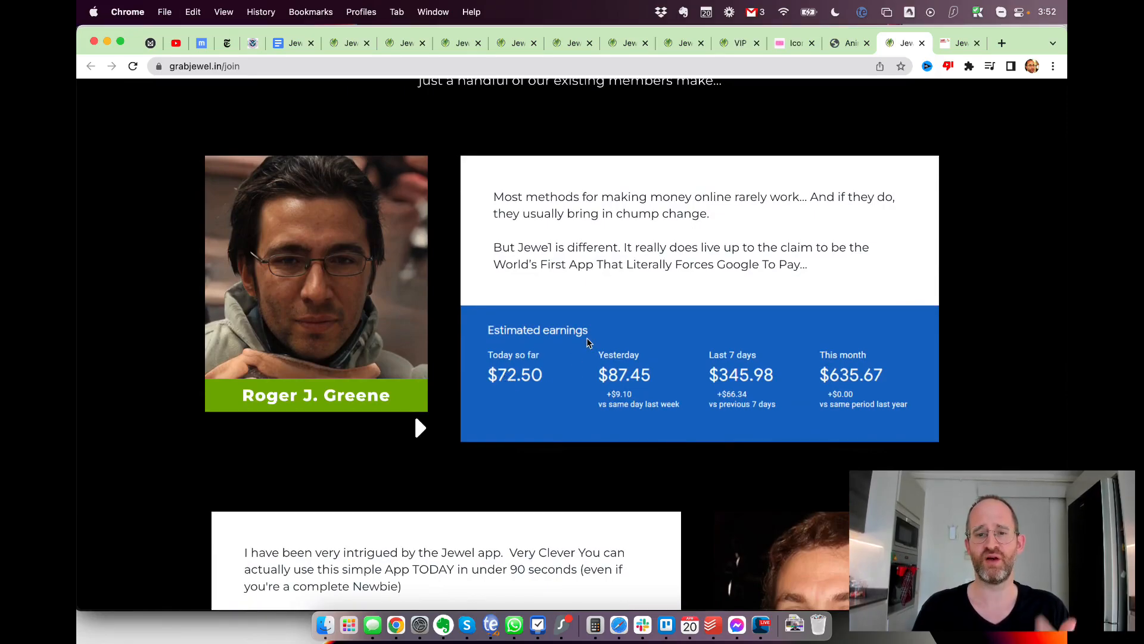
scroll(down, 3)
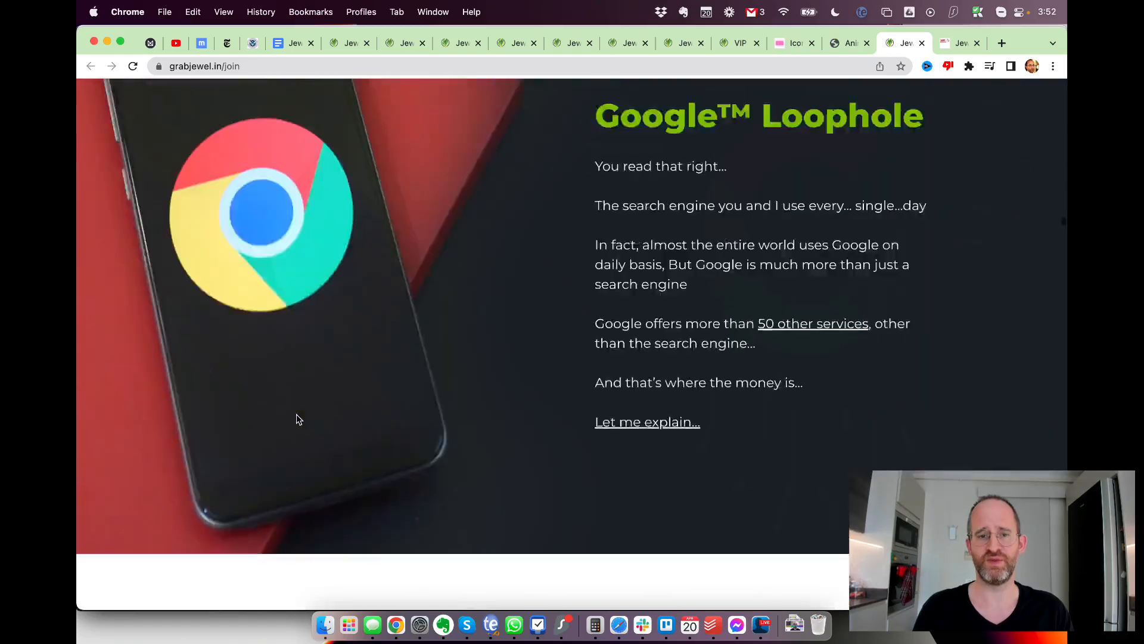
scroll(down, 3)
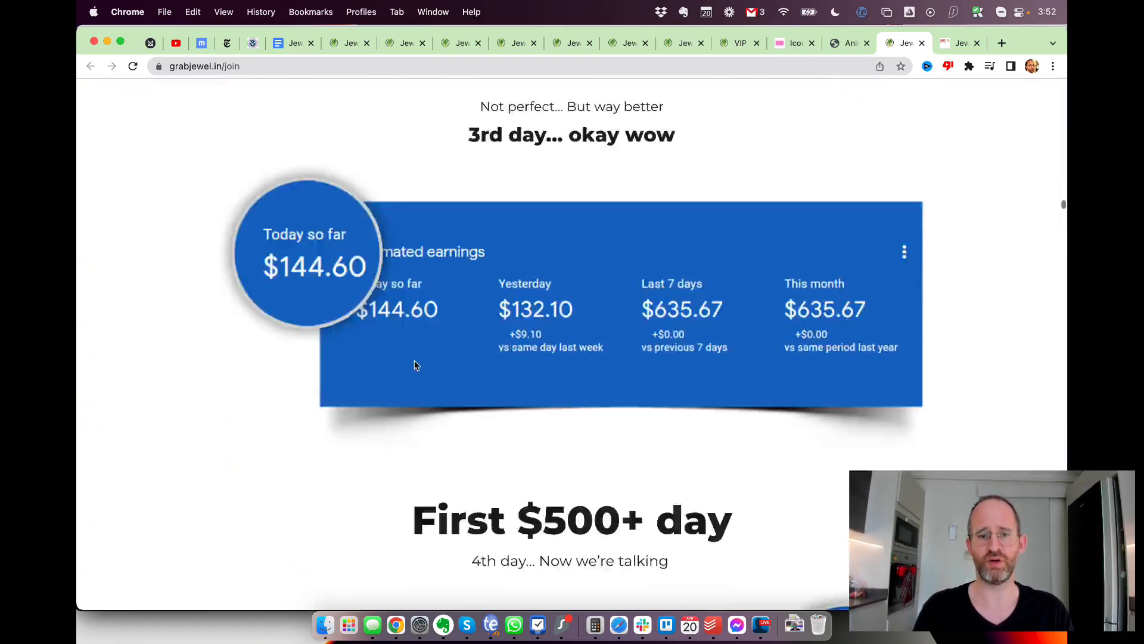
scroll(down, 3)
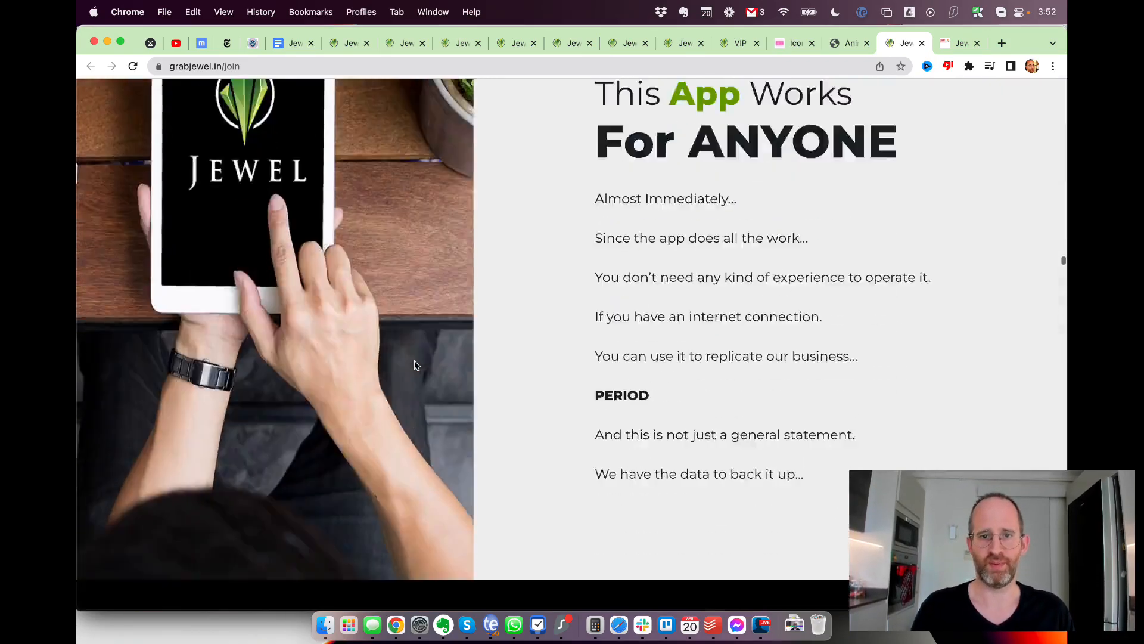
scroll(down, 3)
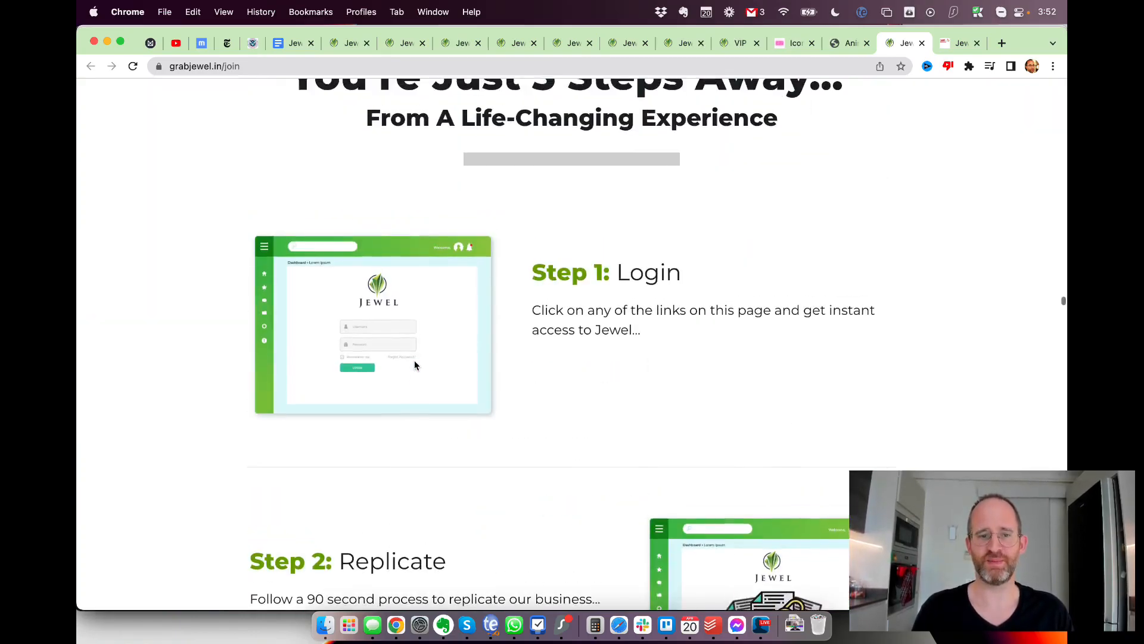
scroll(down, 3)
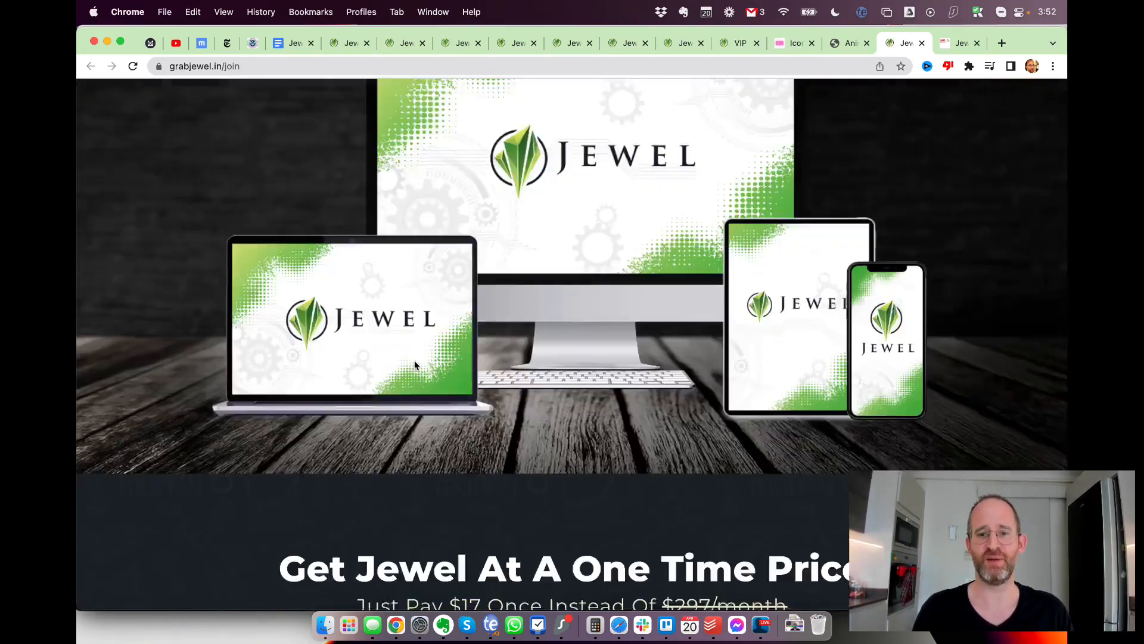
scroll(down, 3)
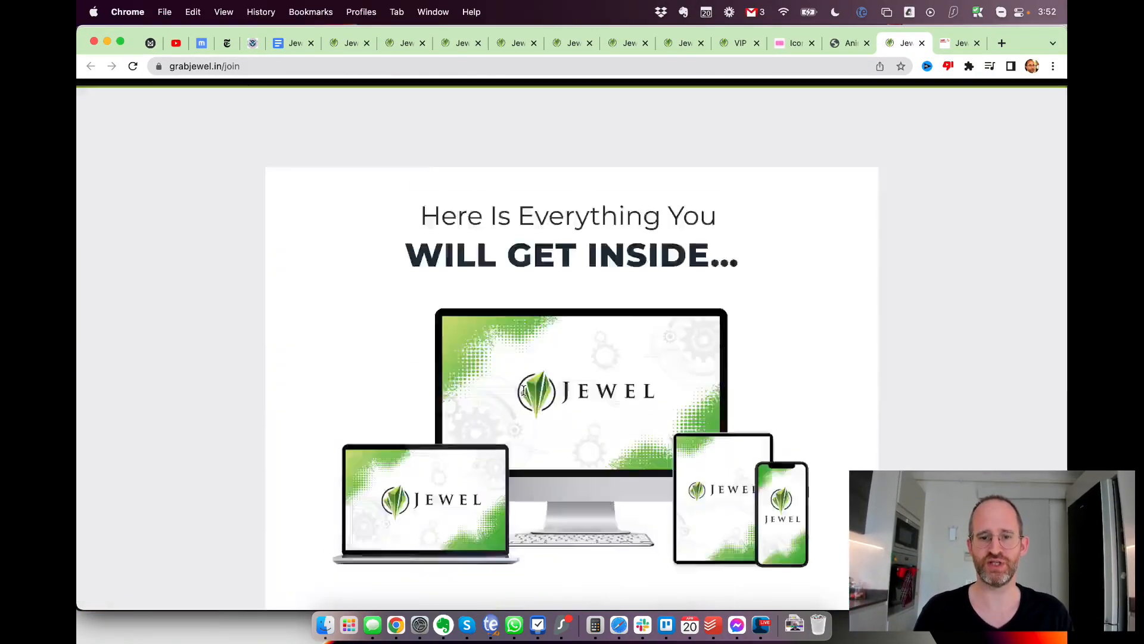
scroll(down, 3)
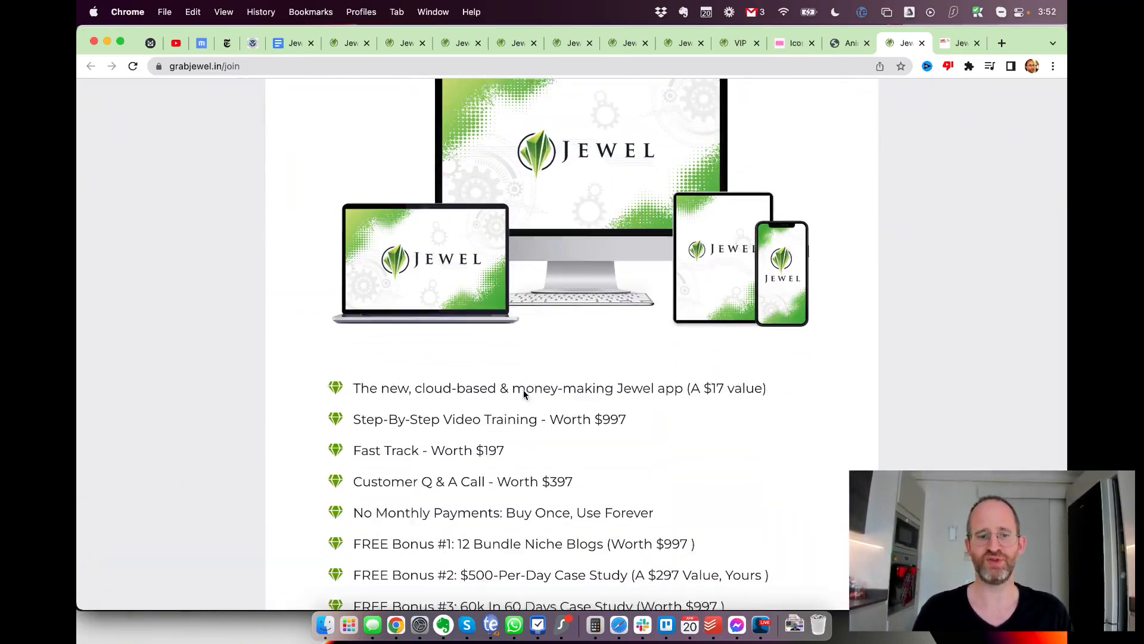
scroll(down, 3)
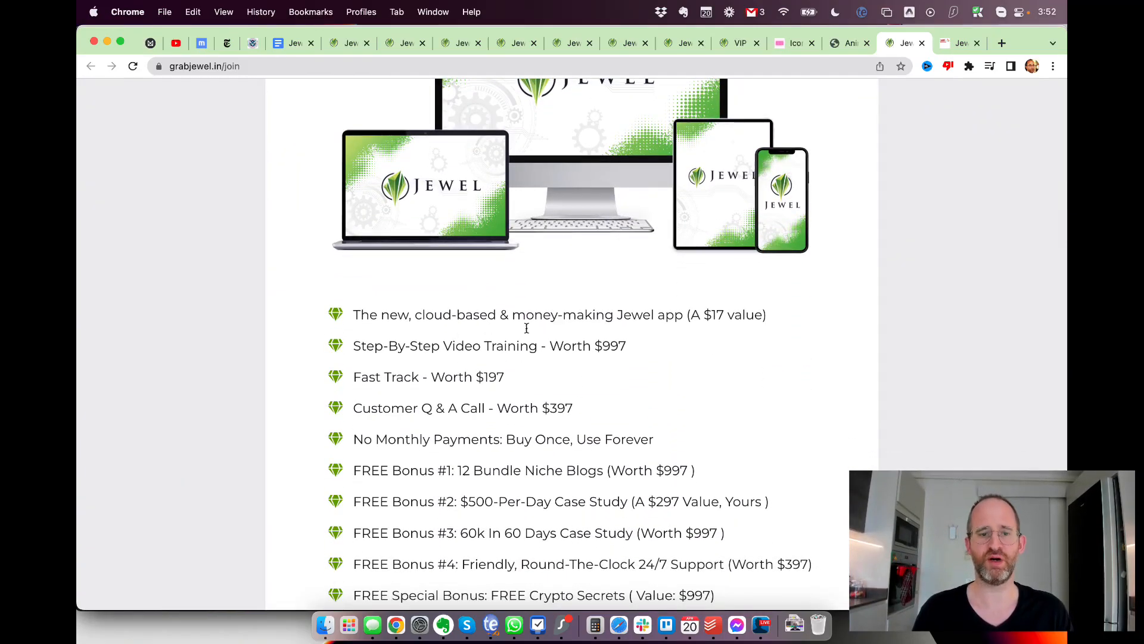
scroll(down, 3)
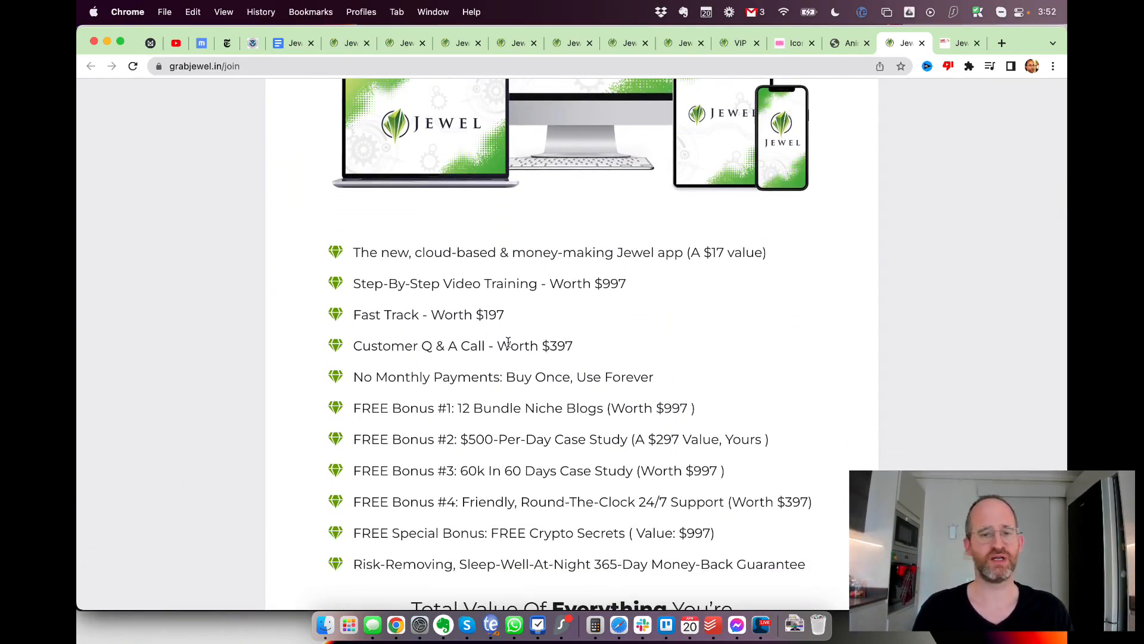
scroll(down, 3)
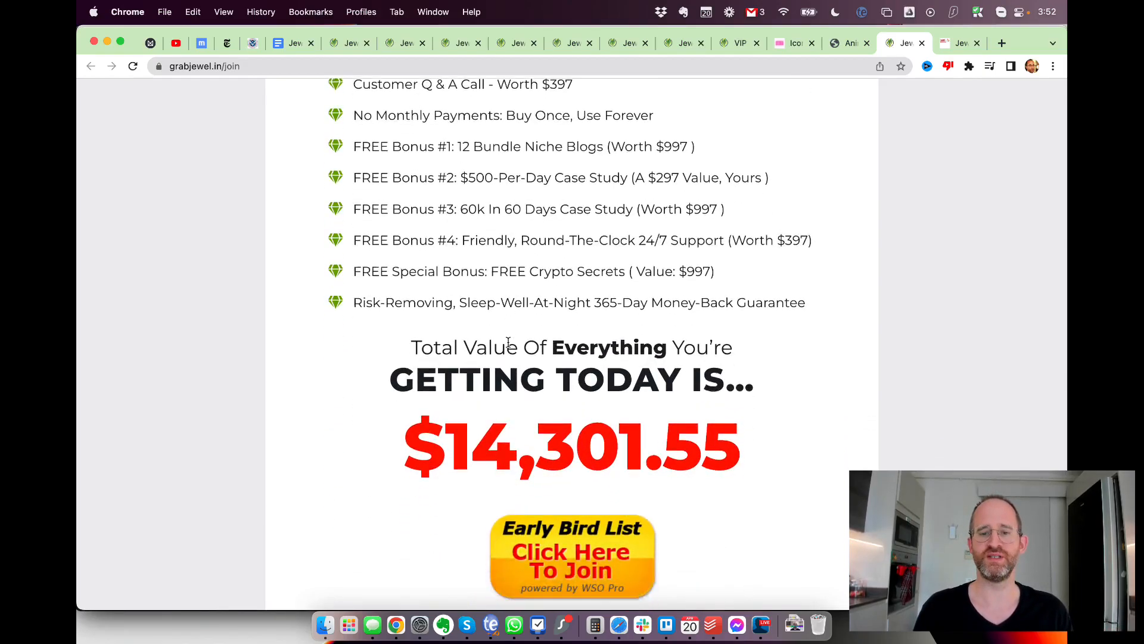
scroll(down, 3)
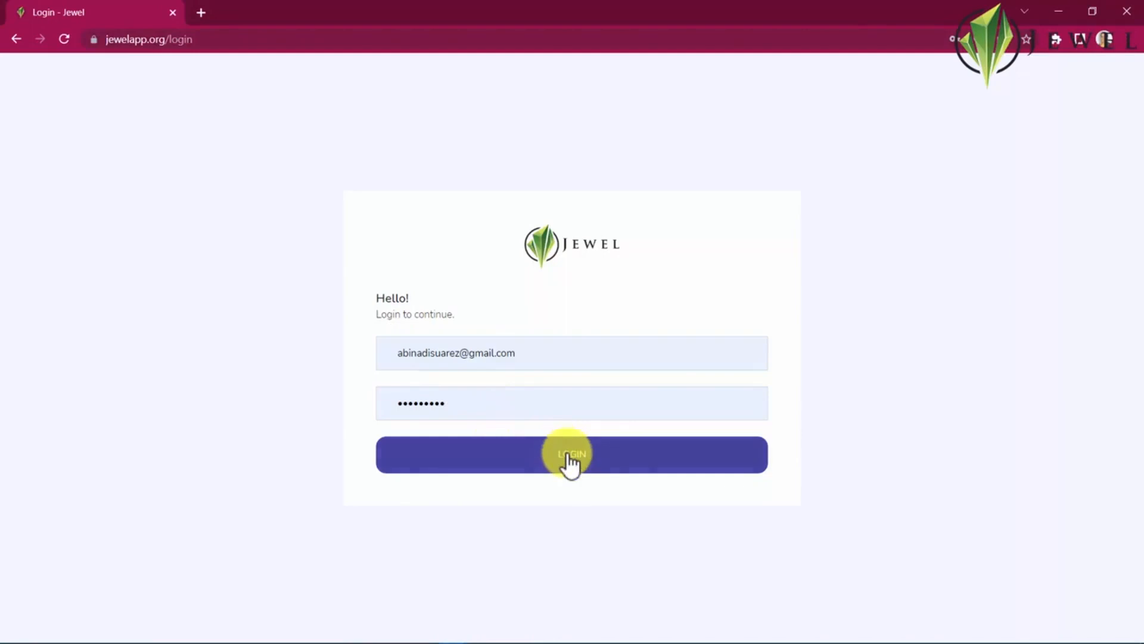
Step: Log in to jewelapp.org and play the Jewel Academy video on the VIP Training page
click(572, 454)
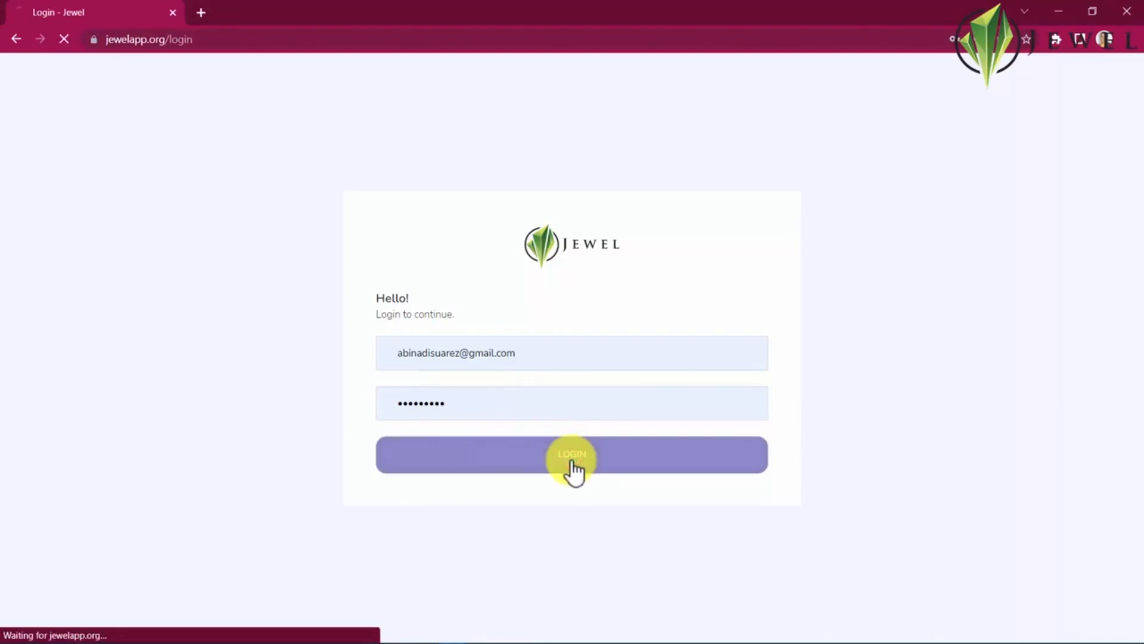
click(572, 454)
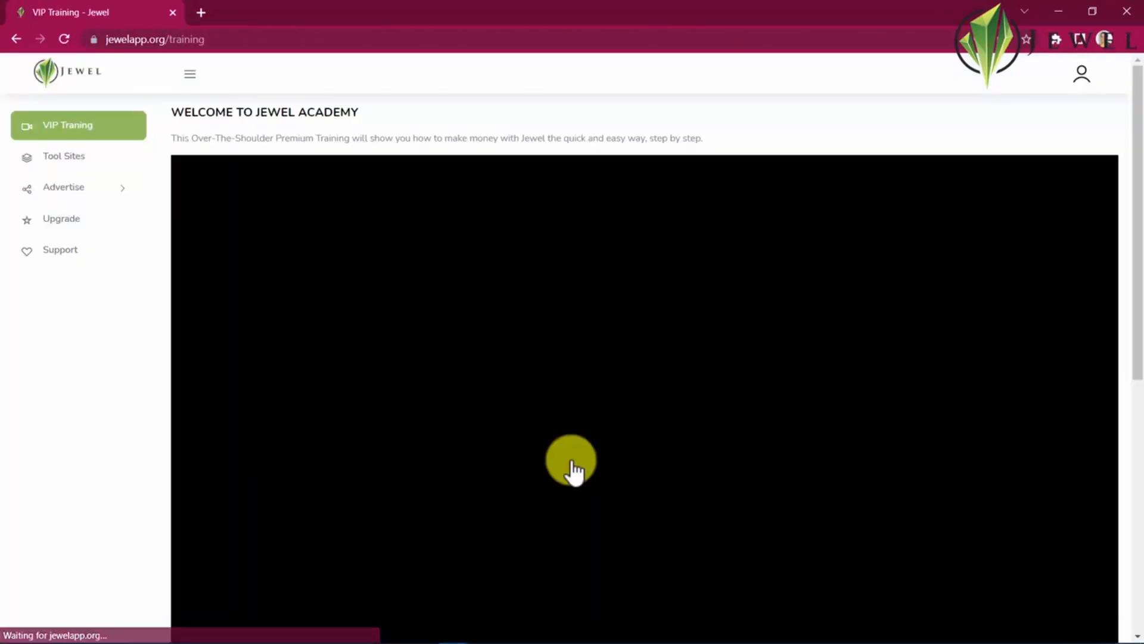
click(571, 461)
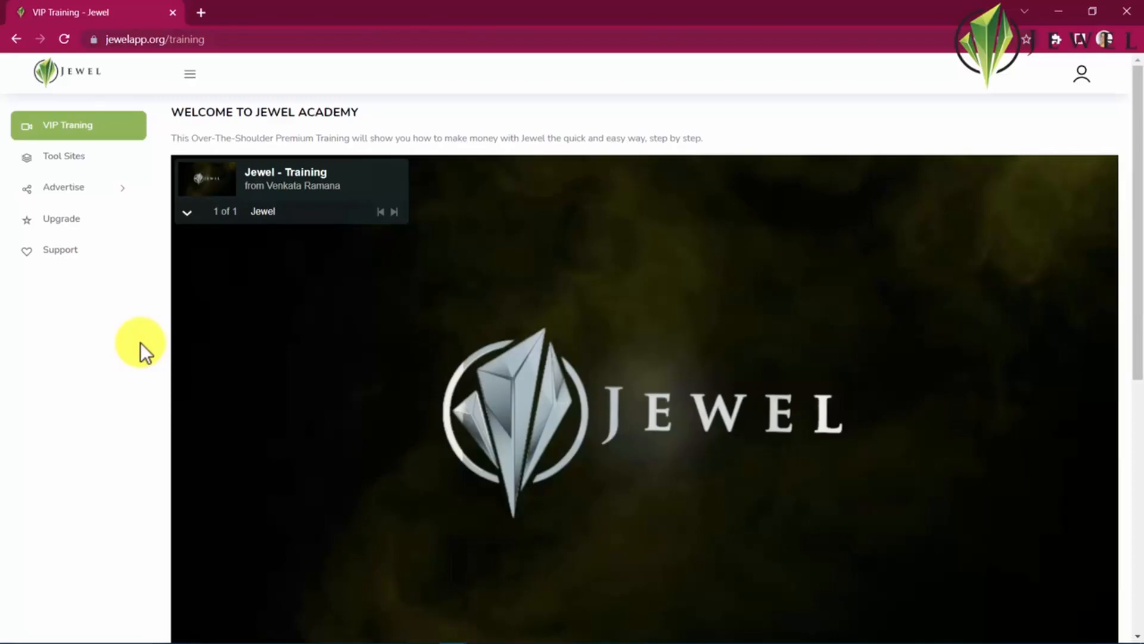
click(269, 12)
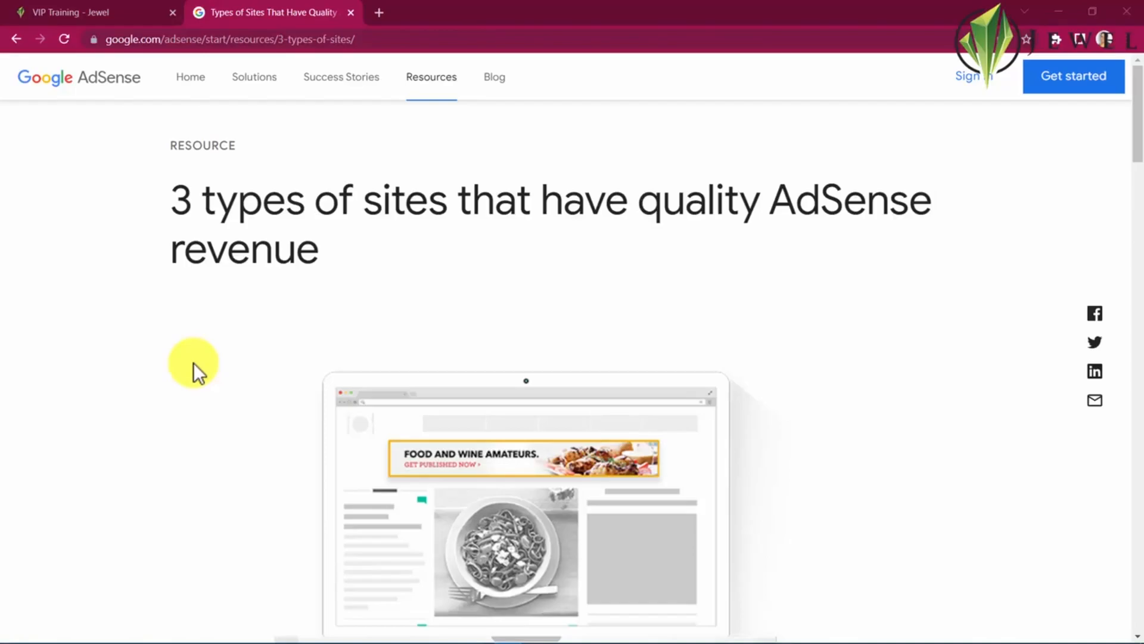
Step: Open the Daily Dot, catforum.com and GIFmaker.me example sites from the AdSense article
scroll(down, 3)
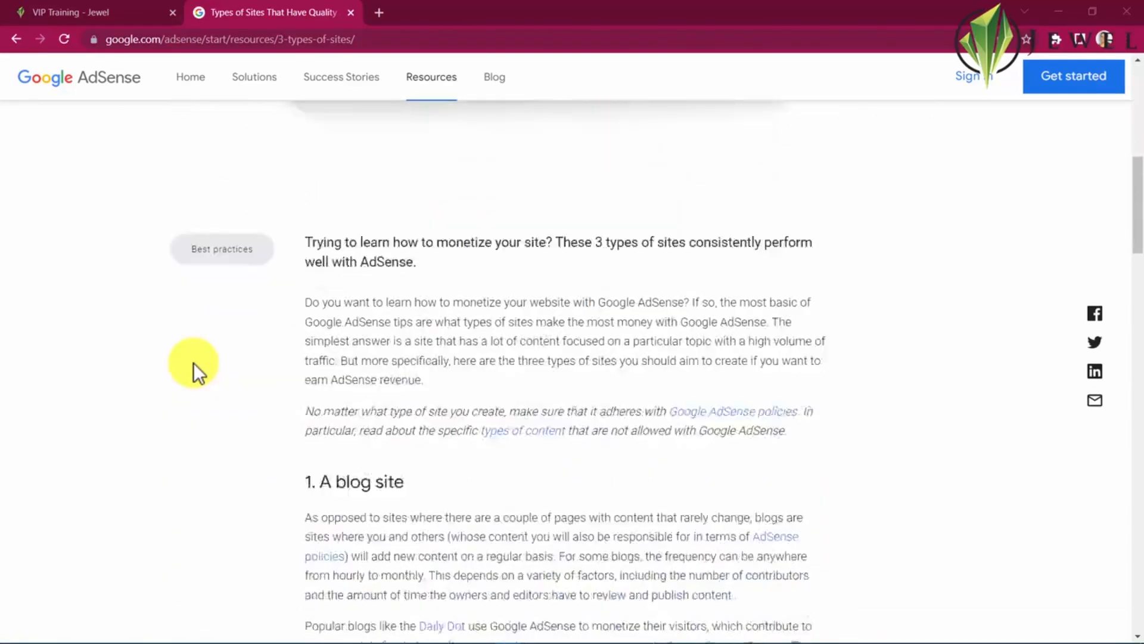
scroll(down, 3)
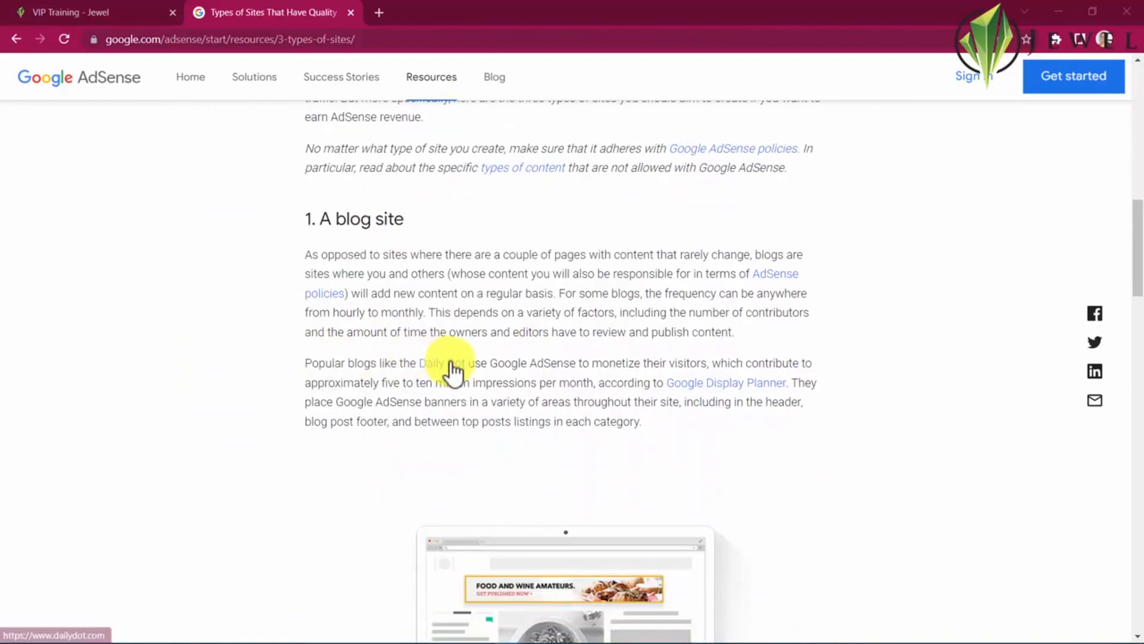
click(438, 363)
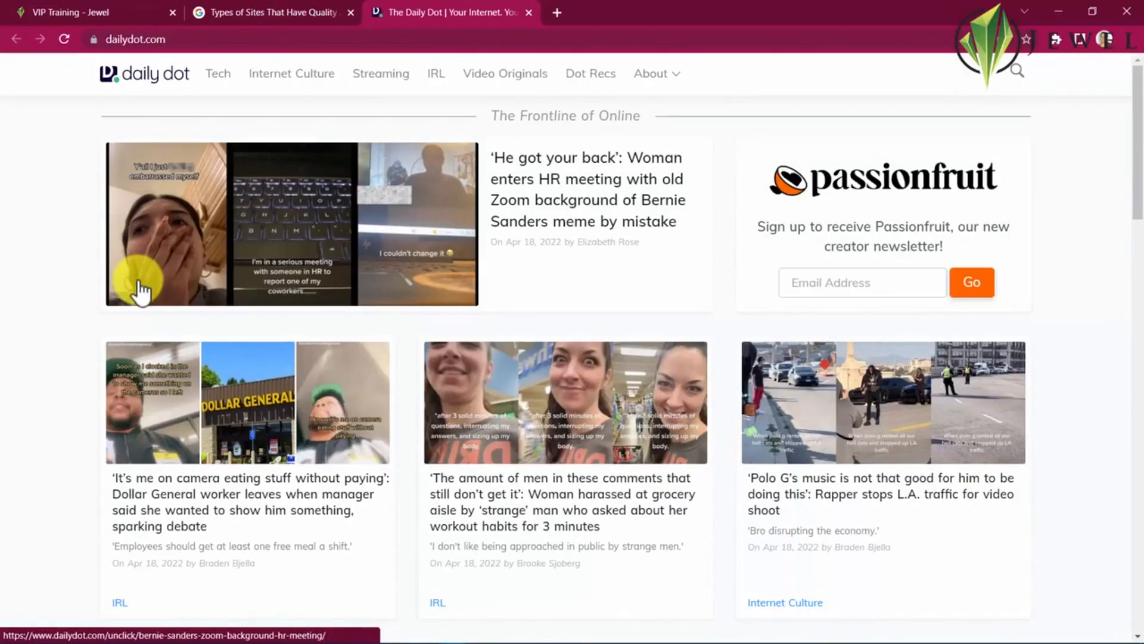
mouse_move(248, 22)
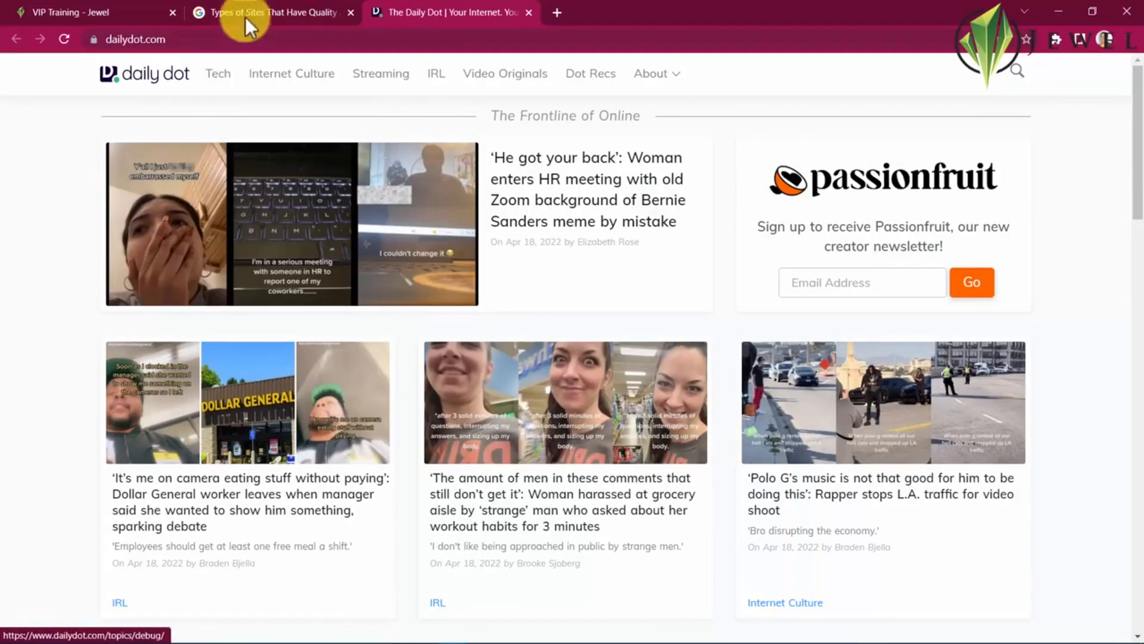
click(262, 13)
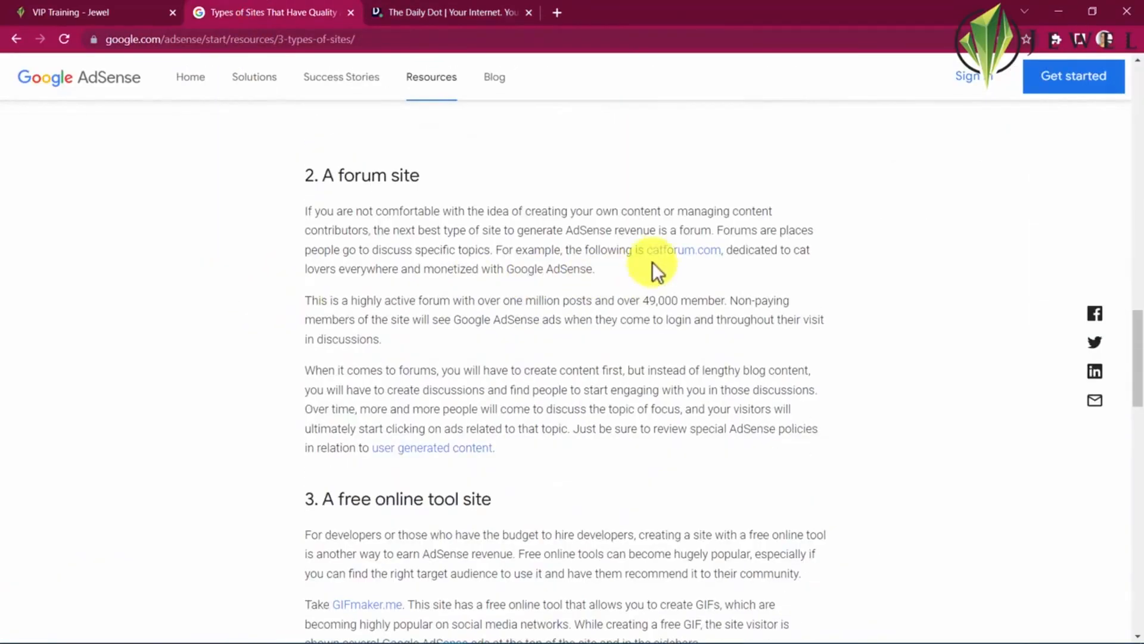
click(679, 250)
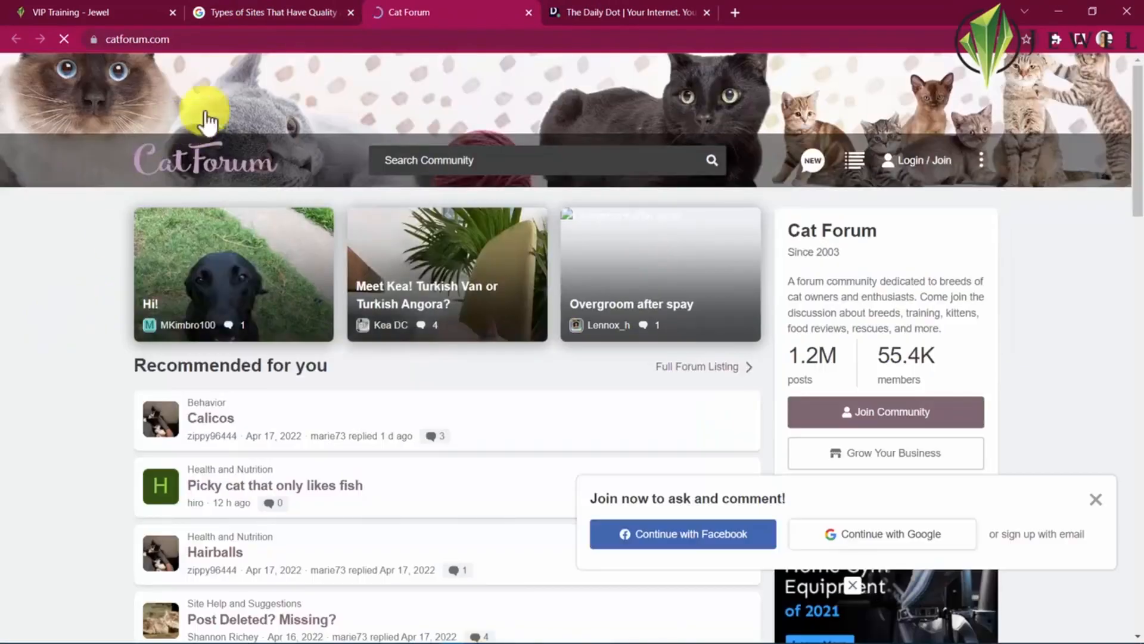
click(270, 13)
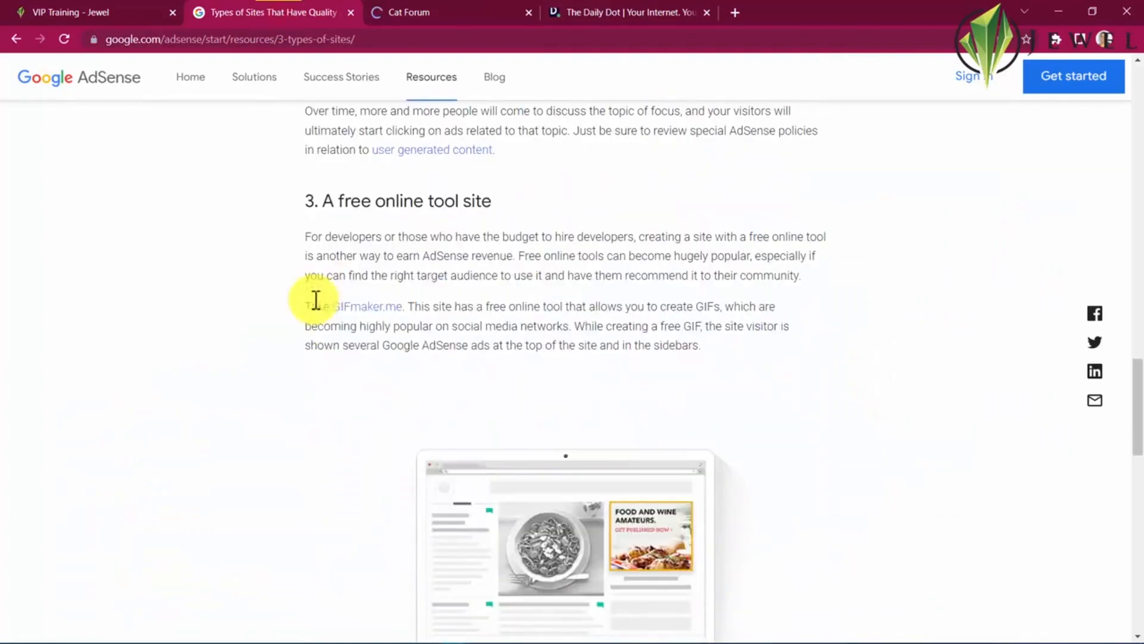
click(370, 305)
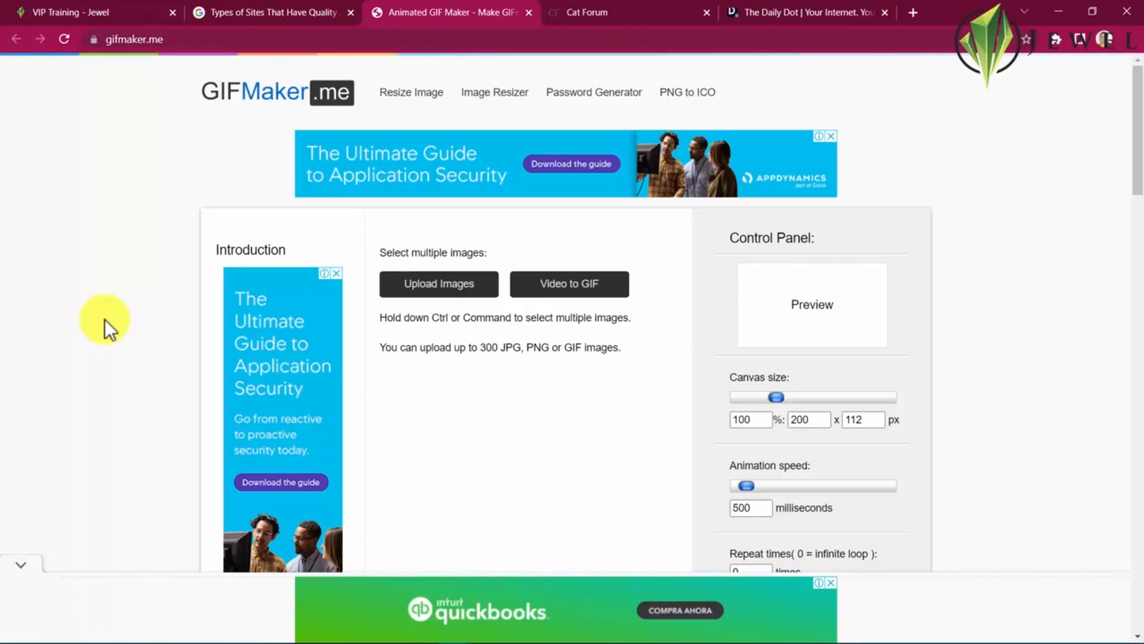
Step: Return to the Jewel training page and bring up the DFY Tool Sites list
click(88, 13)
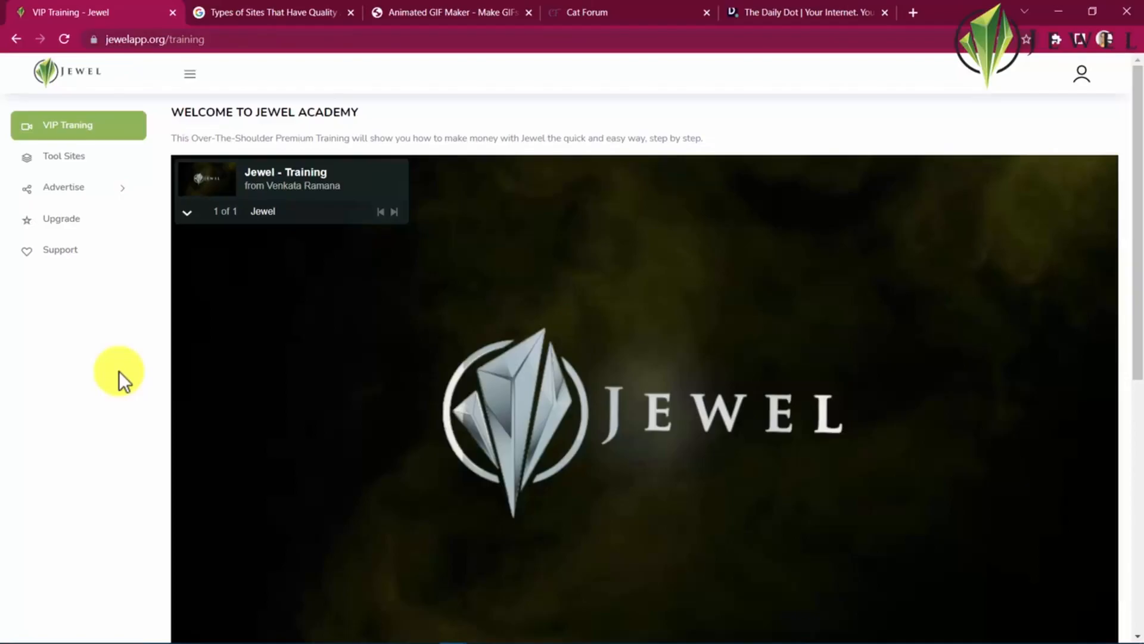
click(64, 156)
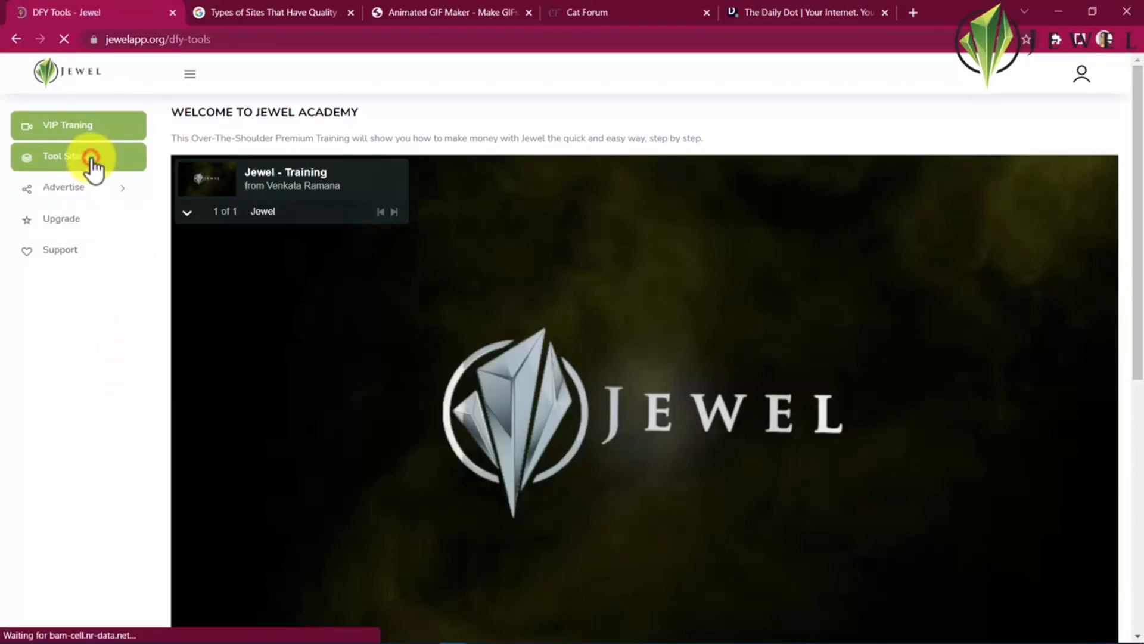
click(66, 155)
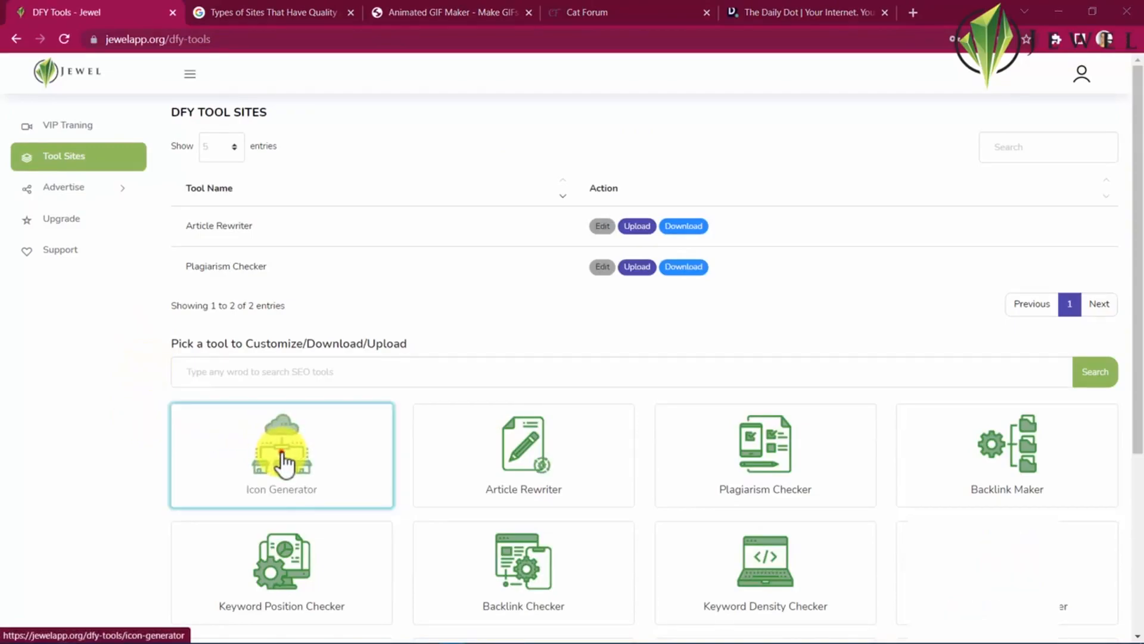
Step: Customize Icon Generator: enter the site address, review SEO keywords, and set the favicon image
click(281, 455)
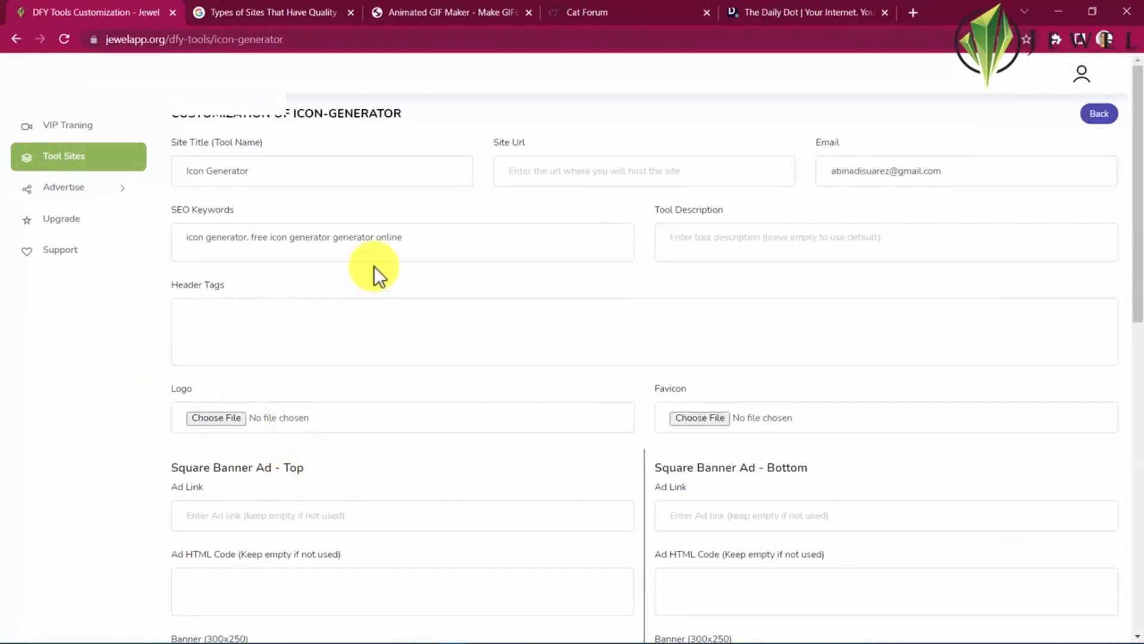
mouse_move(515, 193)
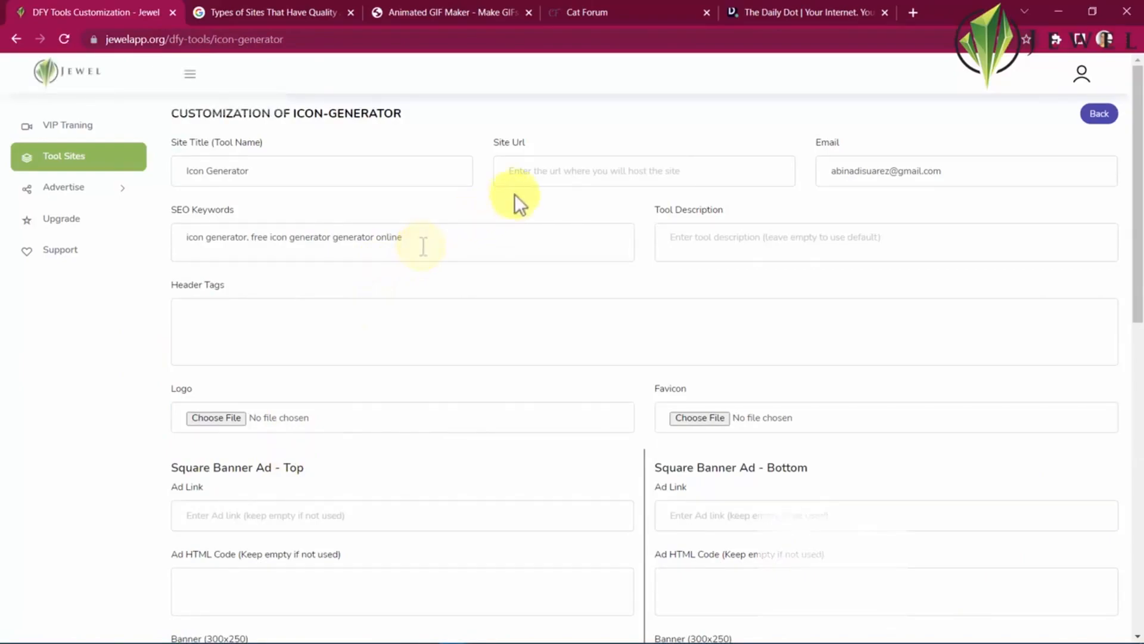
click(644, 171)
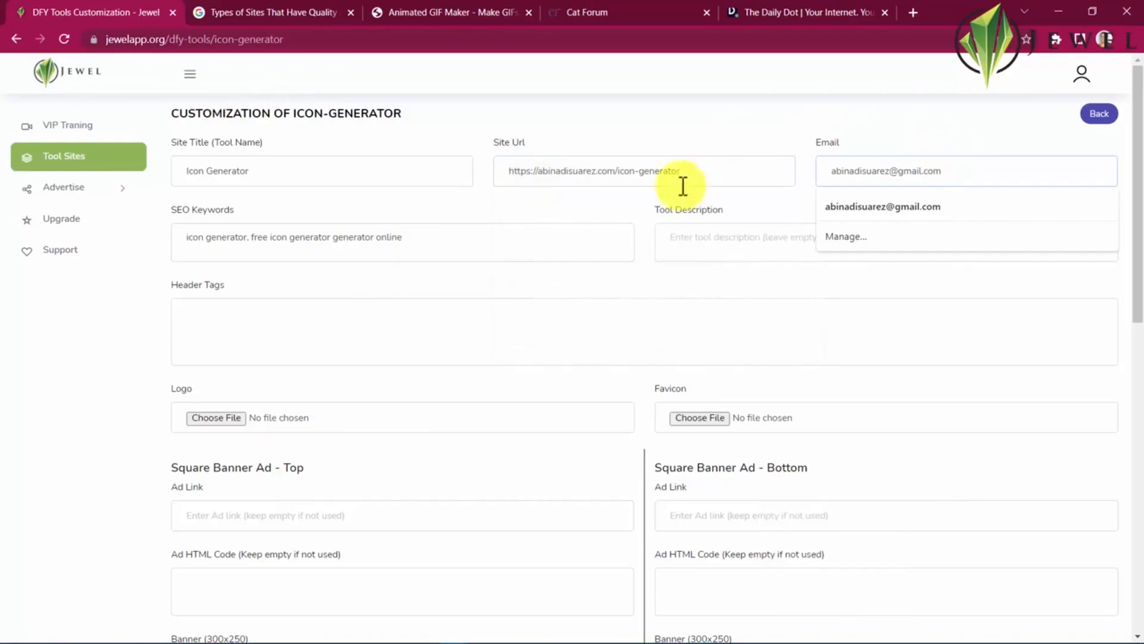
click(401, 241)
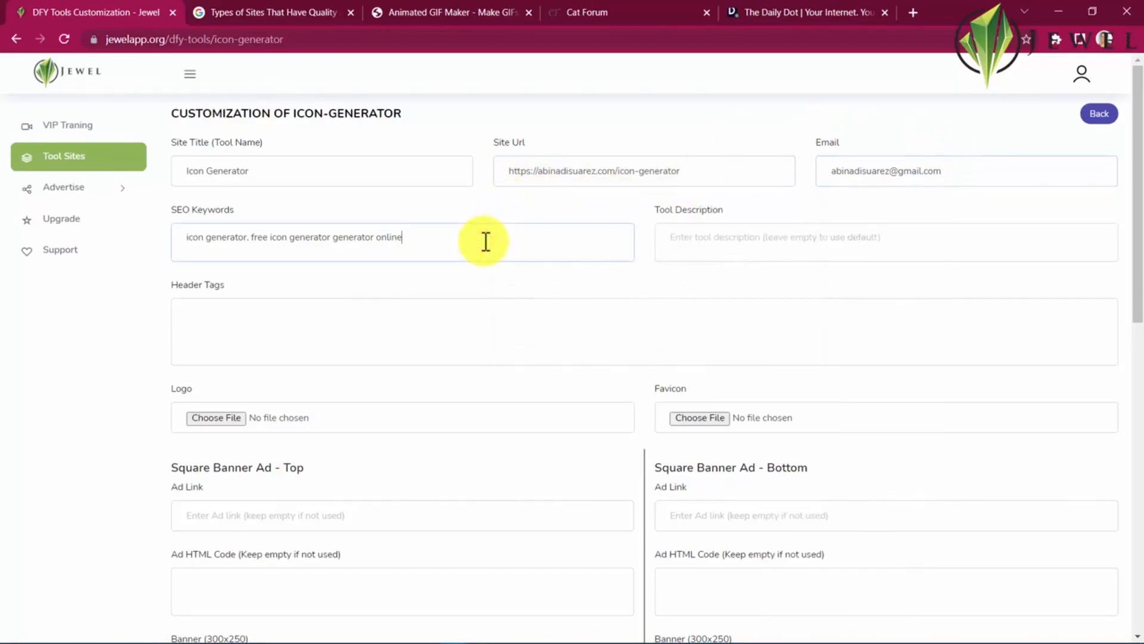
mouse_move(733, 243)
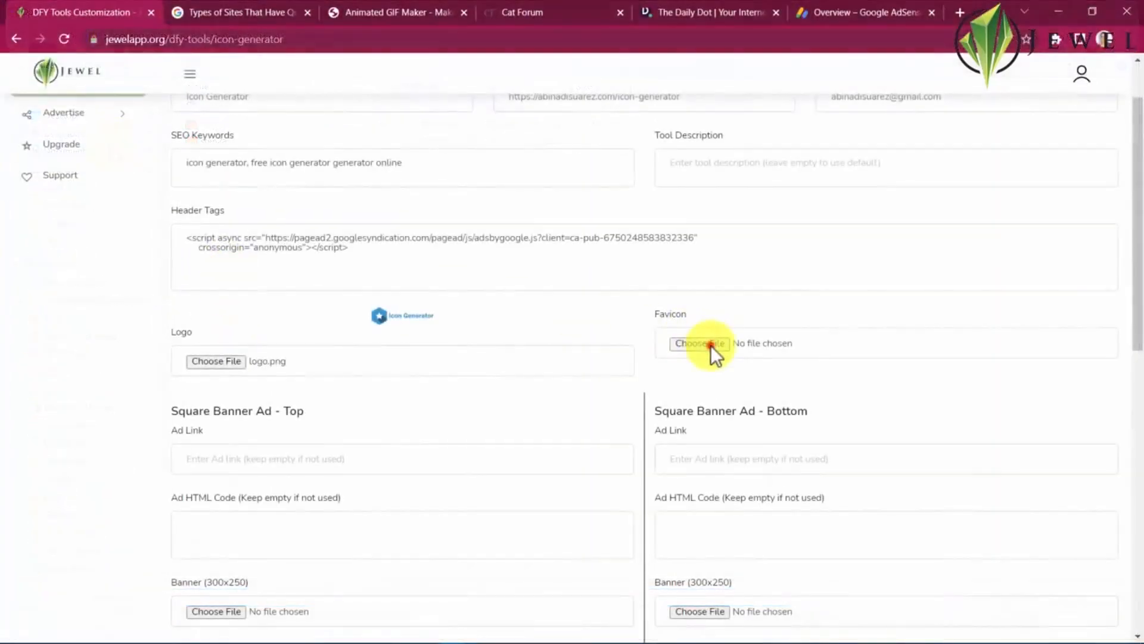
click(699, 343)
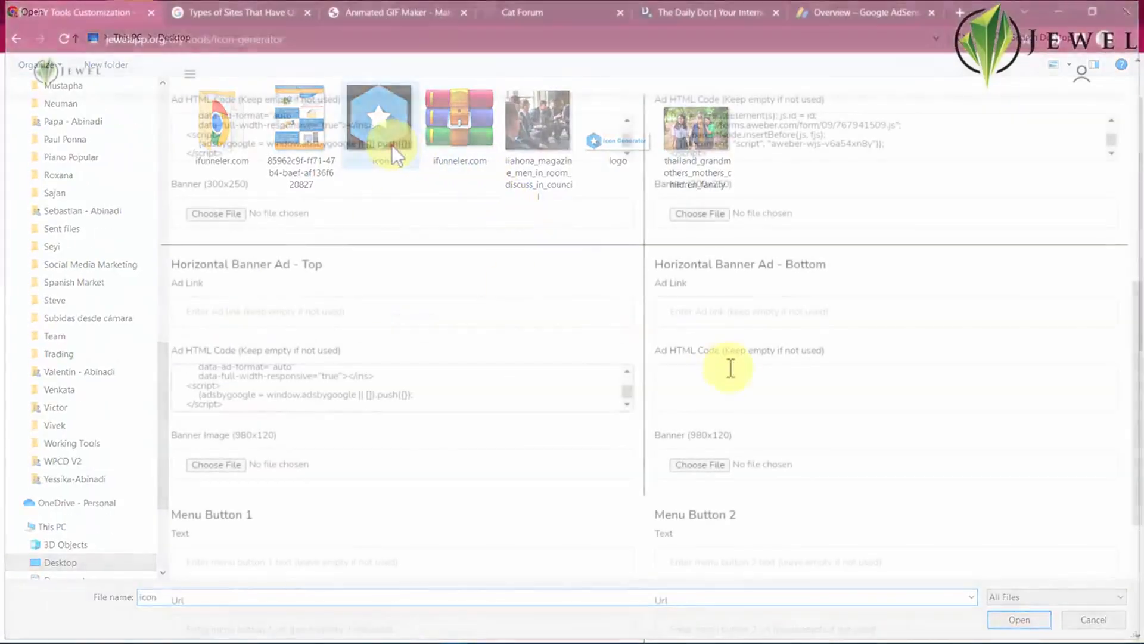
click(1092, 618)
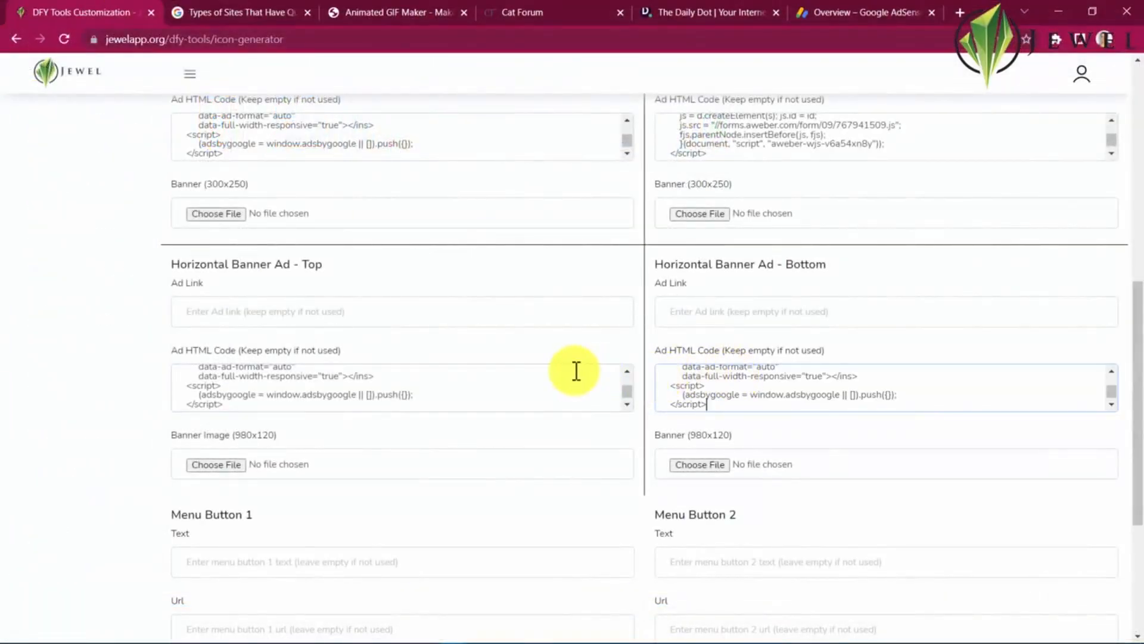
mouse_move(568, 371)
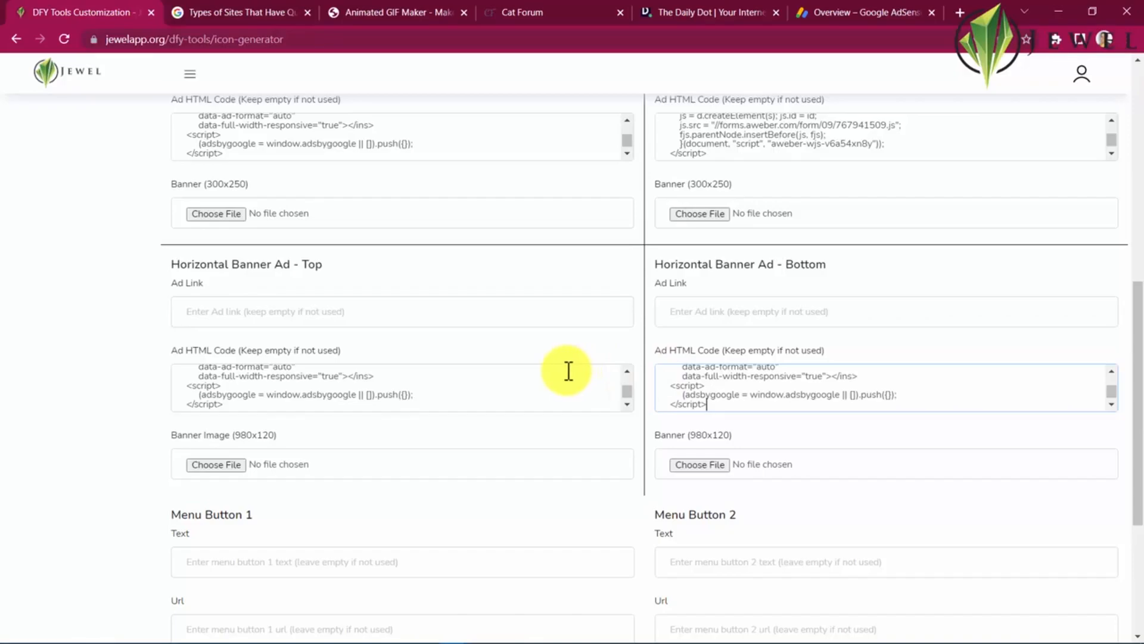
Step: Fill the menu button links, starting with Article Rewriter and Plagiarism Checker
scroll(down, 3)
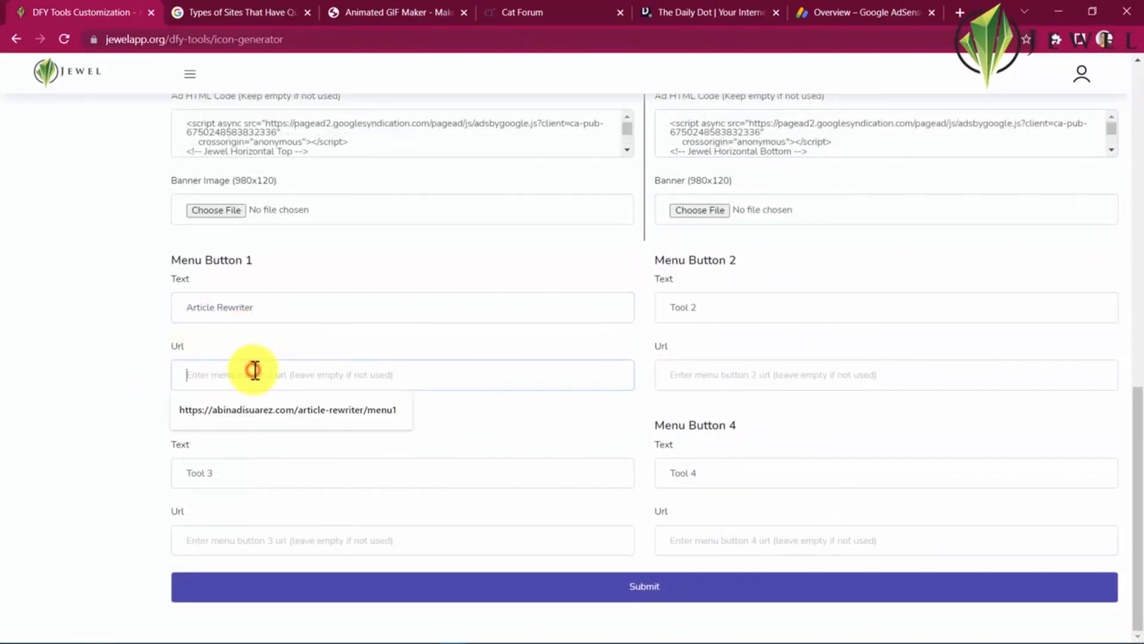
click(290, 409)
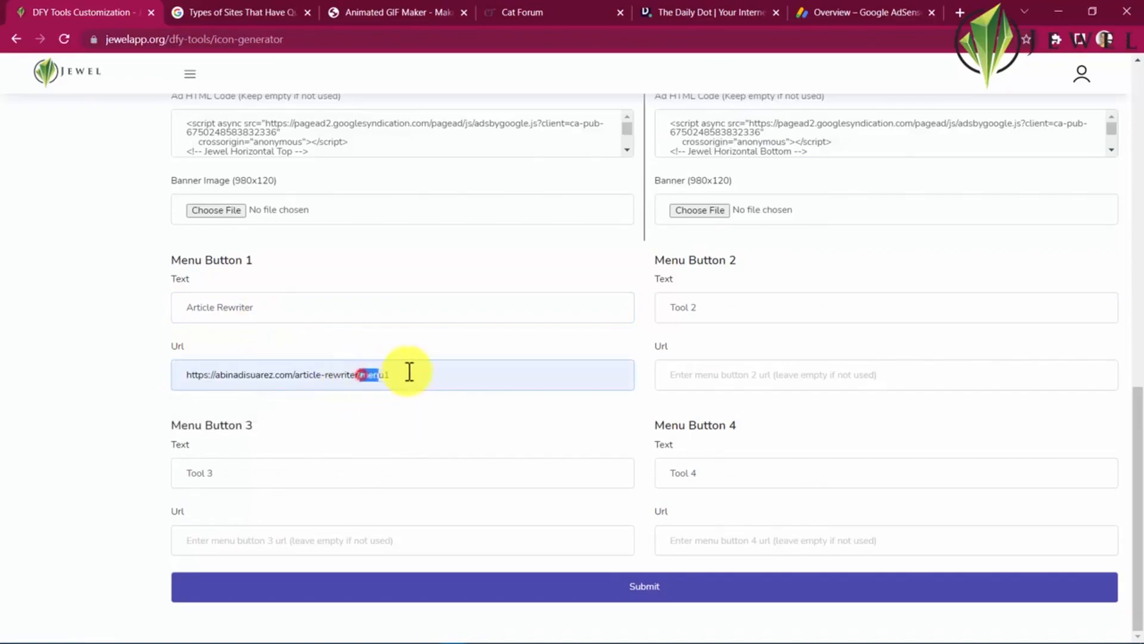
double_click(681, 307)
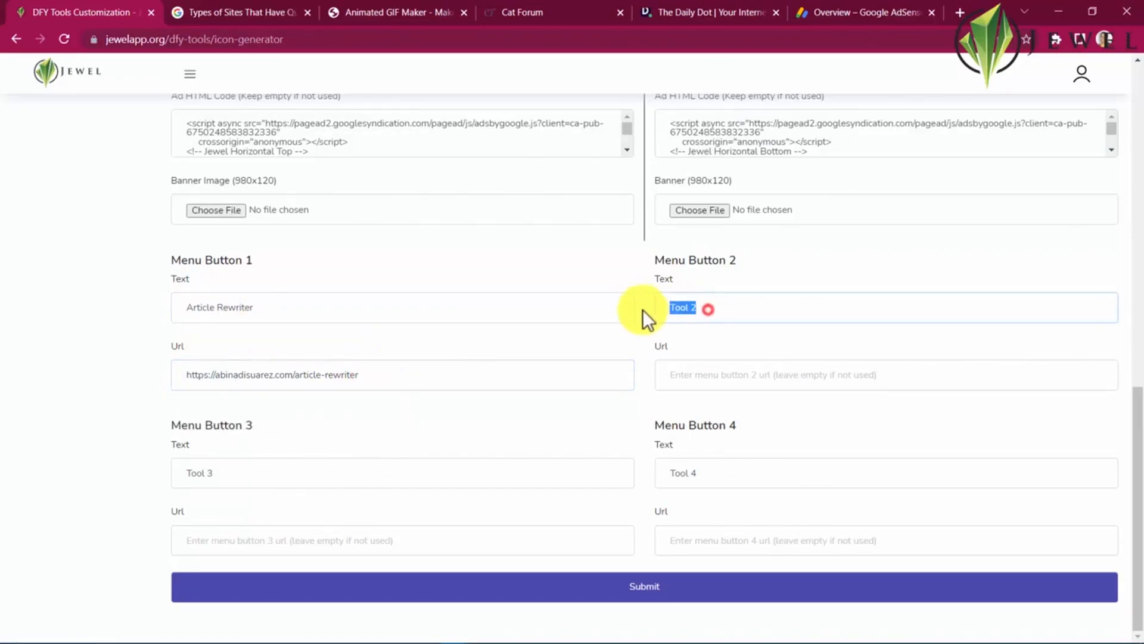
text(Plagiarism Checker)
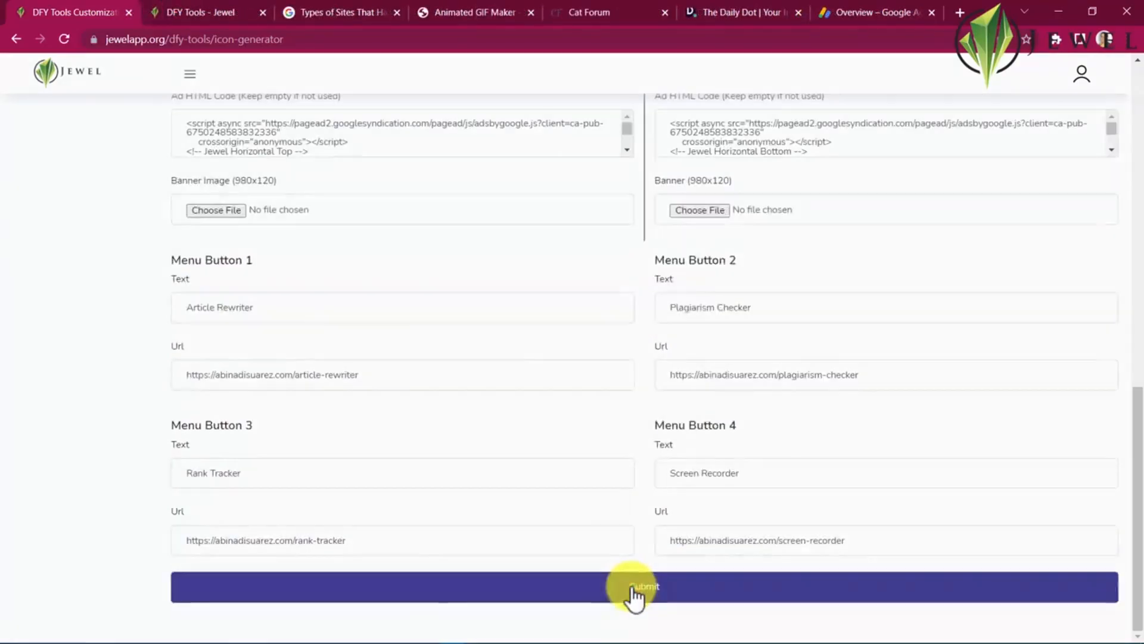
Step: Submit the Icon Generator customization and dismiss the 'Awesome!' confirmation
click(644, 586)
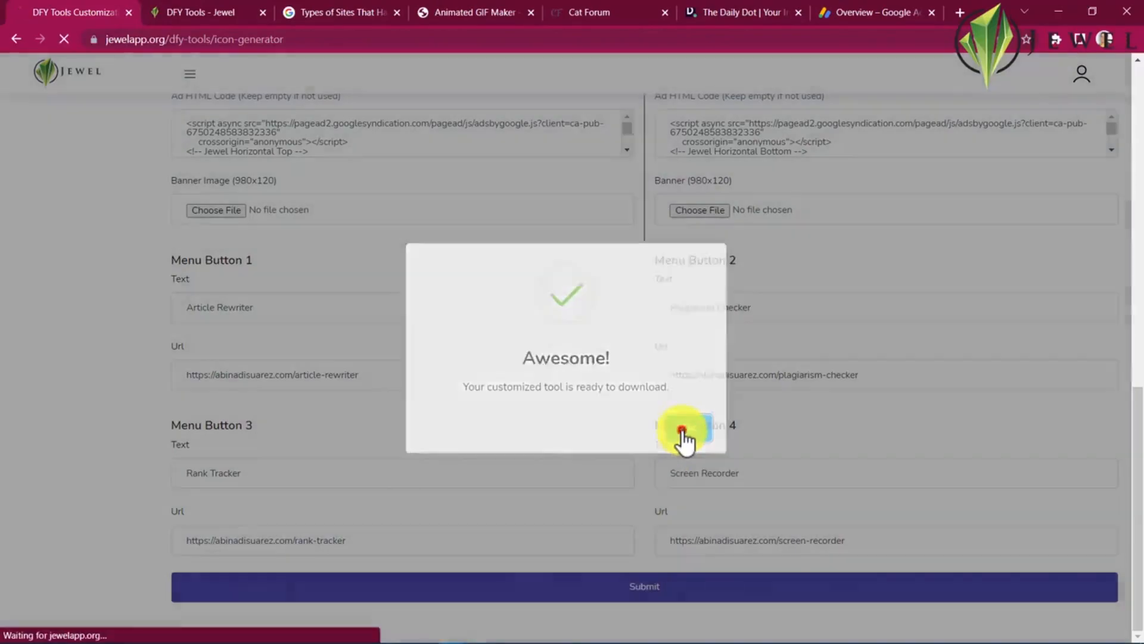
click(684, 429)
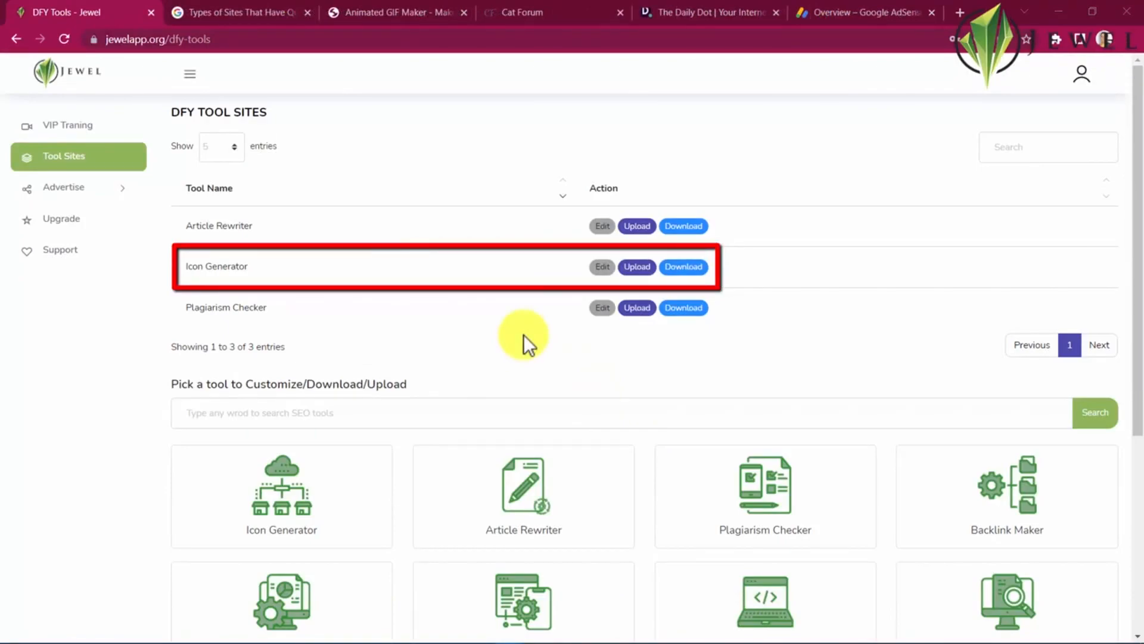
Step: Upload Icon Generator using the saved FTP host, user, password and directory, then view the site
click(636, 266)
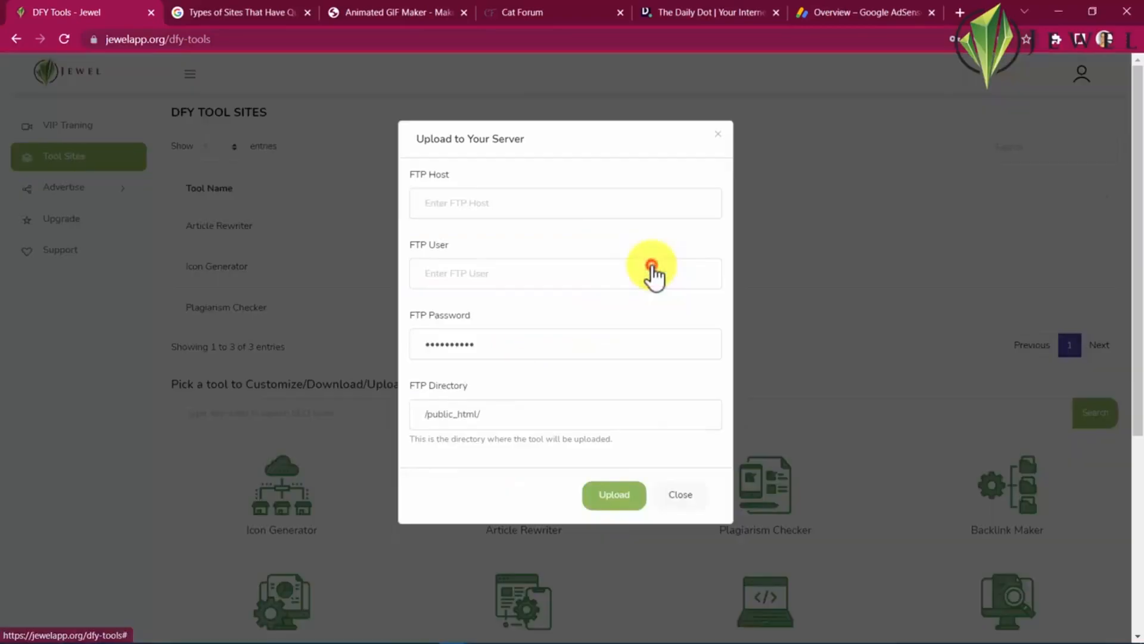
click(565, 203)
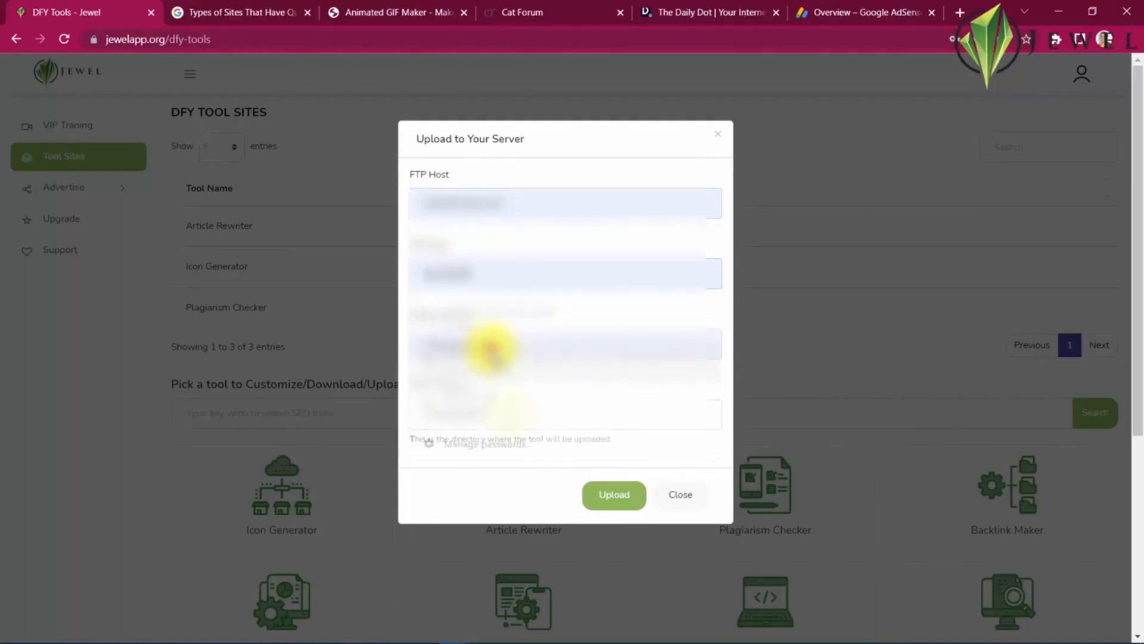
click(614, 494)
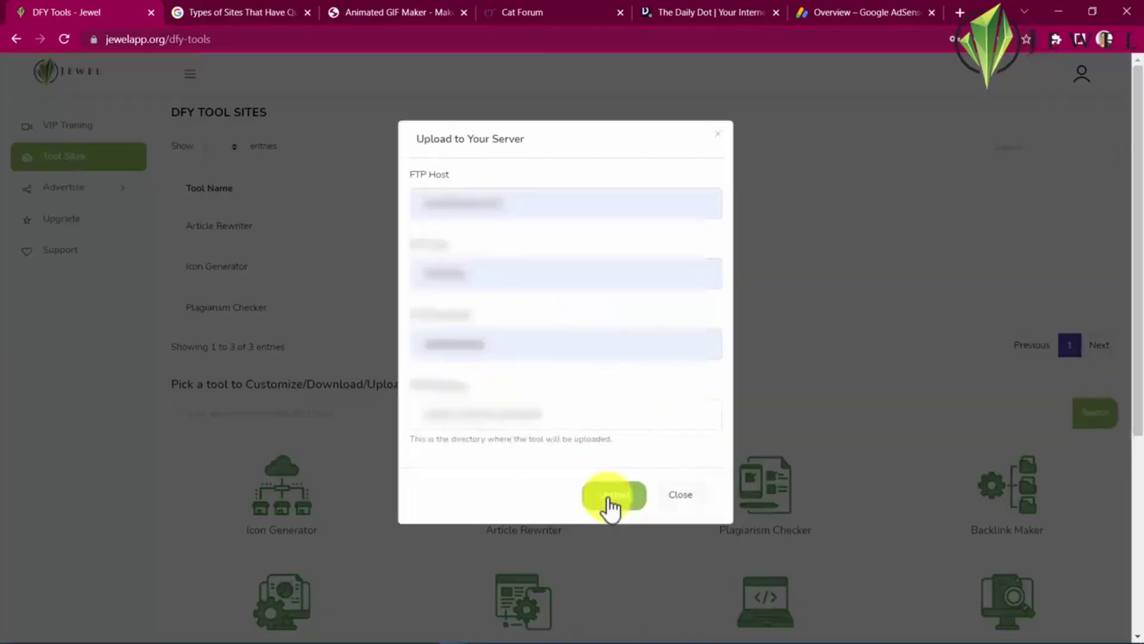
click(614, 494)
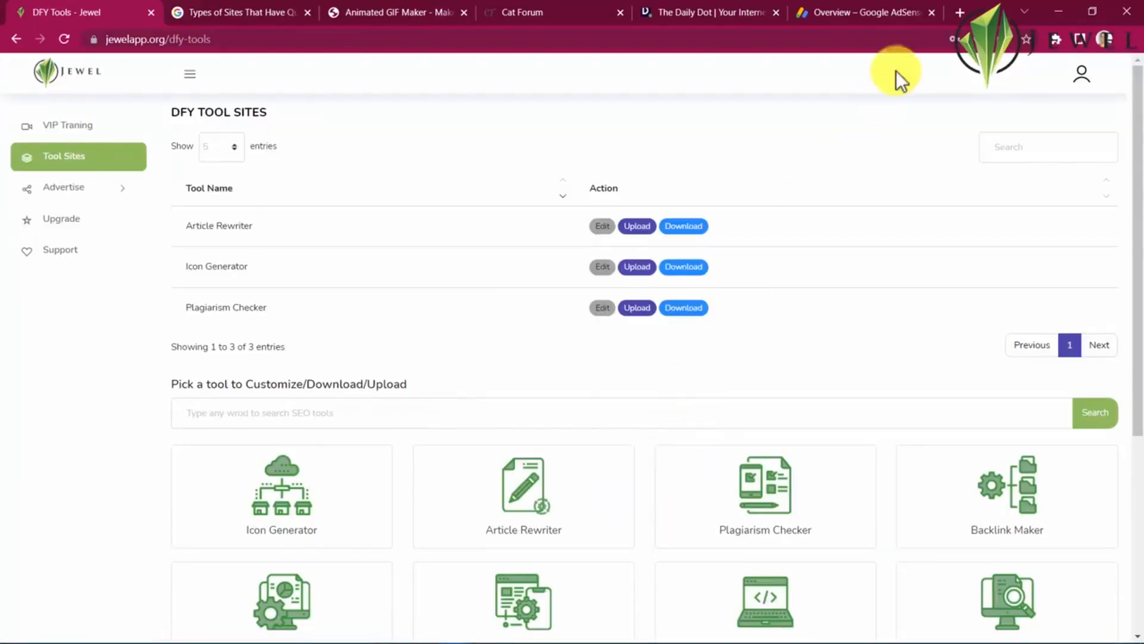
click(958, 12)
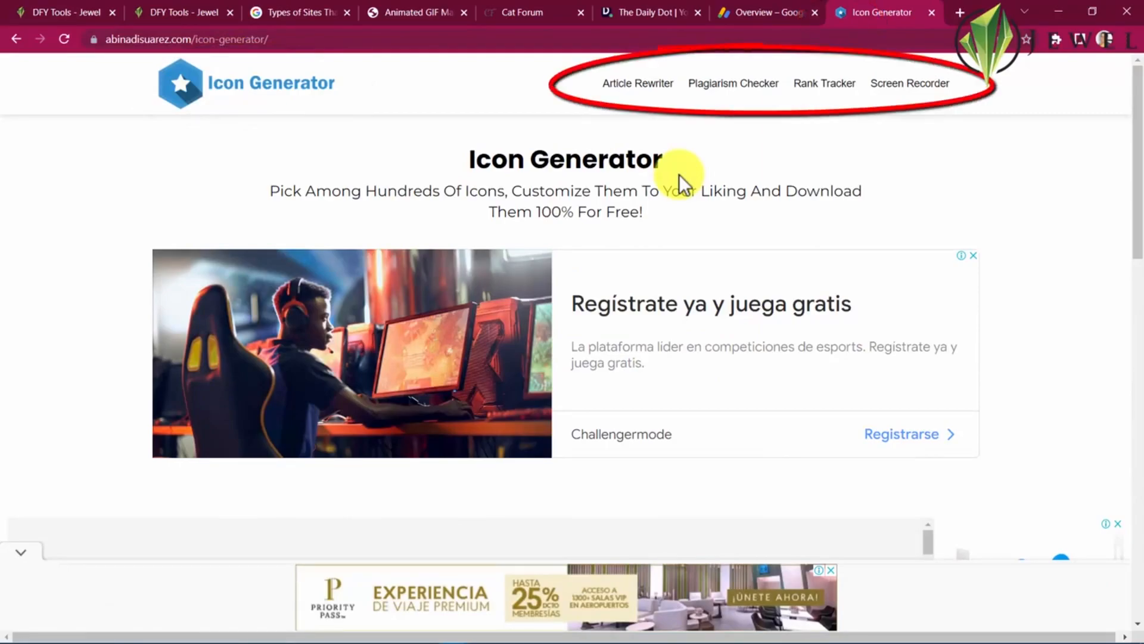
mouse_move(910, 84)
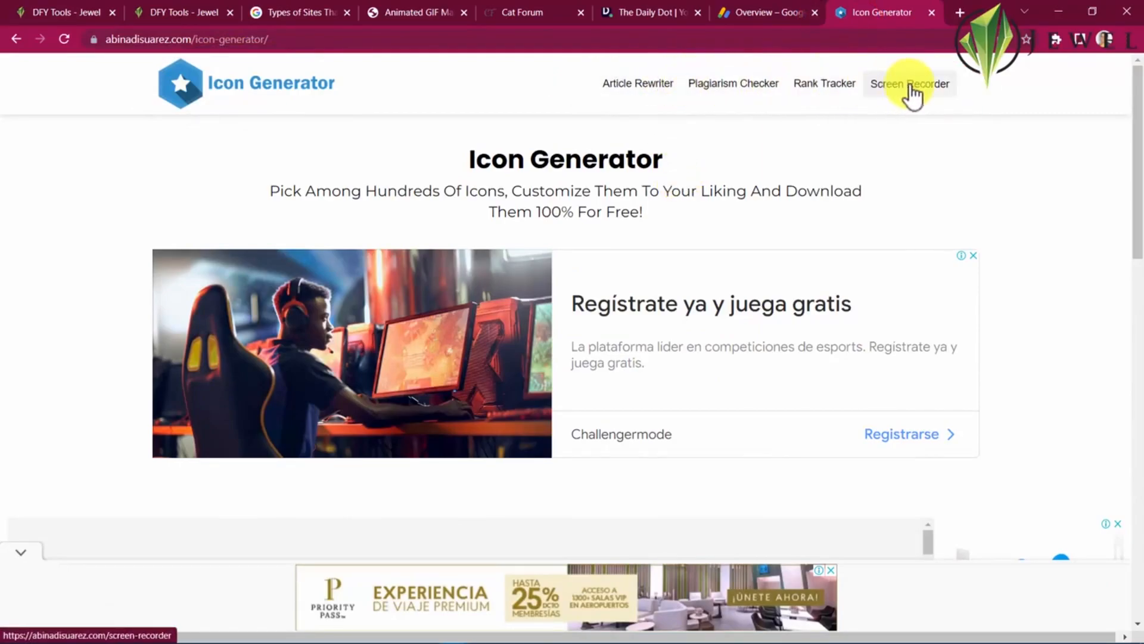
Step: Scroll the live Icon Generator's icon grid, ads and footer, then show the AdSense Home dashboard
scroll(down, 3)
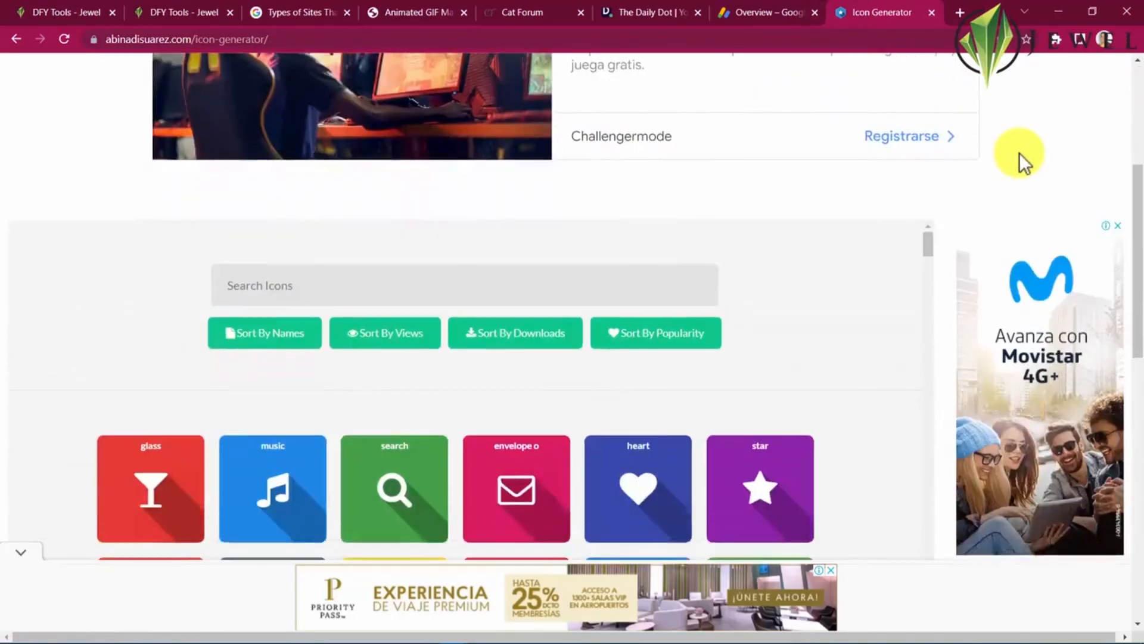
scroll(down, 3)
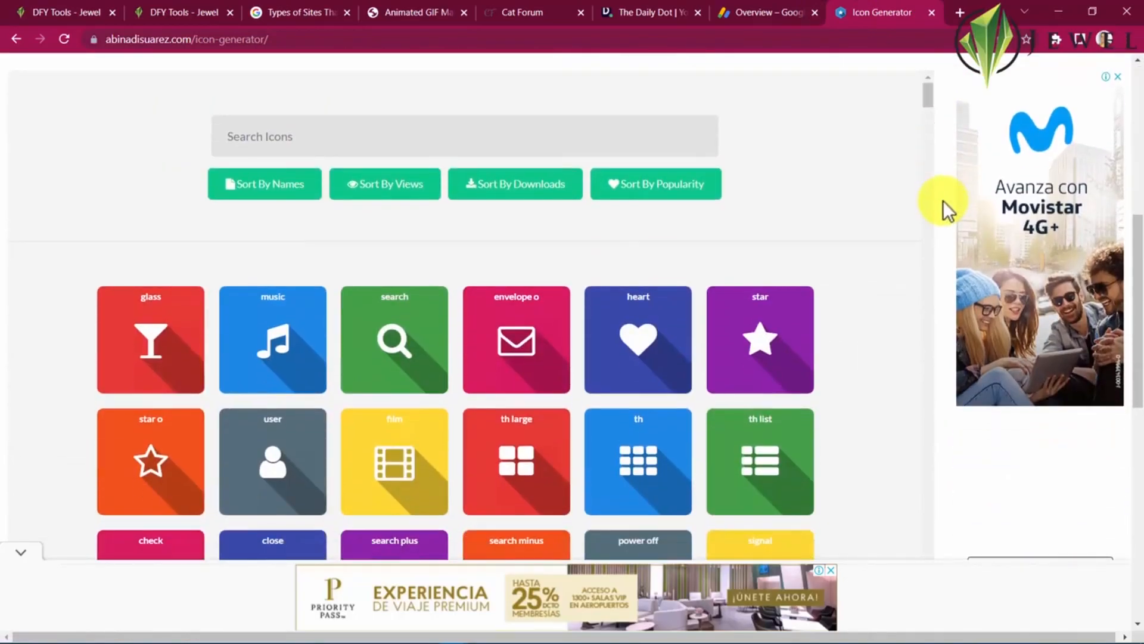
scroll(down, 3)
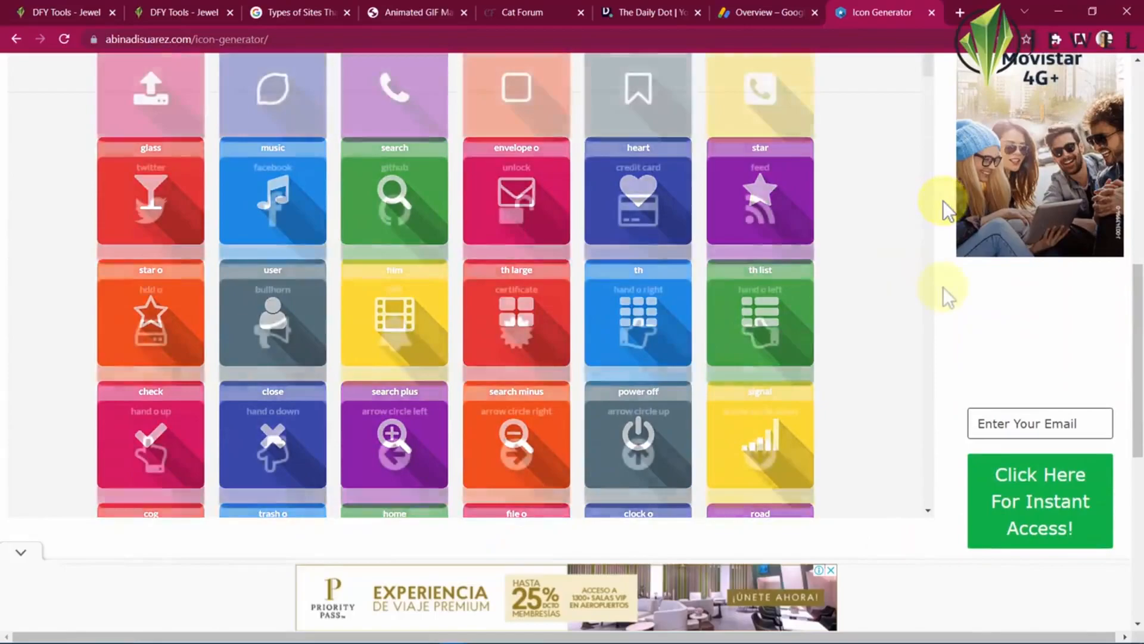
scroll(down, 3)
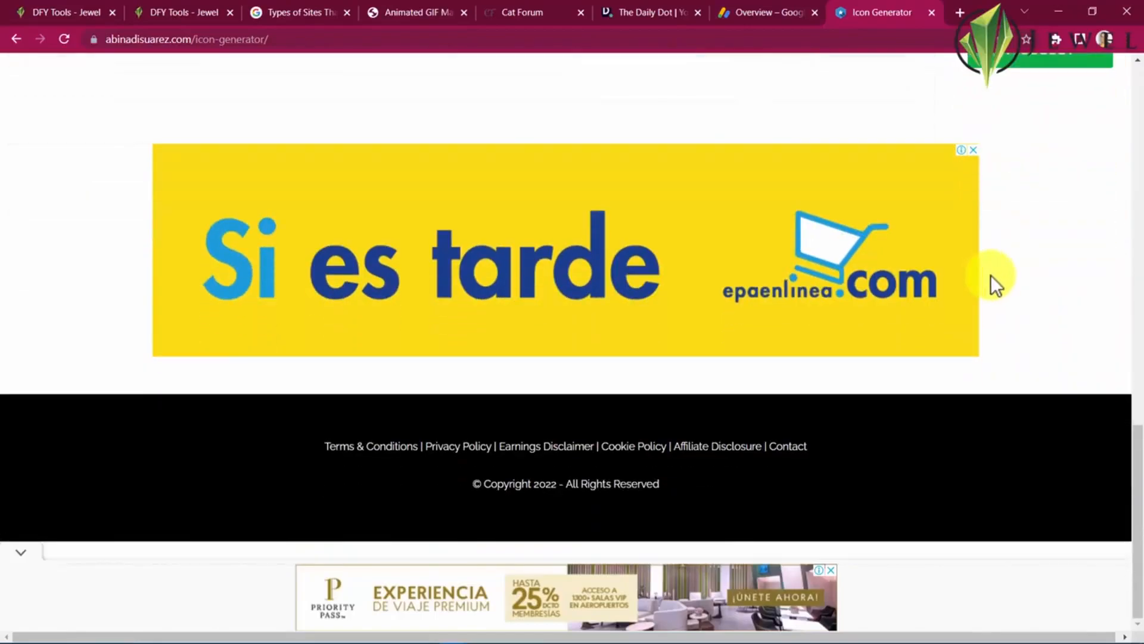
mouse_move(788, 446)
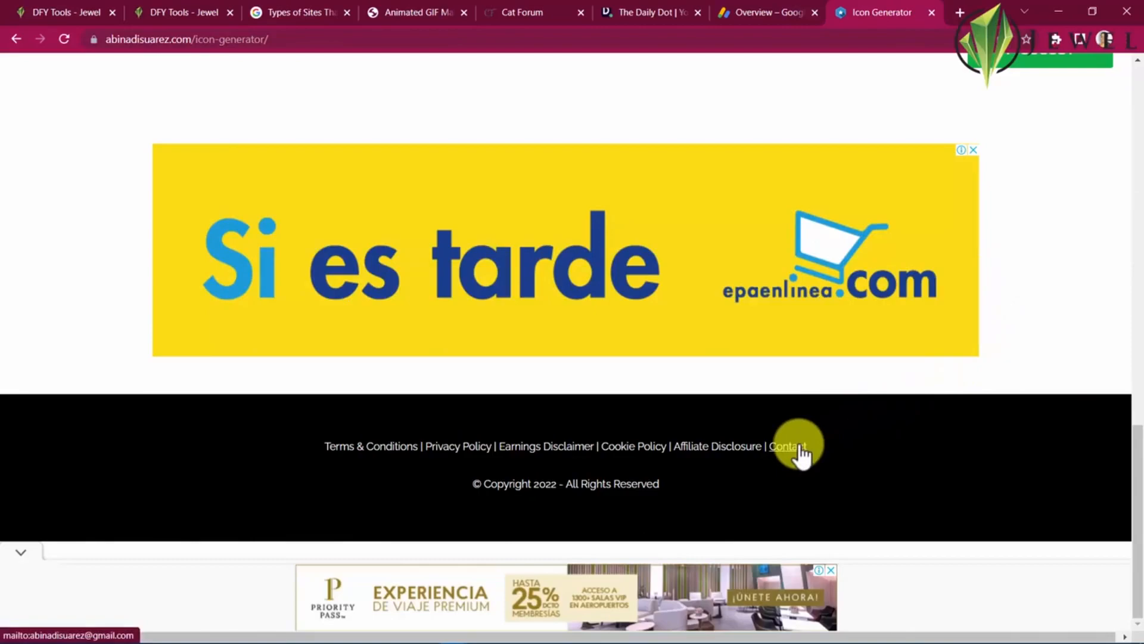
mouse_move(839, 451)
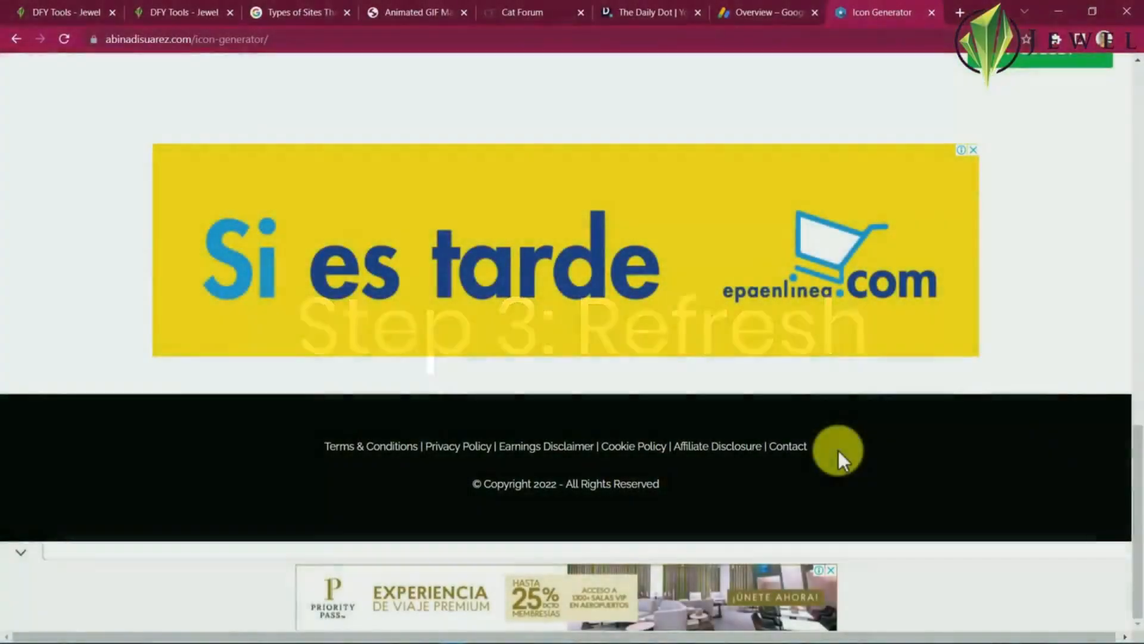
click(763, 13)
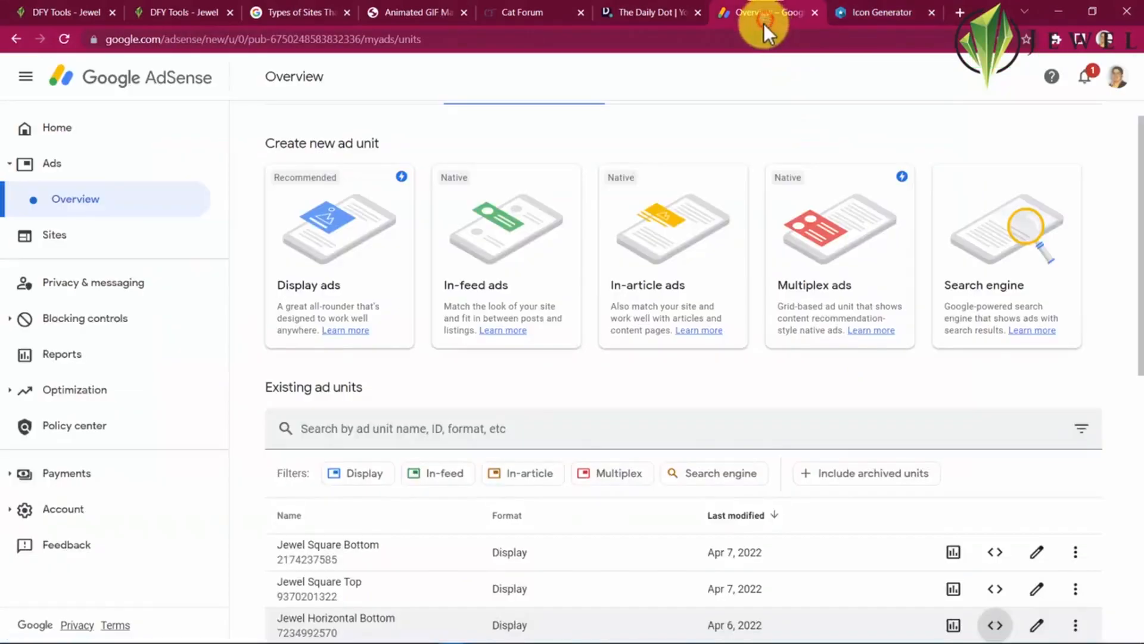
click(56, 126)
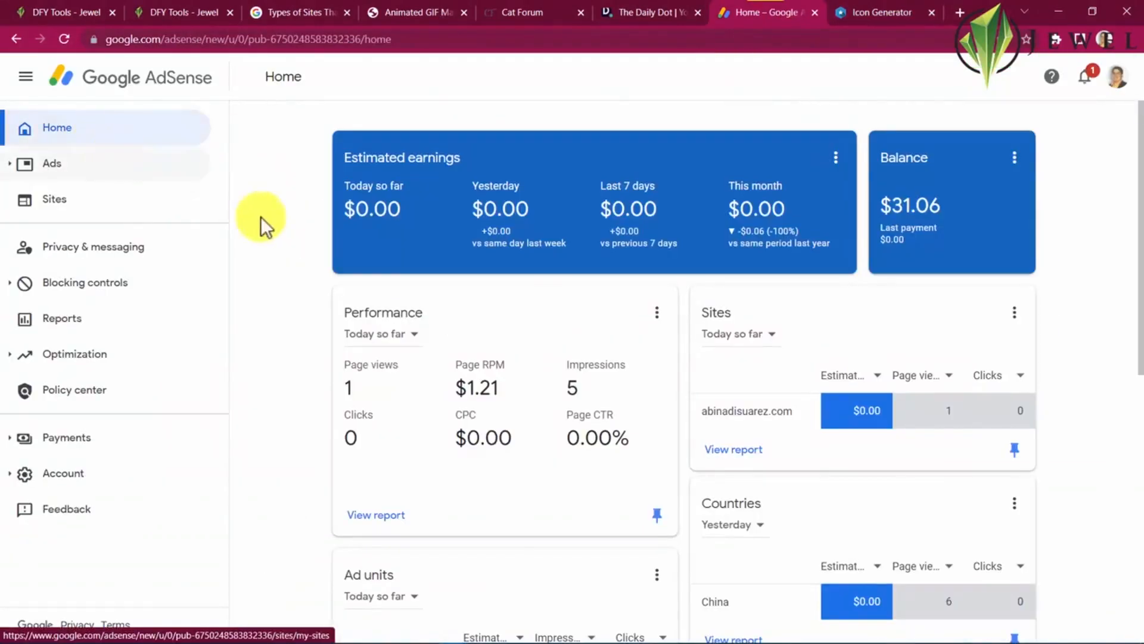
mouse_move(146, 39)
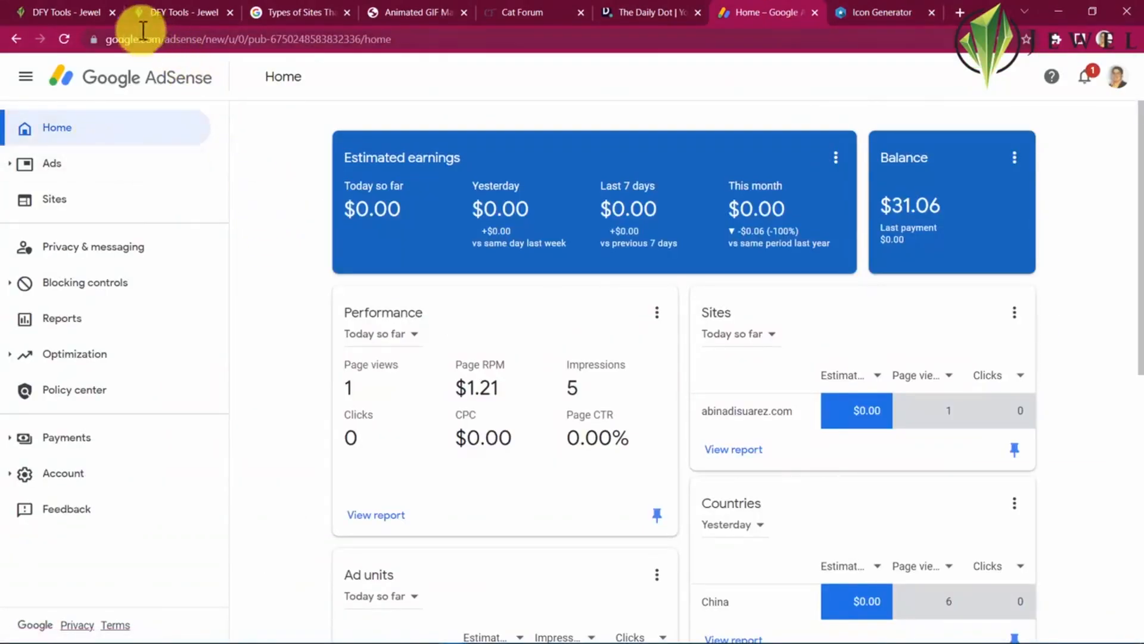
Step: Go back to the DFY Tools - Jewel tab and open VIP Training from the sidebar
click(62, 12)
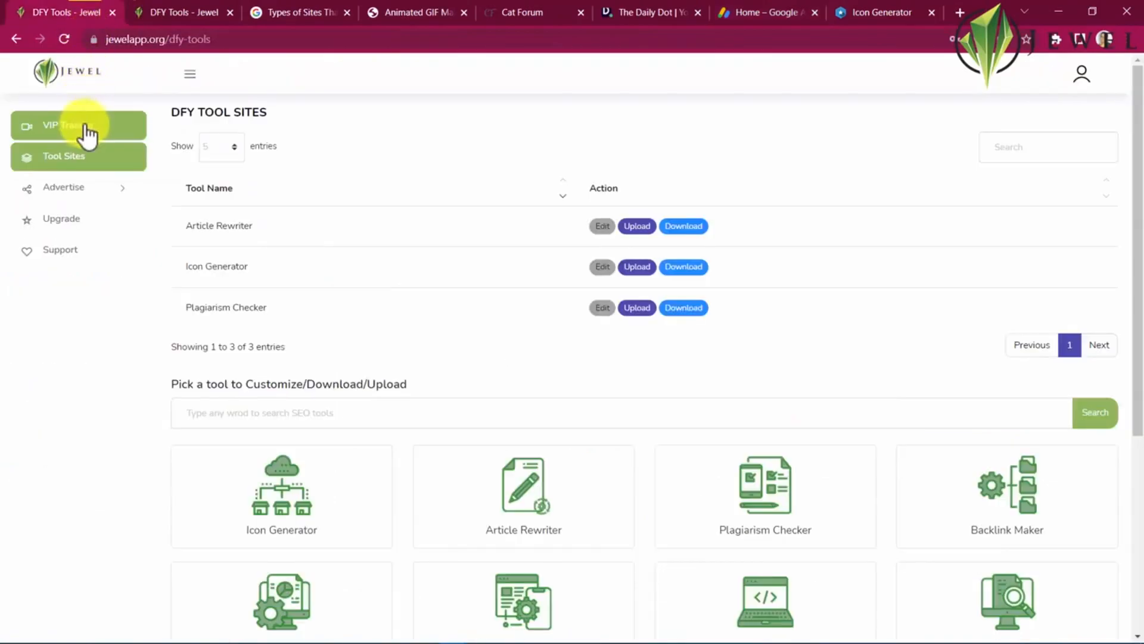
click(62, 125)
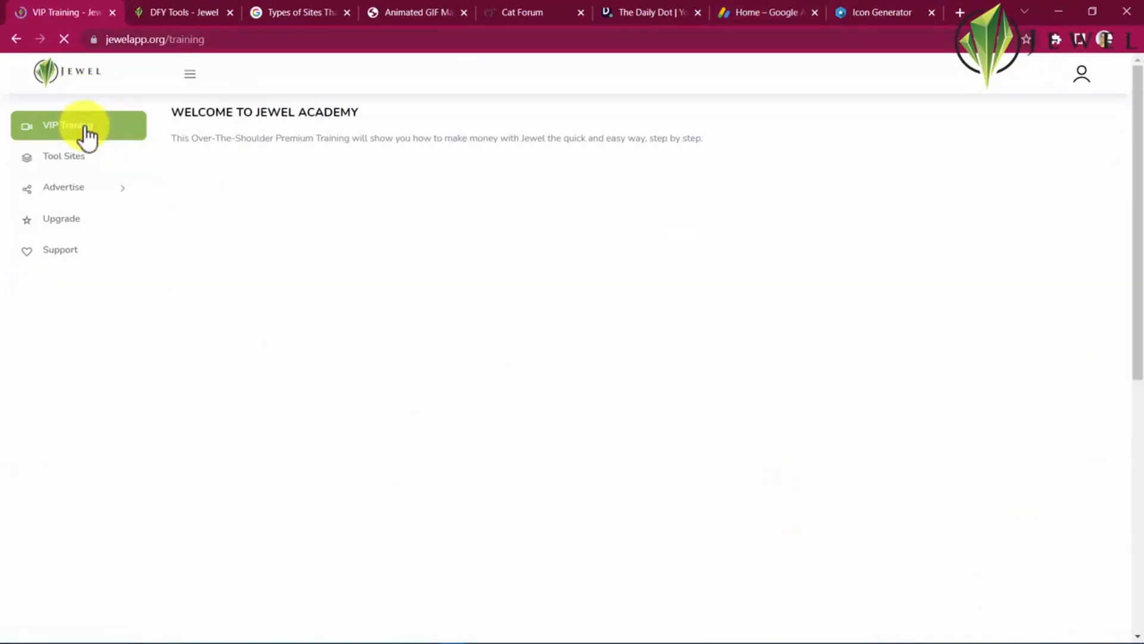
click(78, 125)
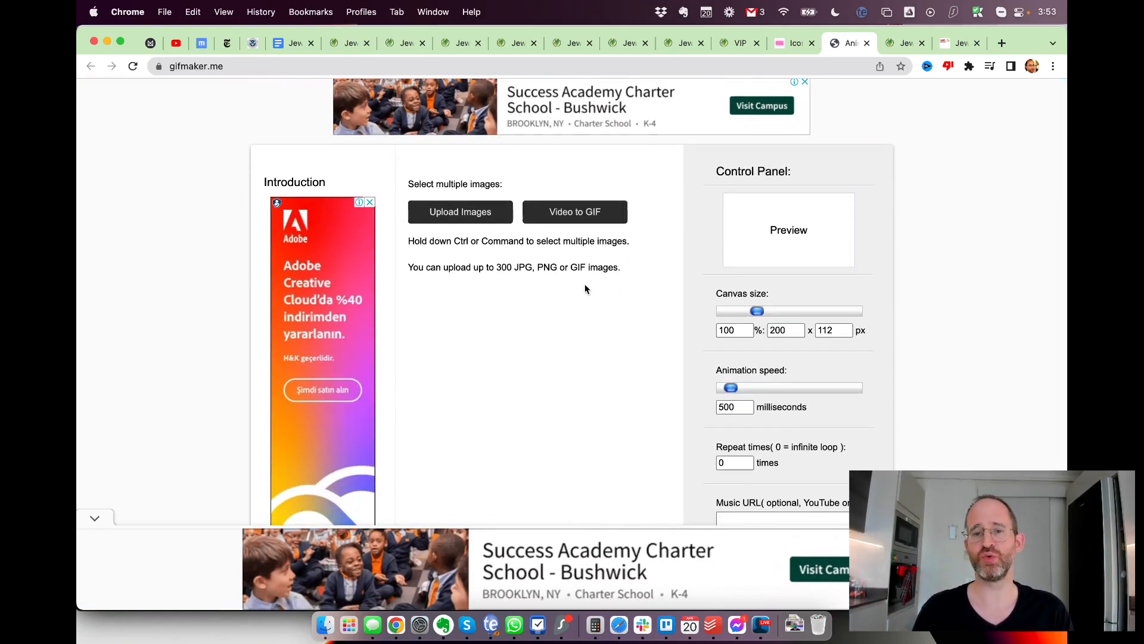
Step: Scroll GIFMaker.me's upload and animation options, then return to the Icon Generator tab
scroll(down, 3)
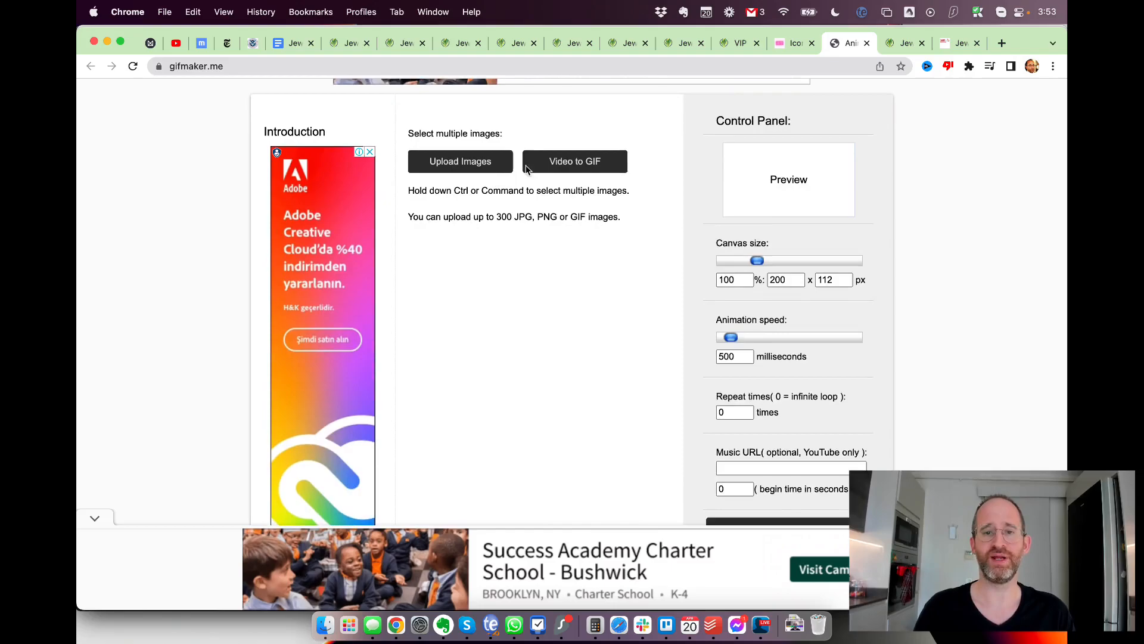
scroll(down, 3)
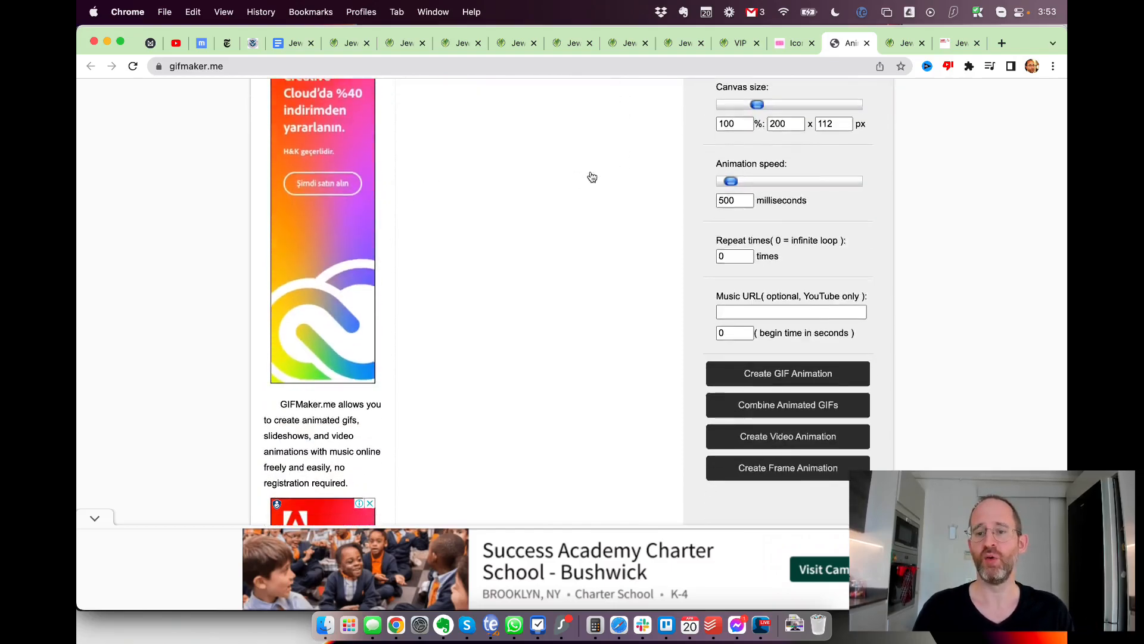
scroll(down, 3)
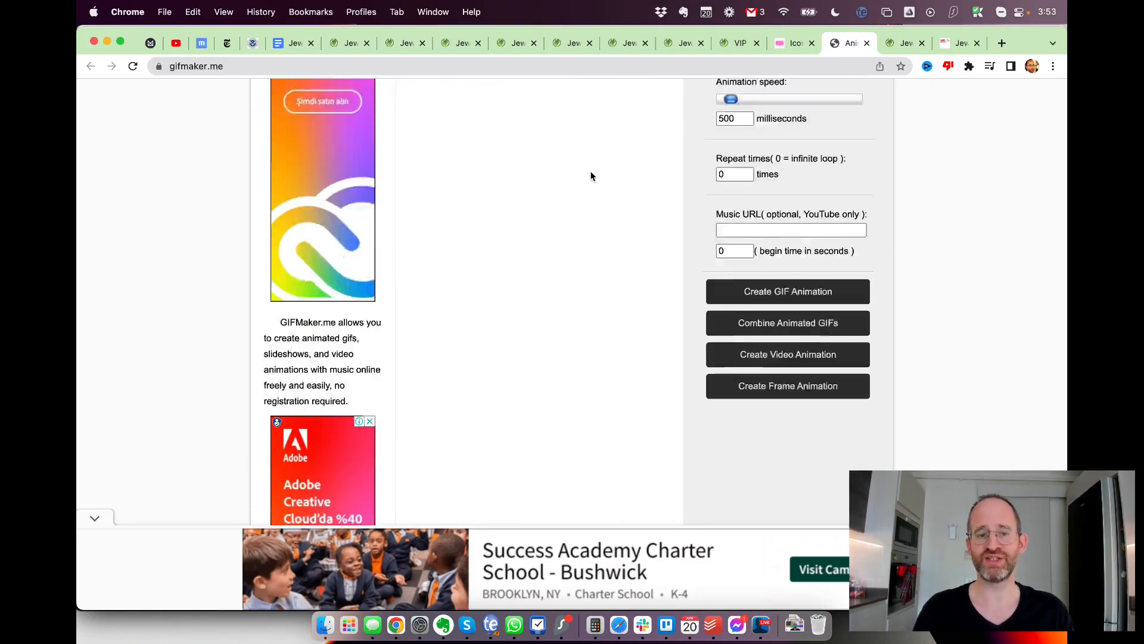
scroll(down, 3)
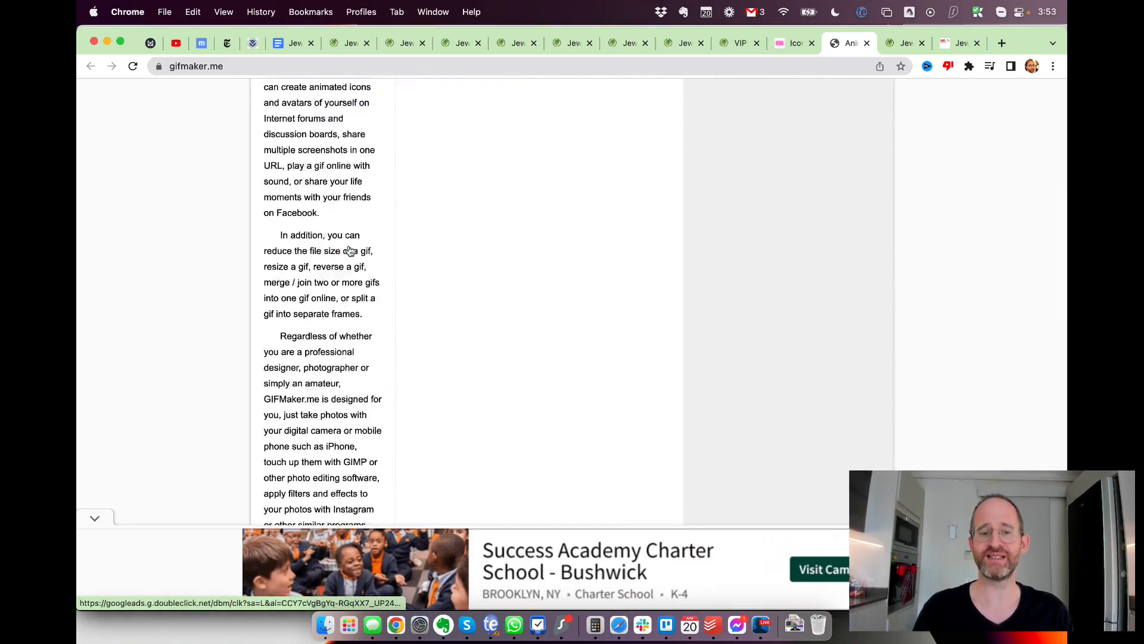
scroll(up, 3)
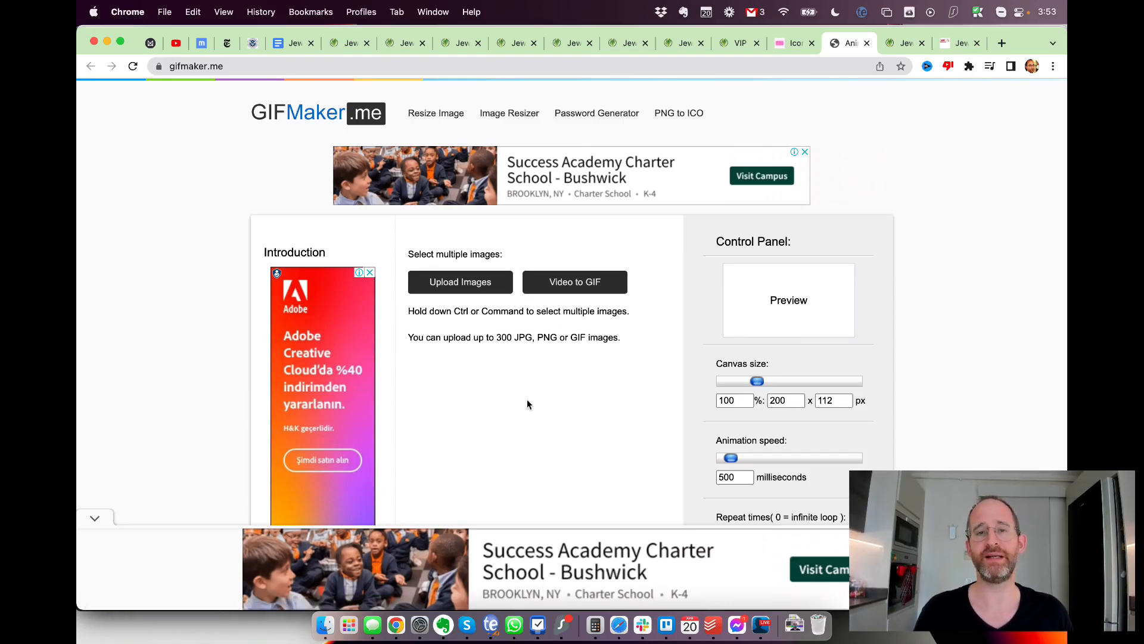
click(792, 43)
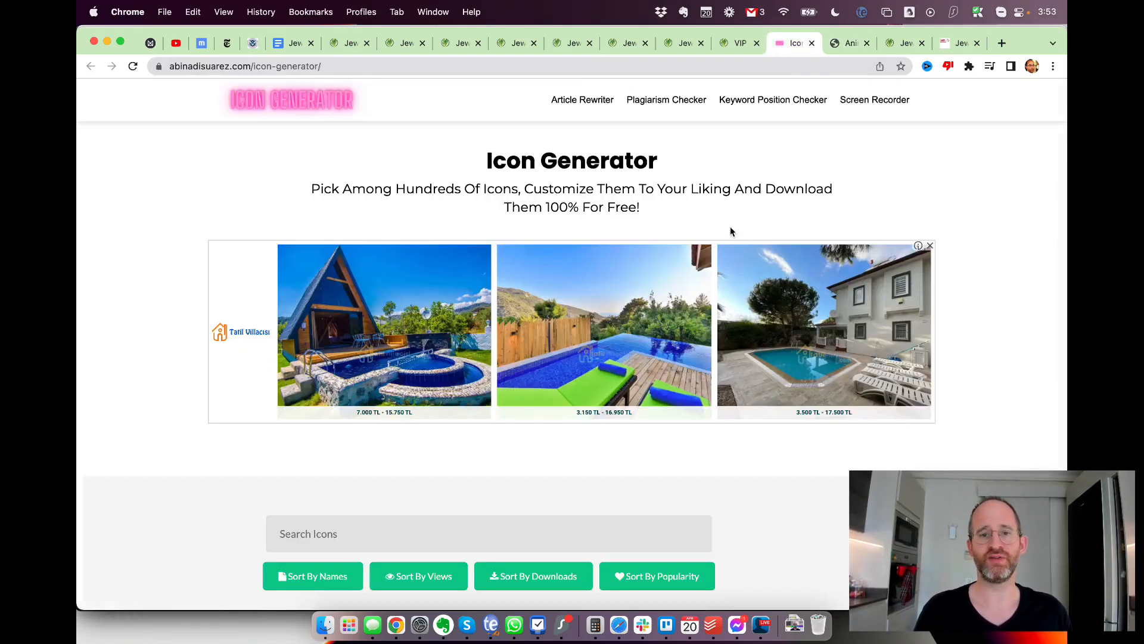
Step: Scroll over the Icon Generator icon grid, then bring up the VIP Training - Jewel tab
scroll(down, 3)
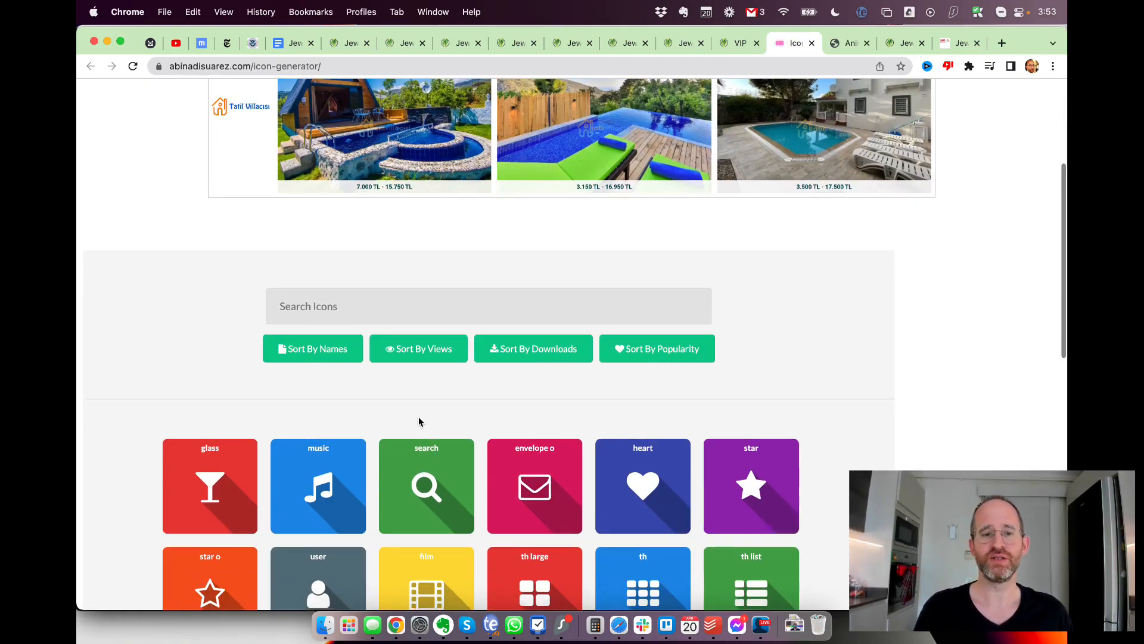
scroll(down, 3)
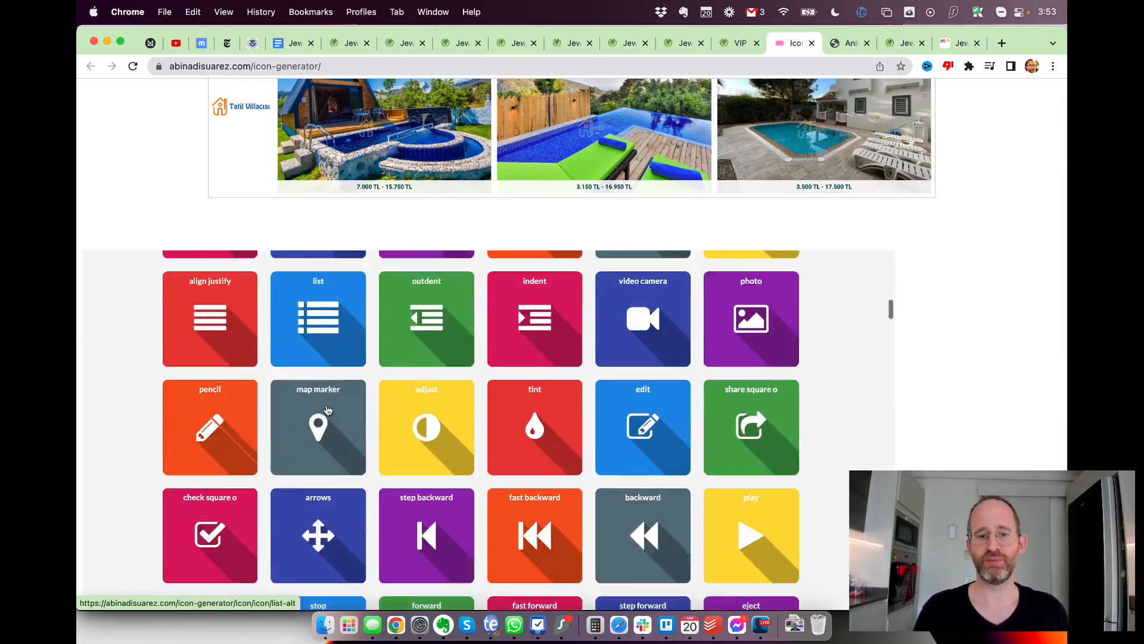
scroll(up, 3)
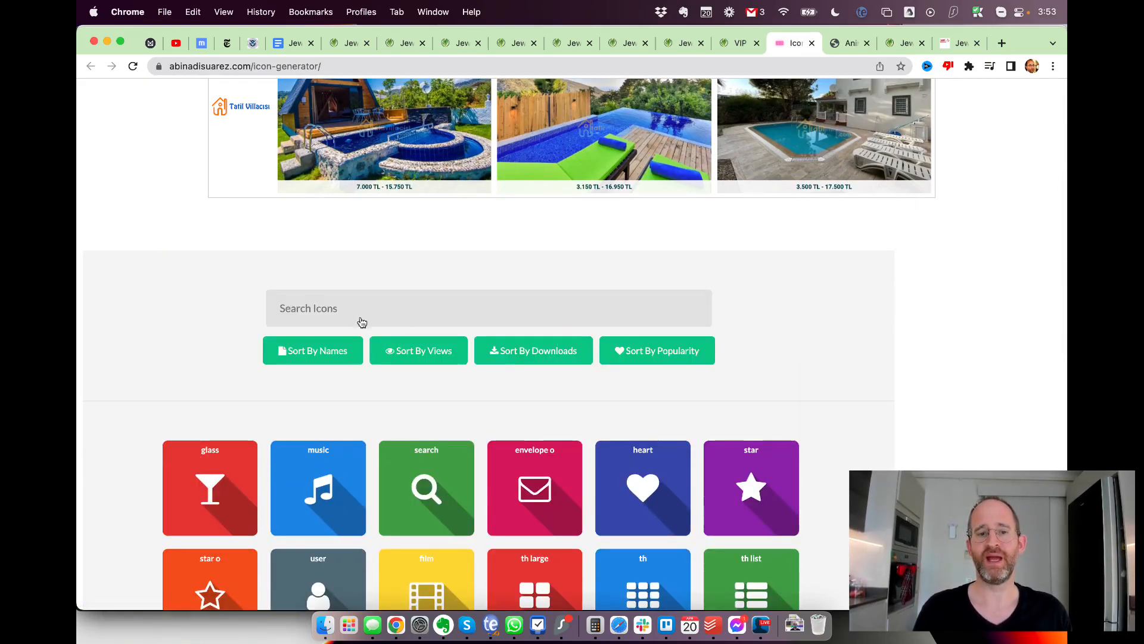
scroll(up, 3)
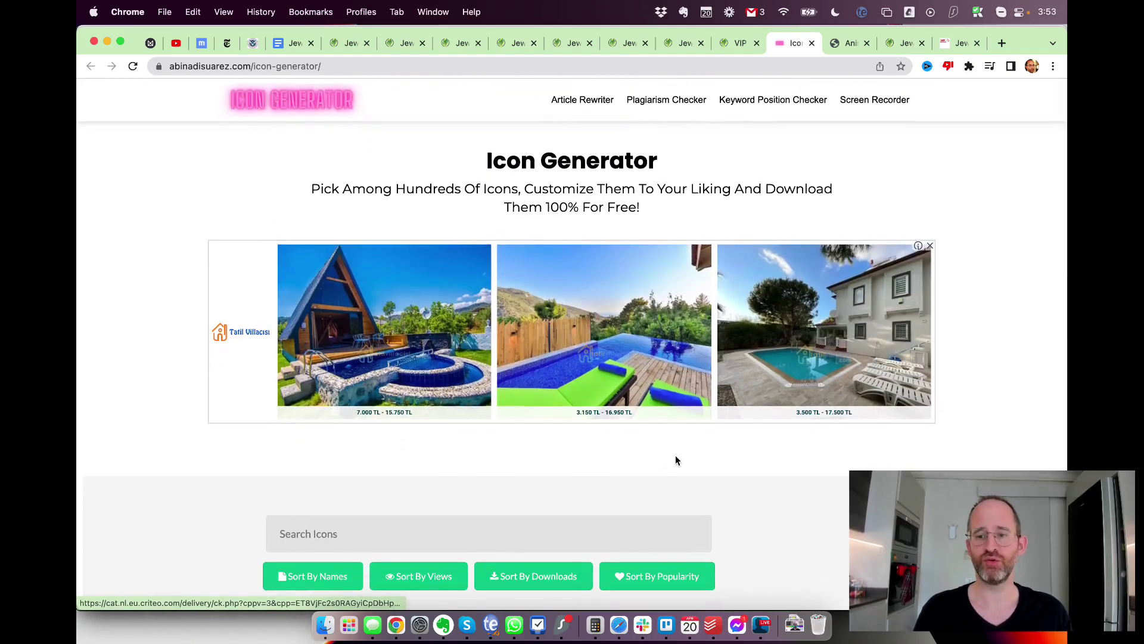
mouse_move(727, 224)
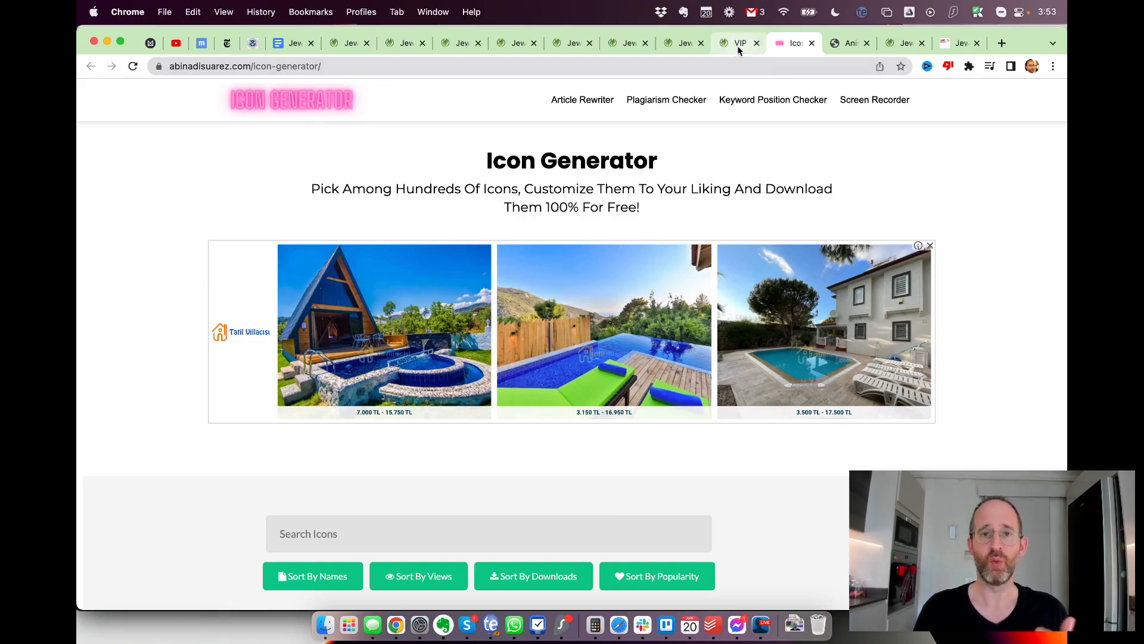
mouse_move(739, 43)
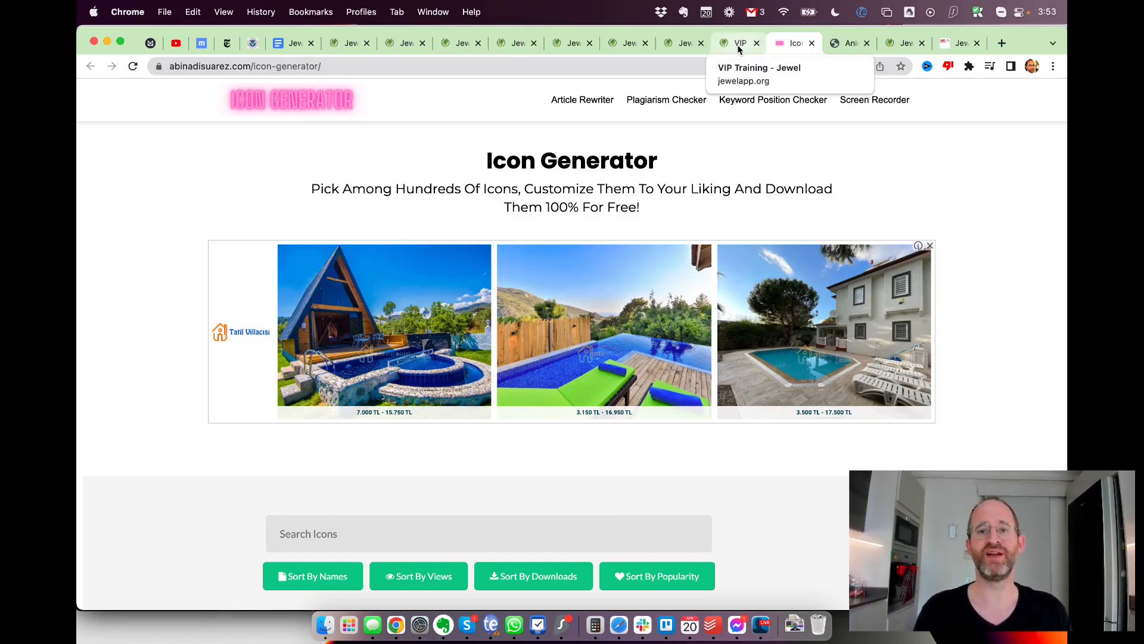
click(738, 43)
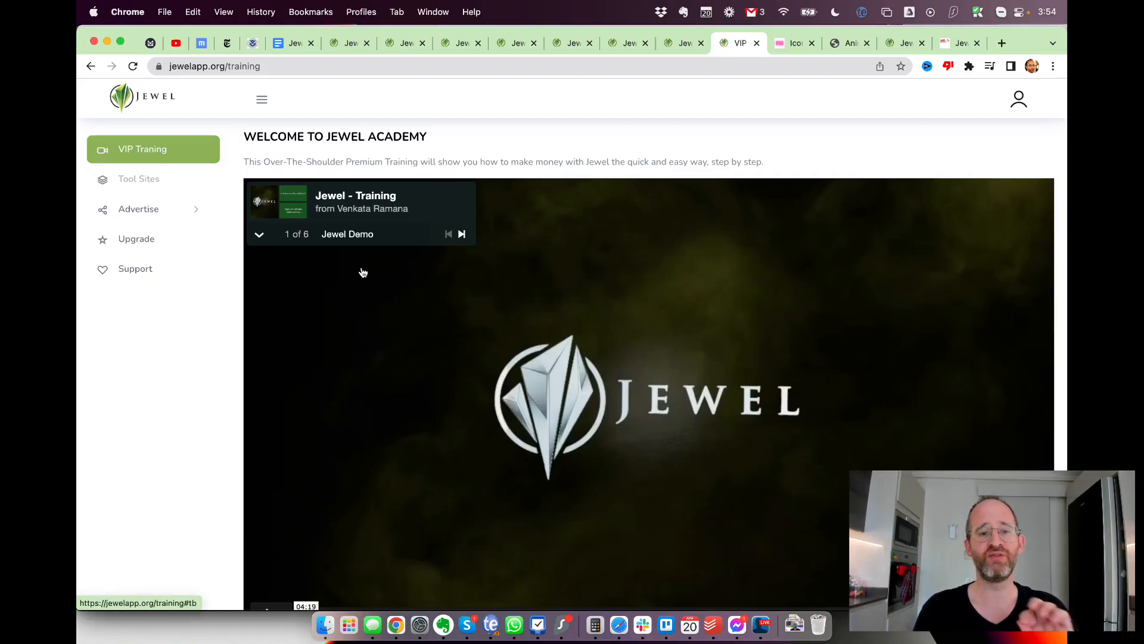
mouse_move(439, 331)
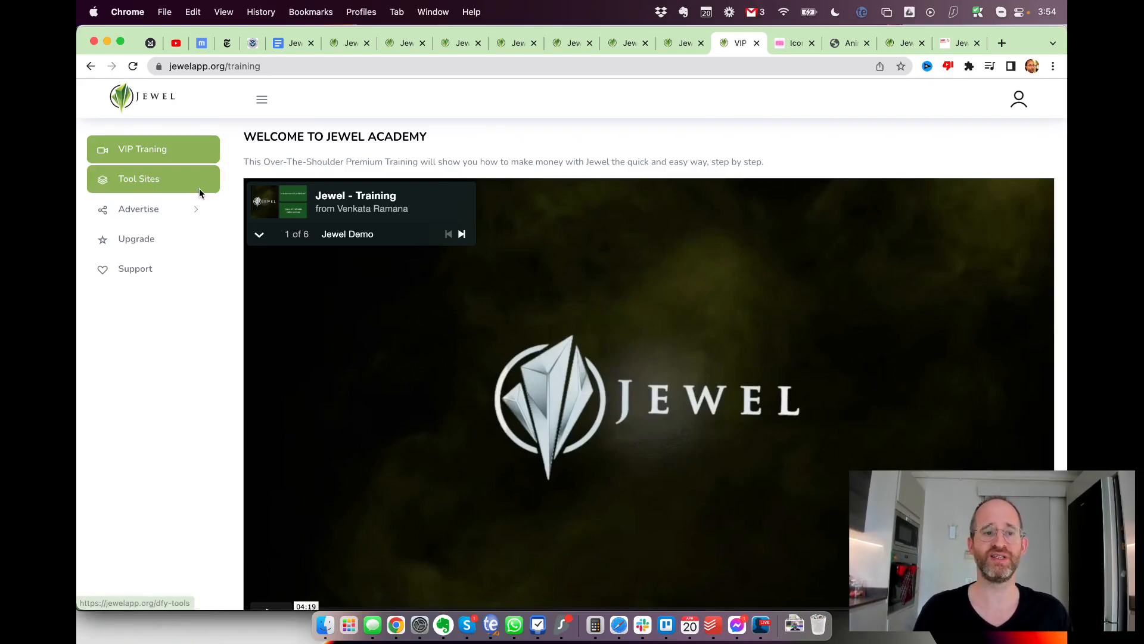
mouse_move(173, 192)
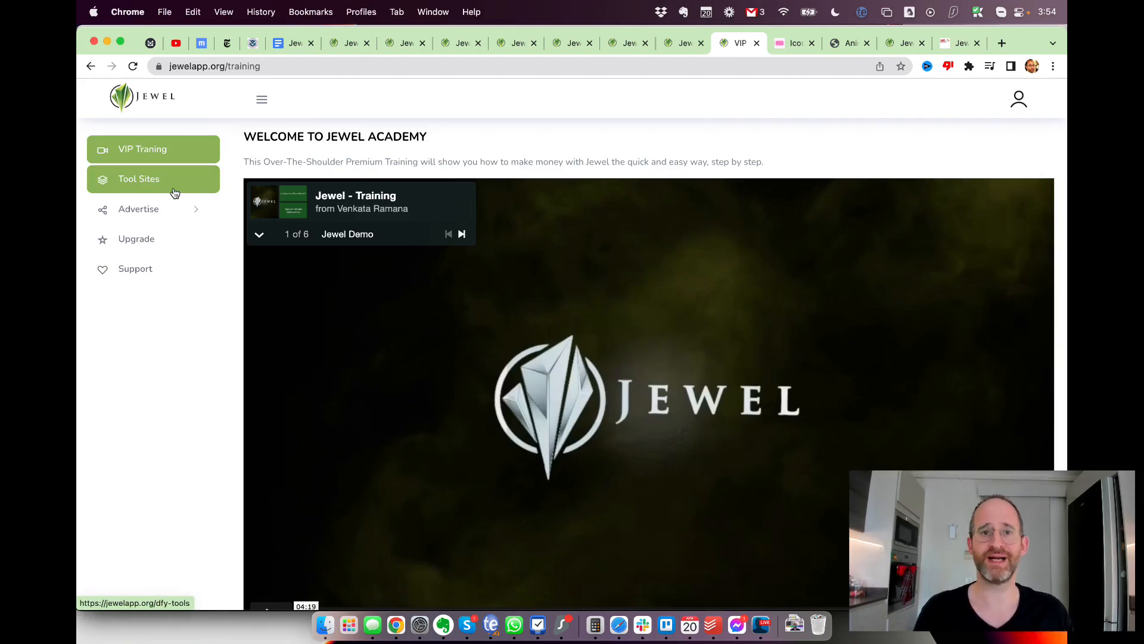
Step: Open Tool Sites in the Jewel sidebar to list Article Rewriter, Icon Generator and others
click(138, 179)
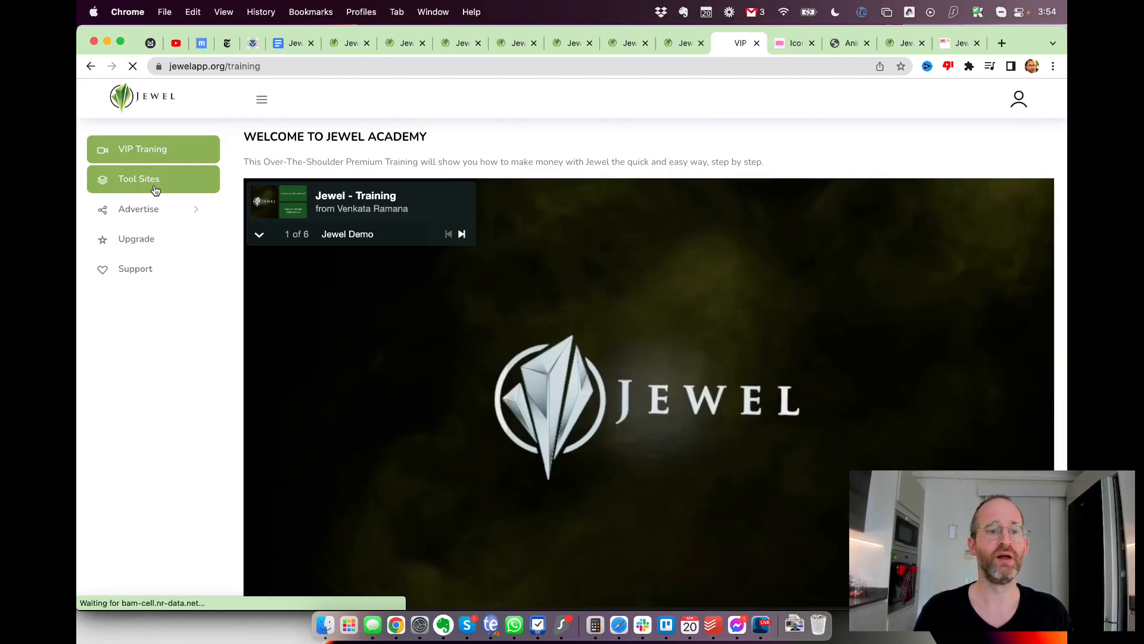
click(137, 179)
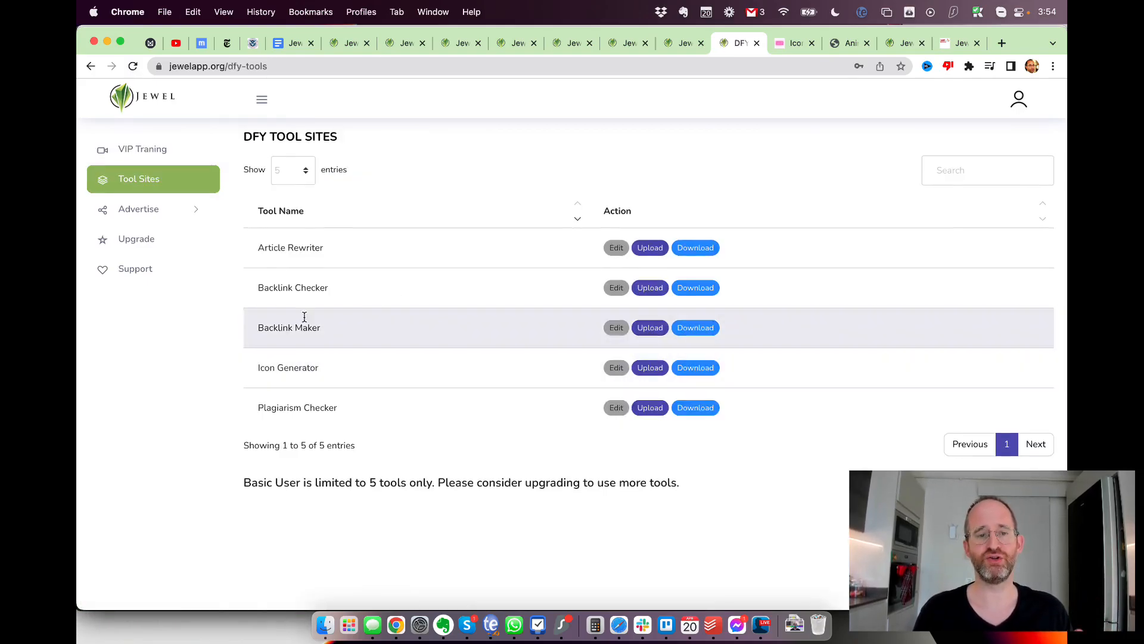
mouse_move(299, 288)
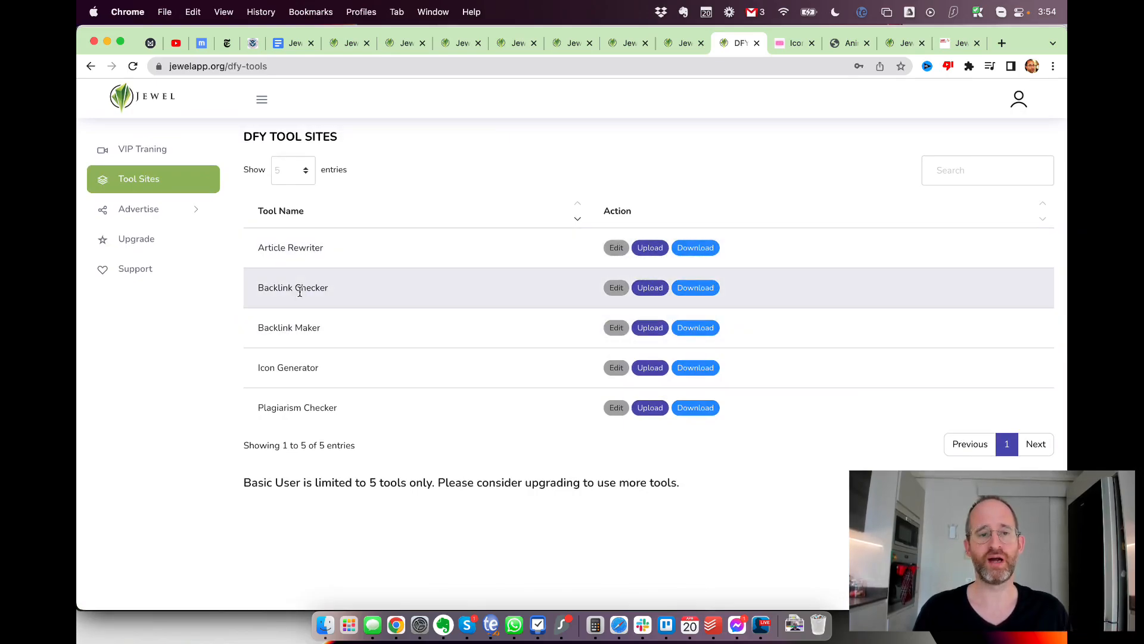
mouse_move(296, 367)
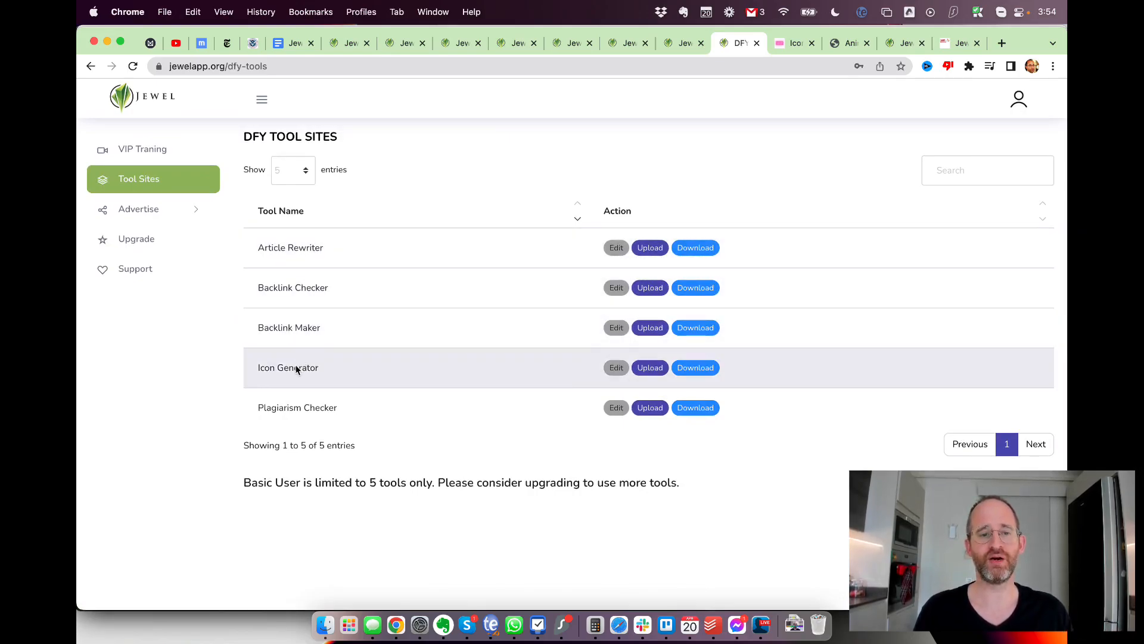
mouse_move(413, 426)
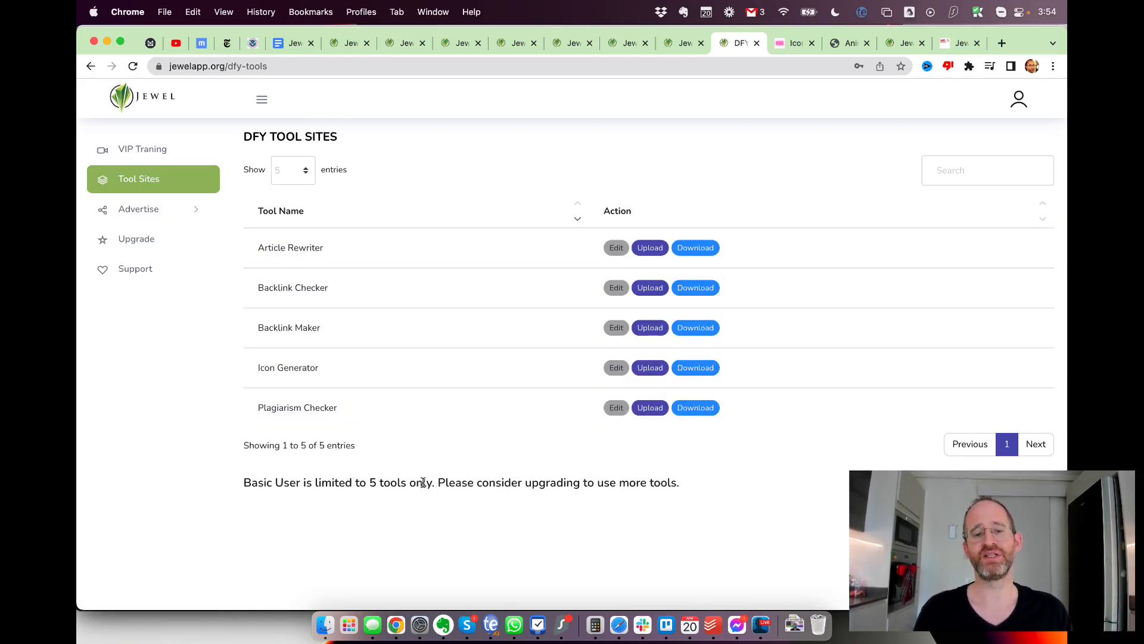
mouse_move(456, 475)
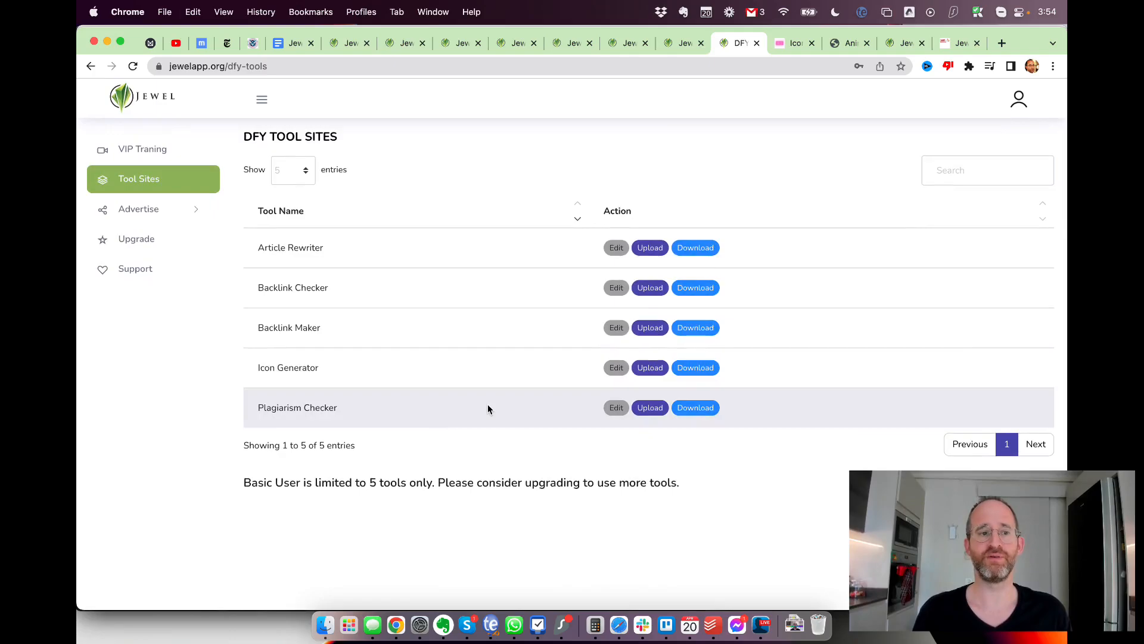
mouse_move(219, 228)
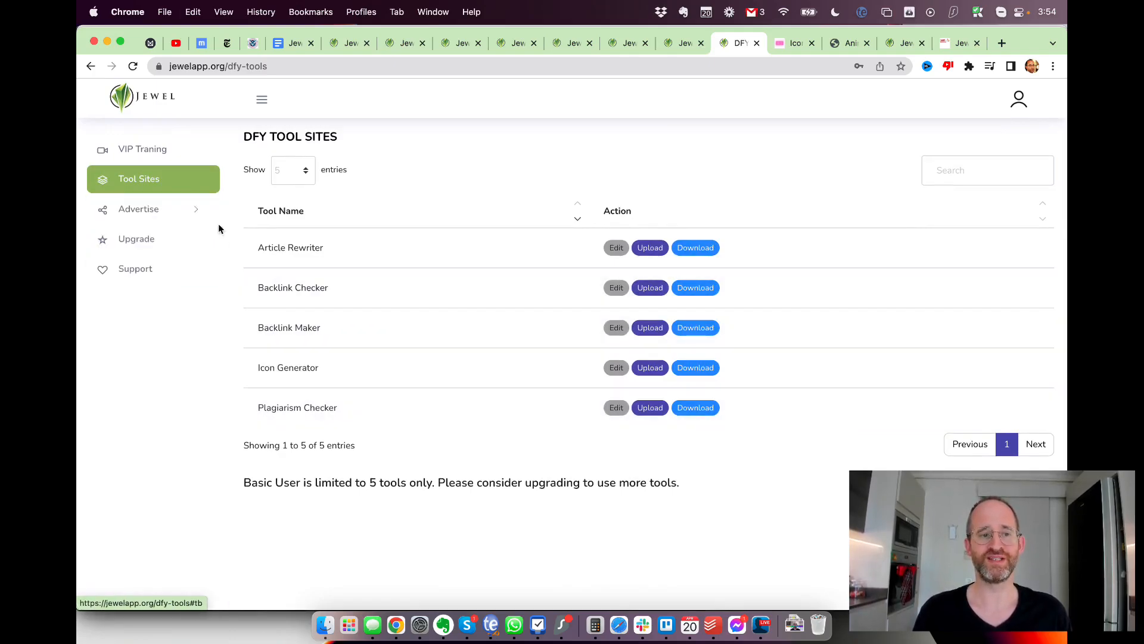
Step: Expand Advertise to show Register and Login, then switch to the Jewel Unlimited tab
click(137, 208)
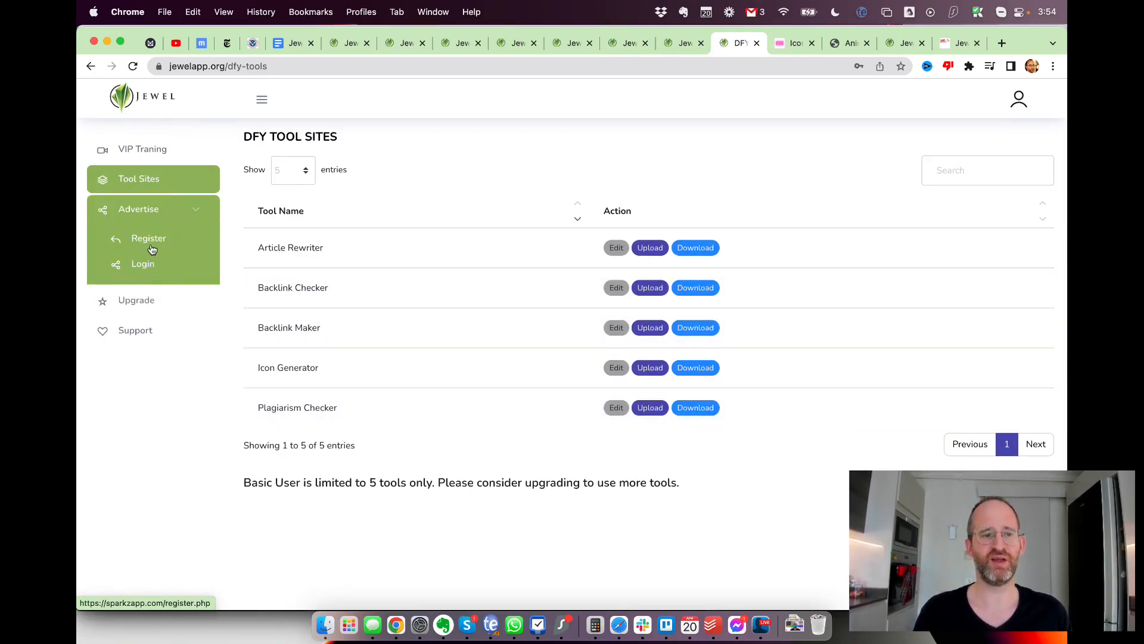
mouse_move(394, 259)
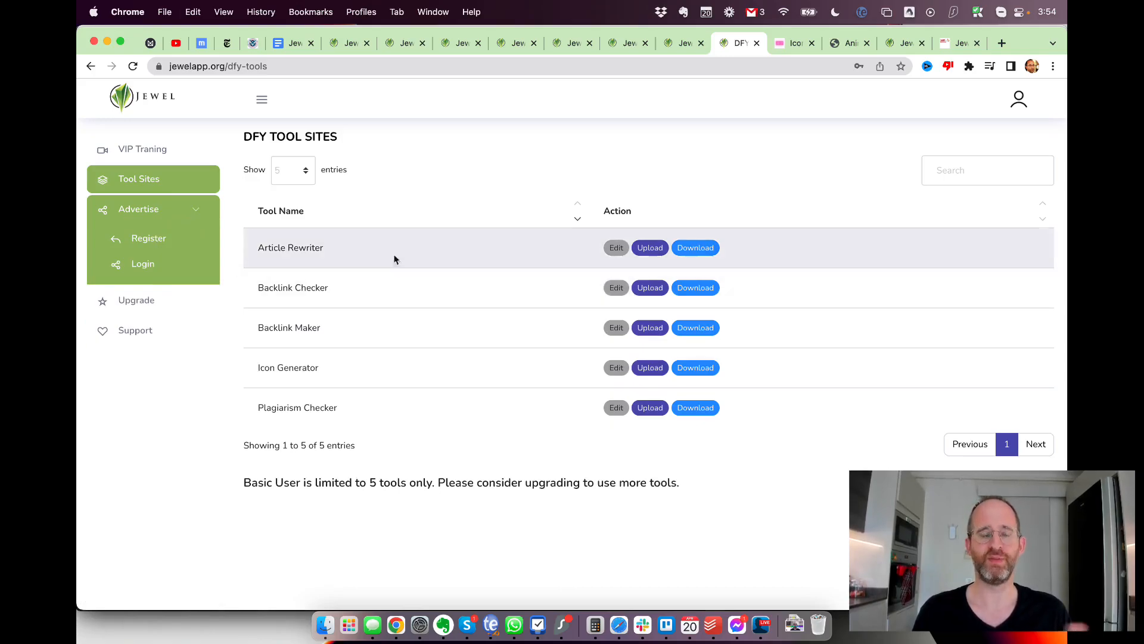
mouse_move(437, 256)
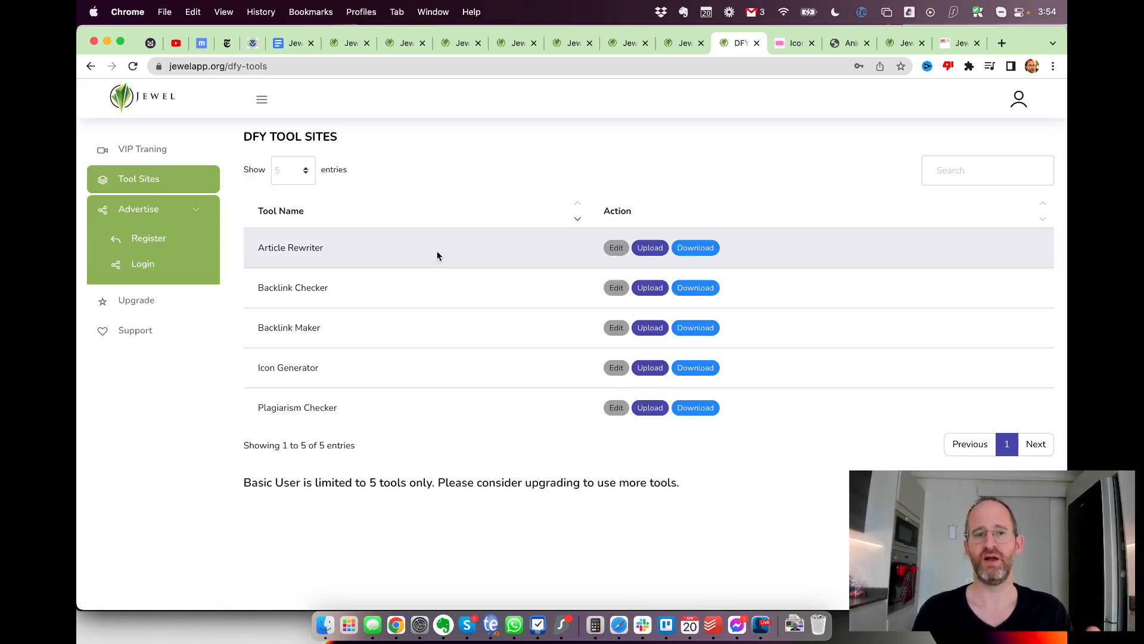
mouse_move(682, 43)
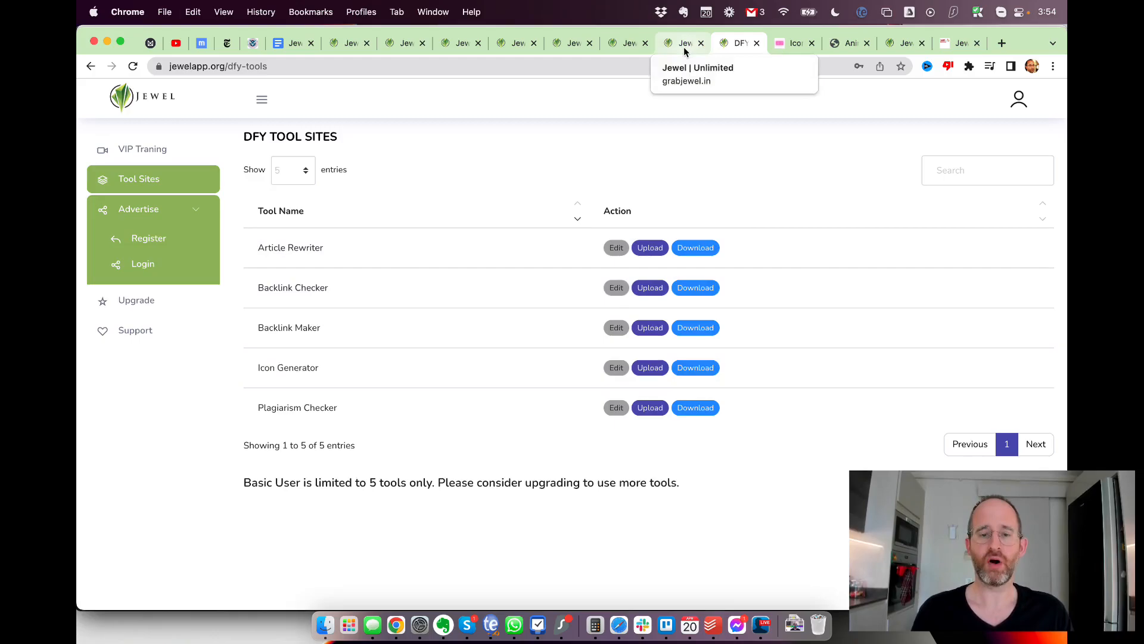
click(683, 43)
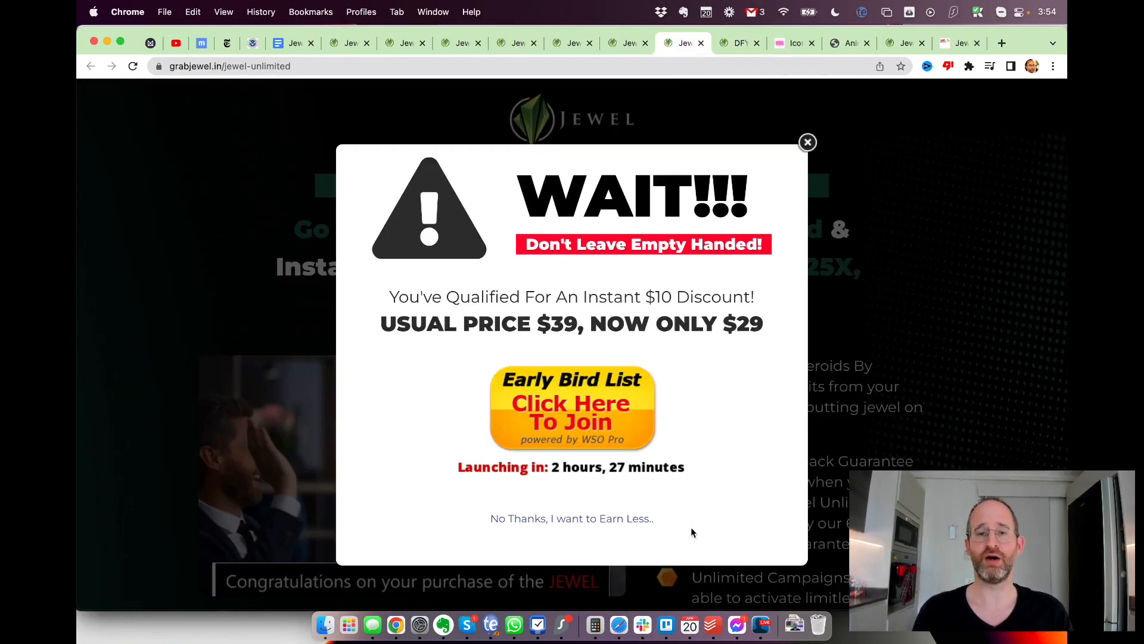
mouse_move(764, 388)
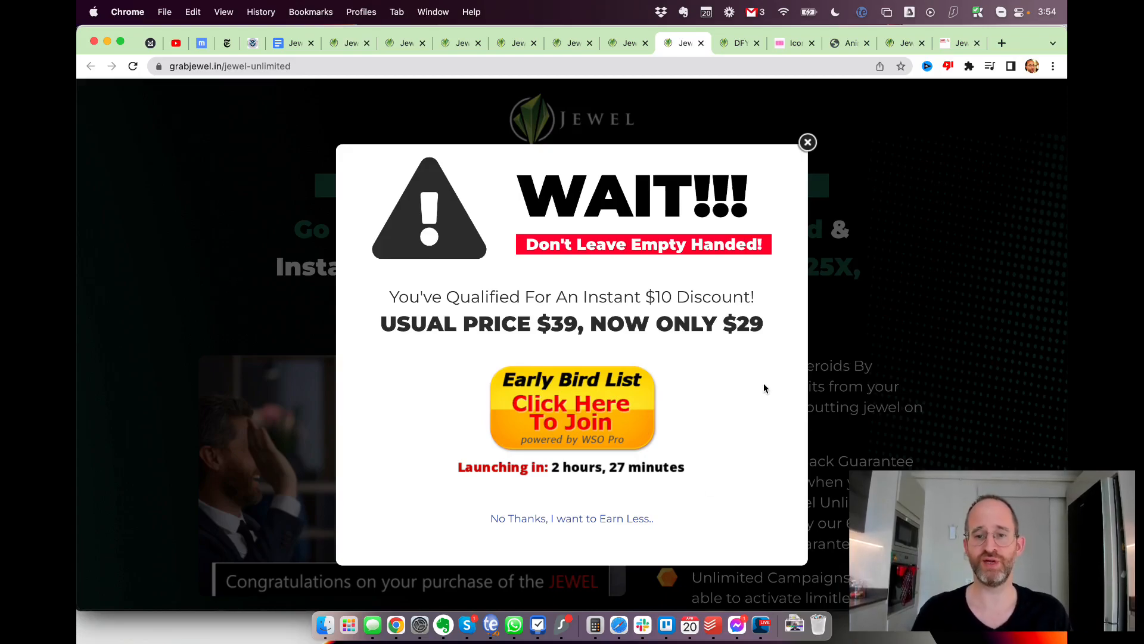
Step: Close the 'WAIT!!!' $10 discount pop-up and scroll through the Jewel Unlimited offer
click(807, 142)
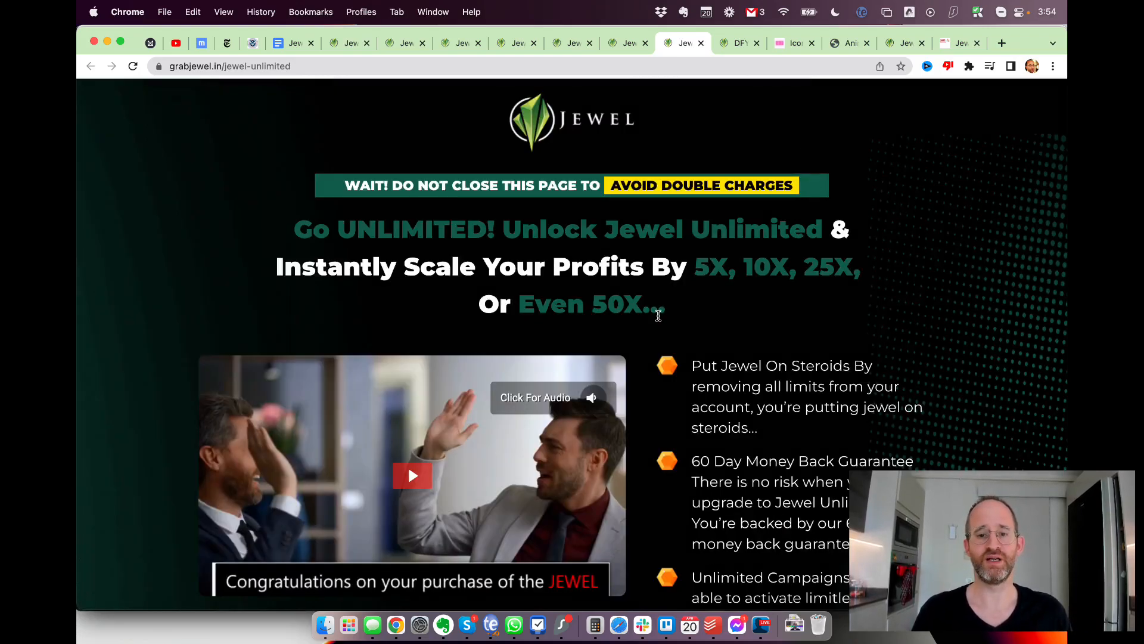
scroll(down, 3)
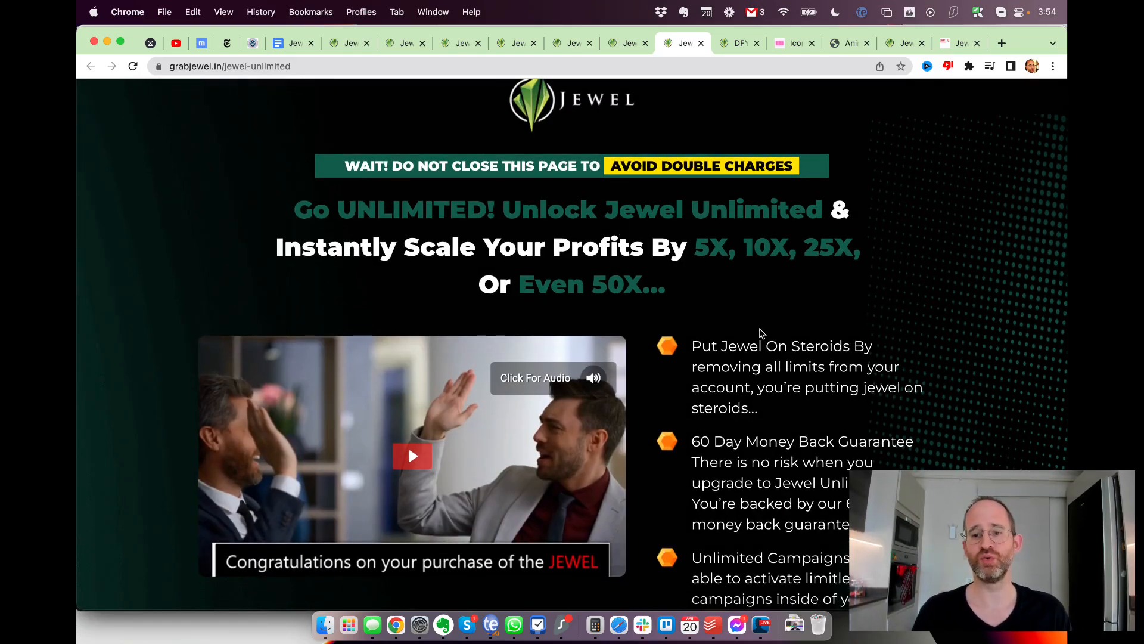
scroll(down, 3)
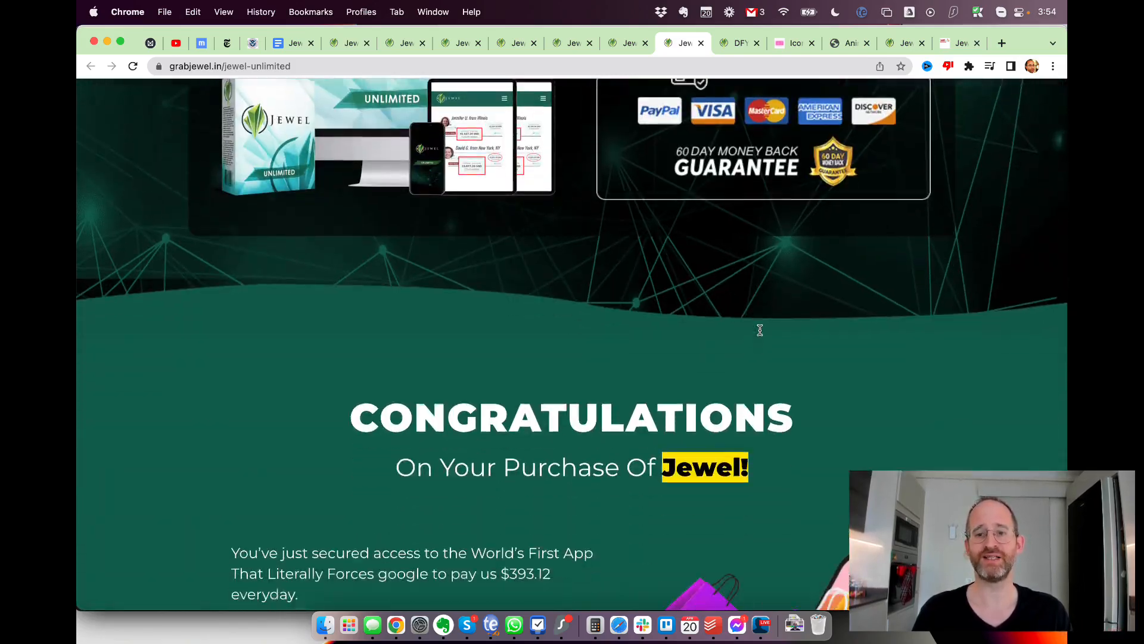
scroll(up, 3)
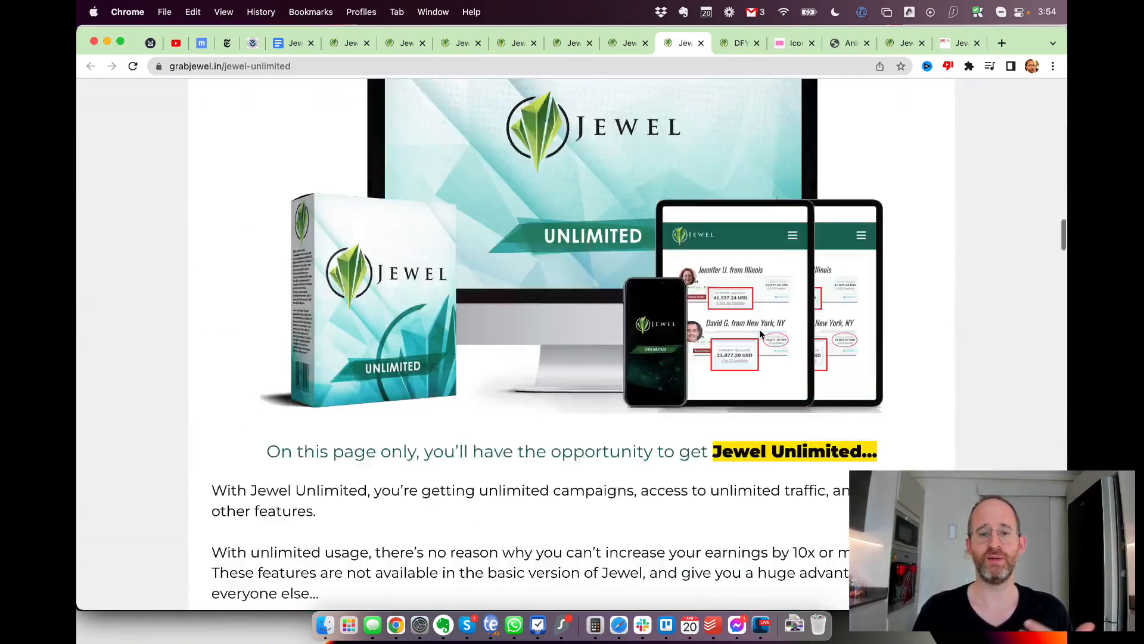
scroll(down, 3)
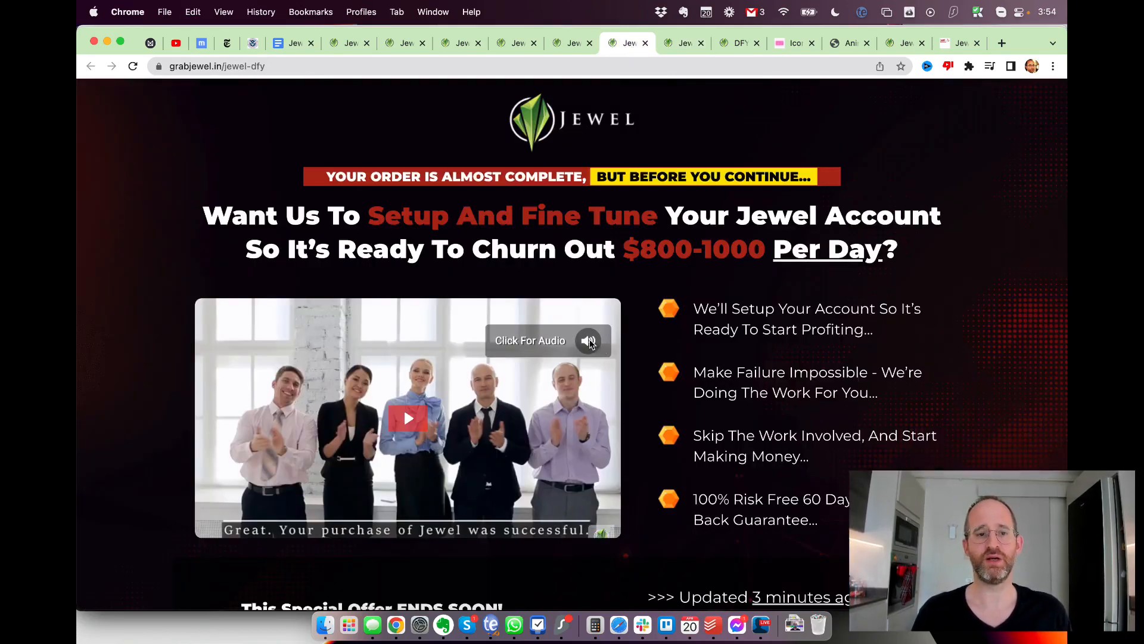
Step: Scroll the DFY page's $97 offer, view the automation upsell, then open jewel-traffic
scroll(down, 3)
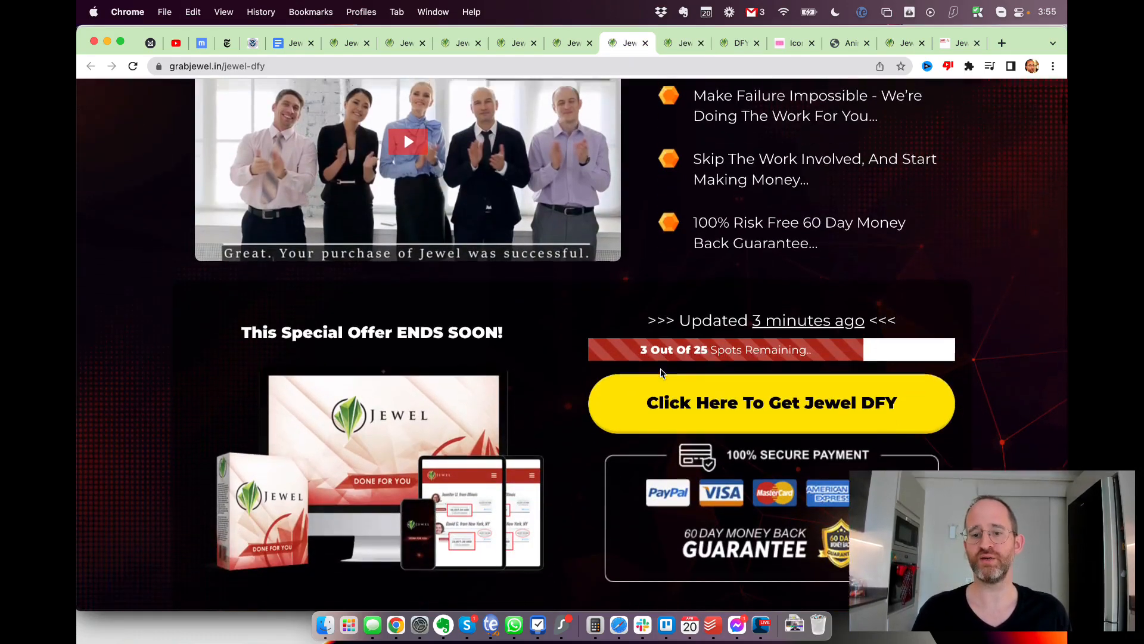
click(771, 402)
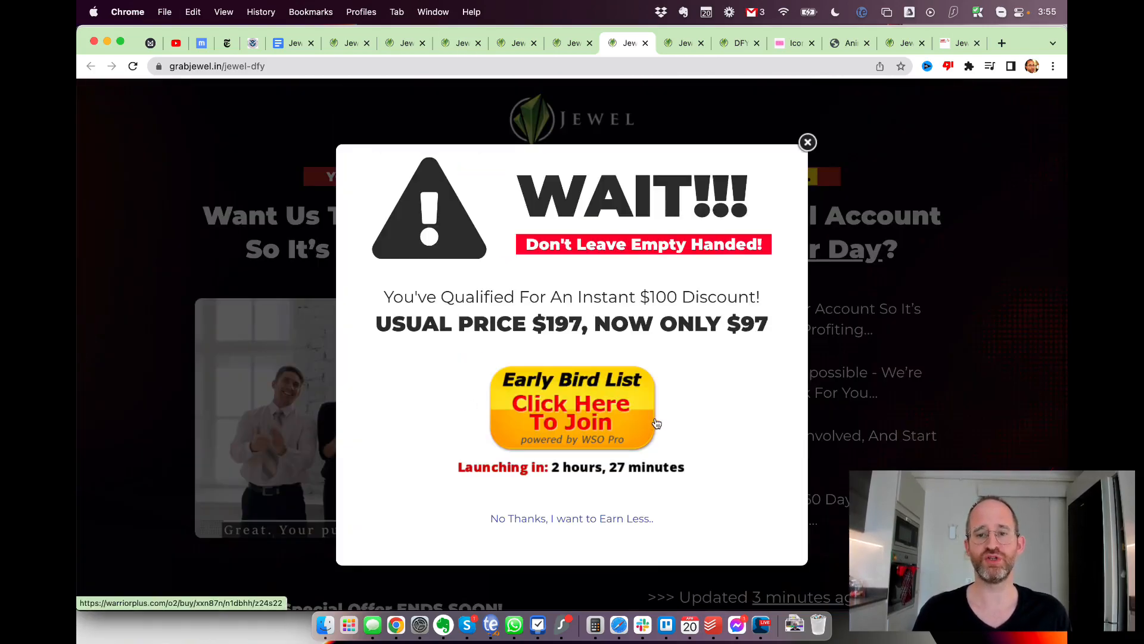
mouse_move(725, 283)
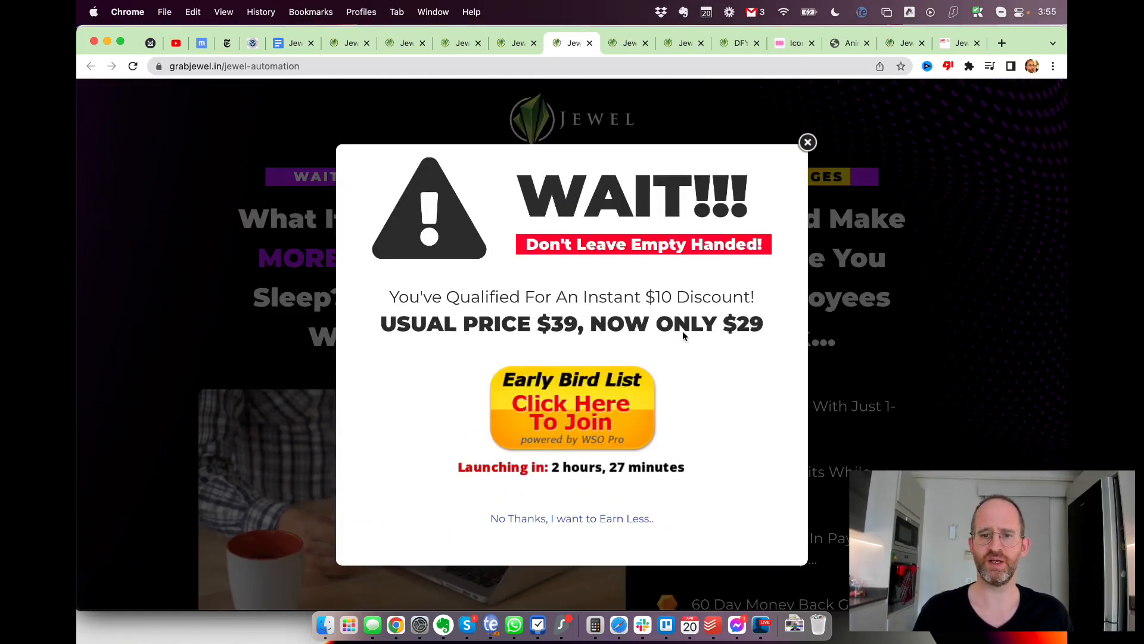
click(517, 43)
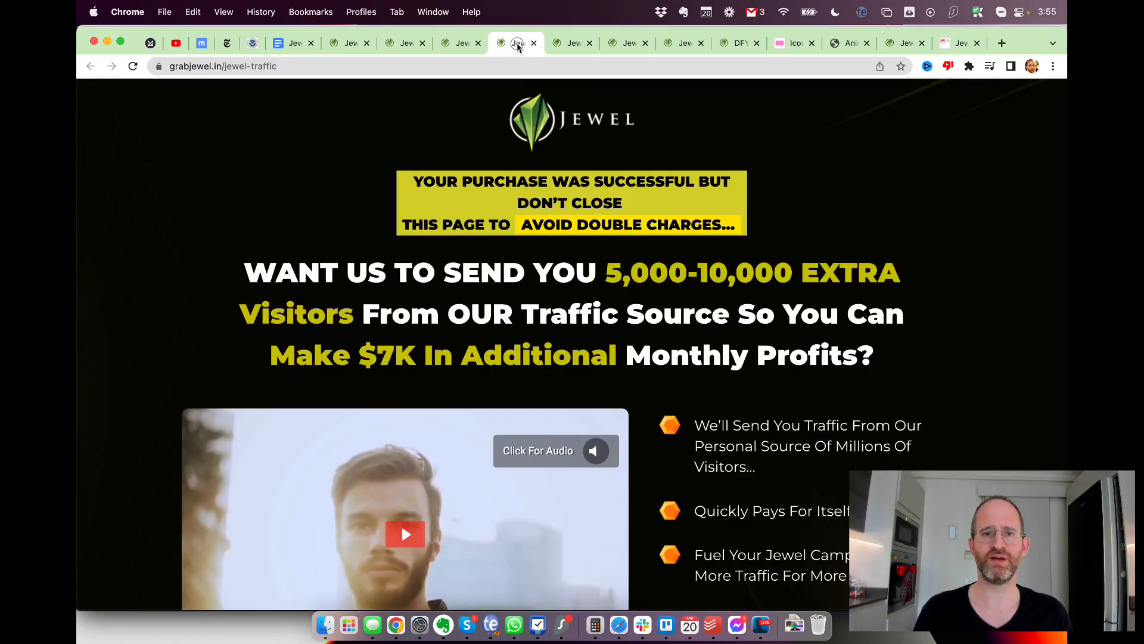
Step: Close the traffic page's $77 discount pop-up and scroll the Jewel Bundle to its purchase offer
scroll(down, 3)
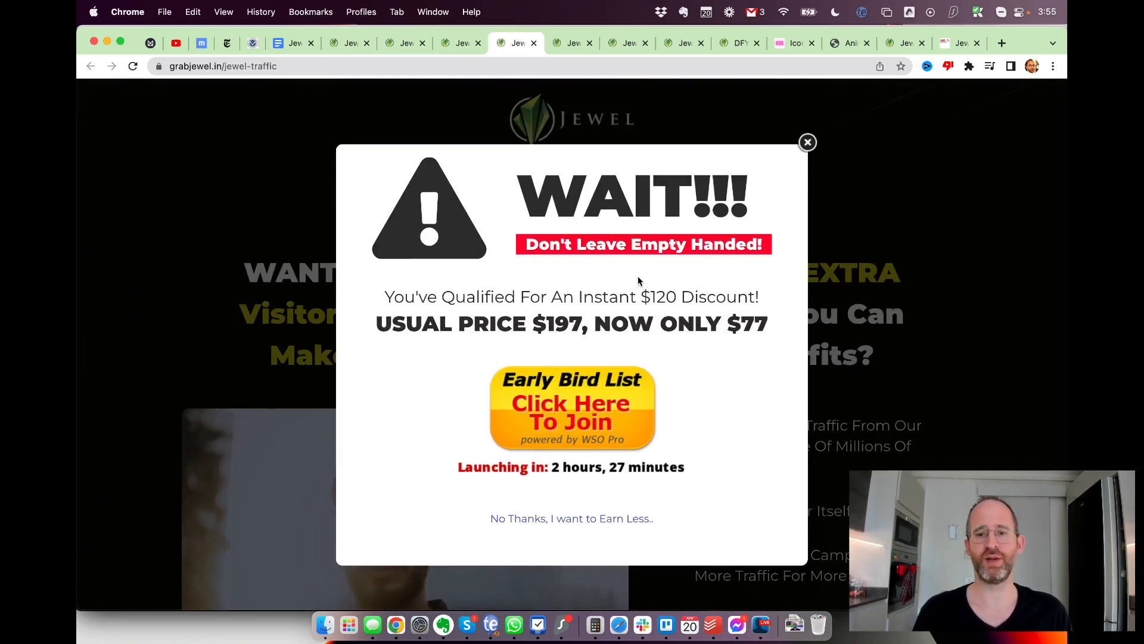
click(807, 142)
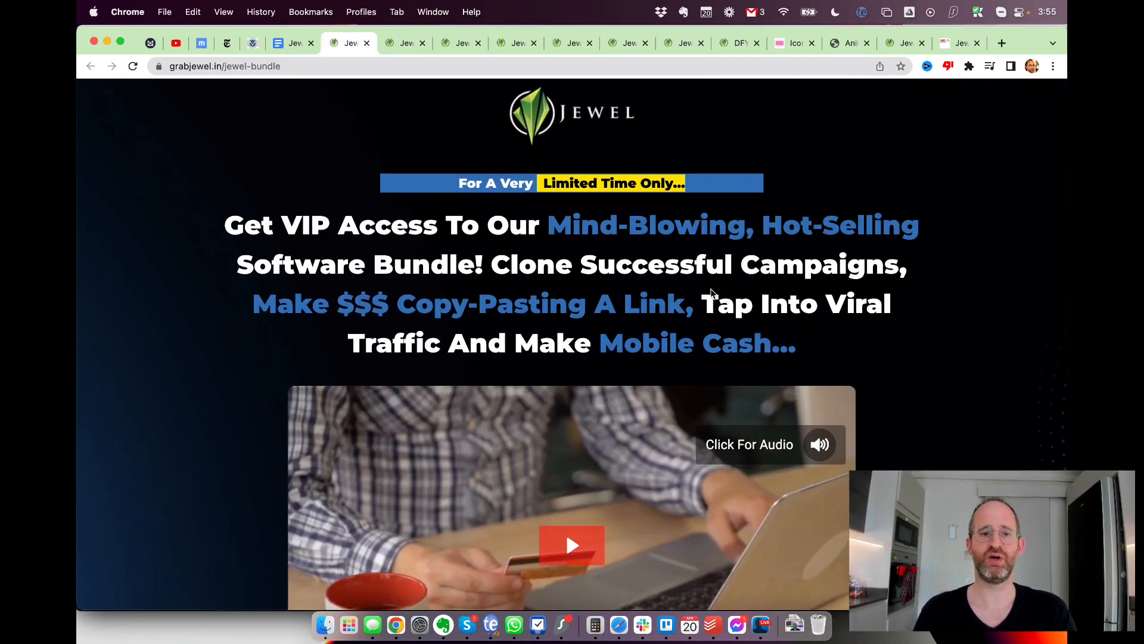
scroll(down, 3)
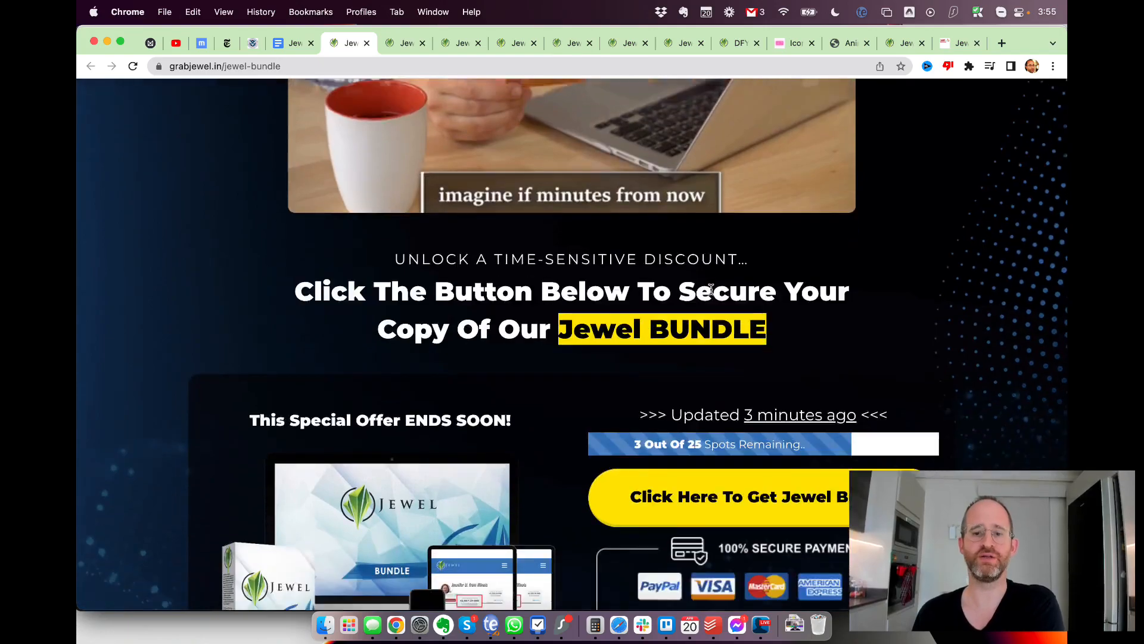